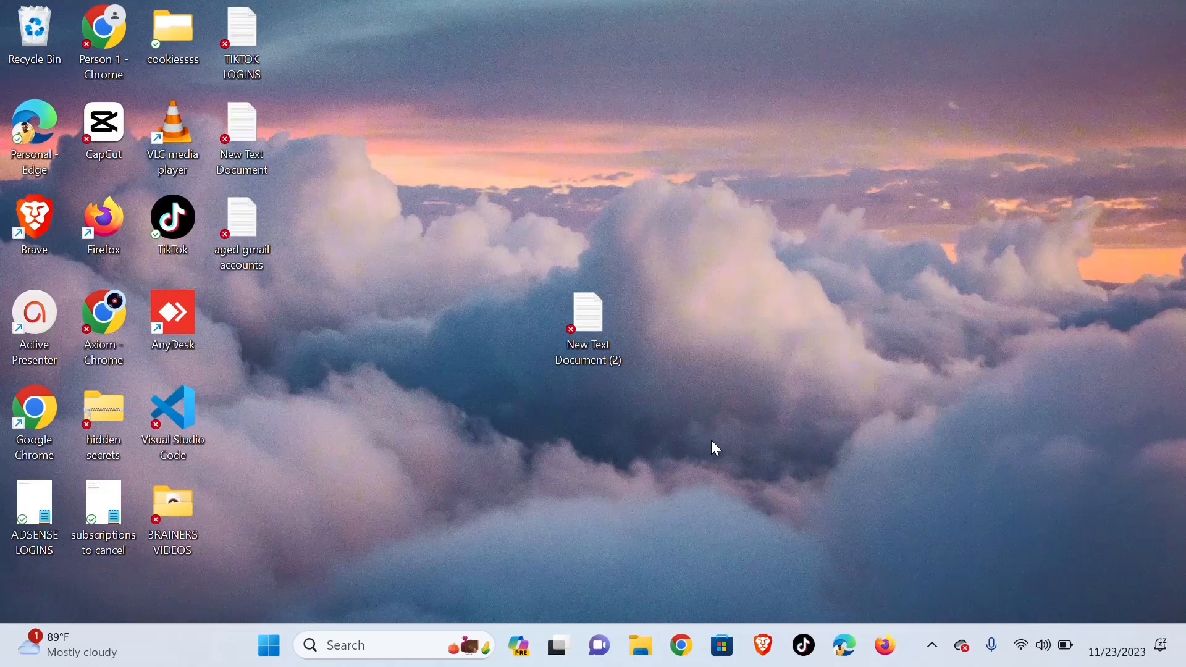
mouse_move(1128, 658)
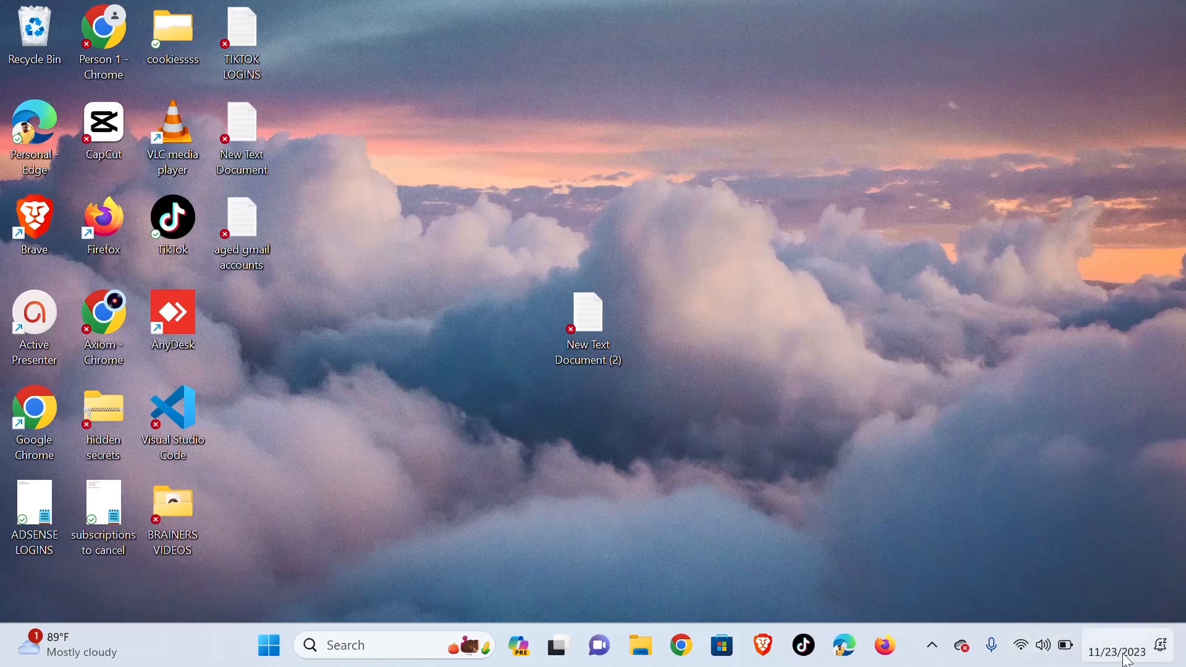
Check the taskbar notifications and calendar panel, browsing months, then dismiss it
click(1118, 651)
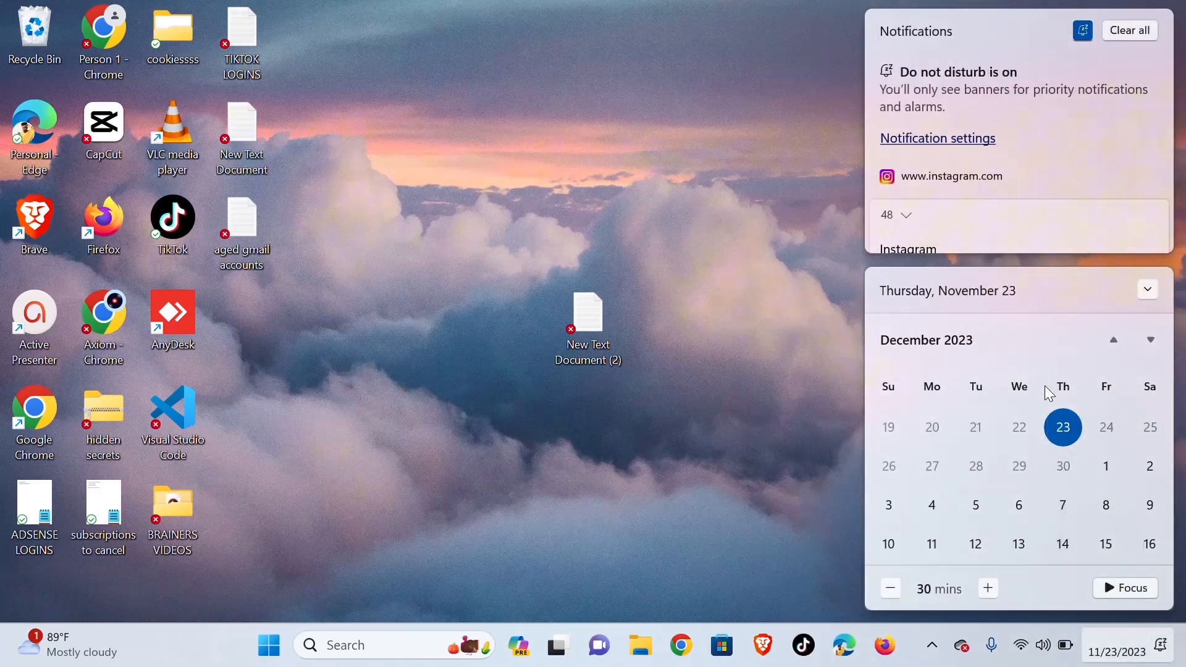
click(1114, 340)
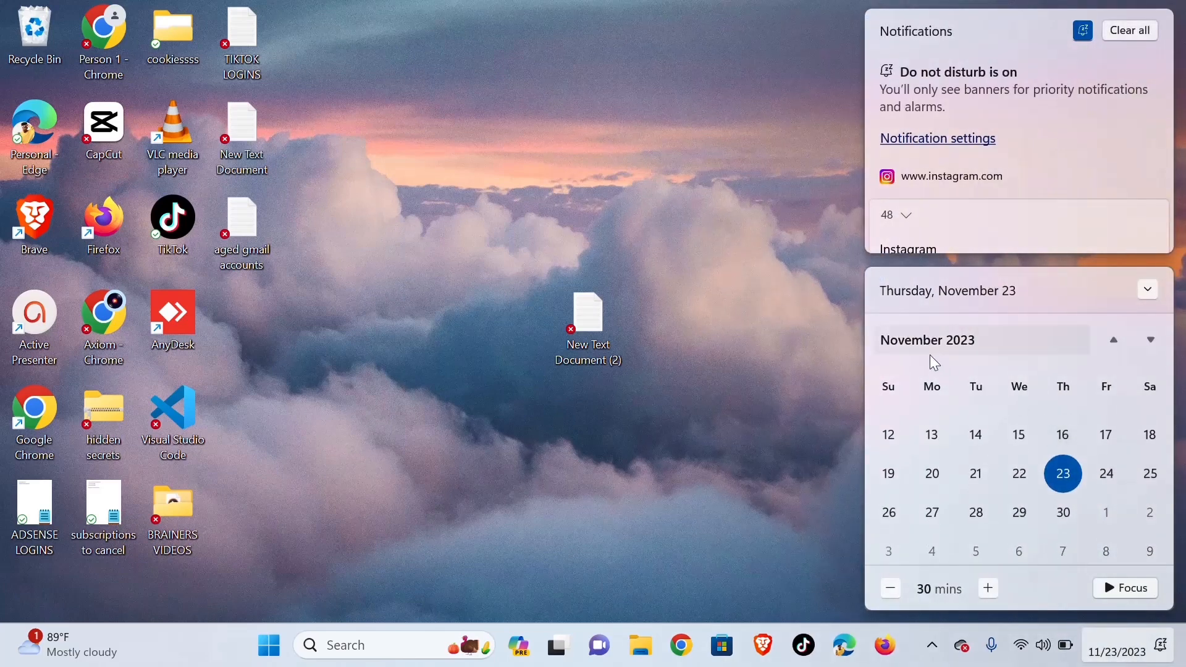
mouse_move(1074, 488)
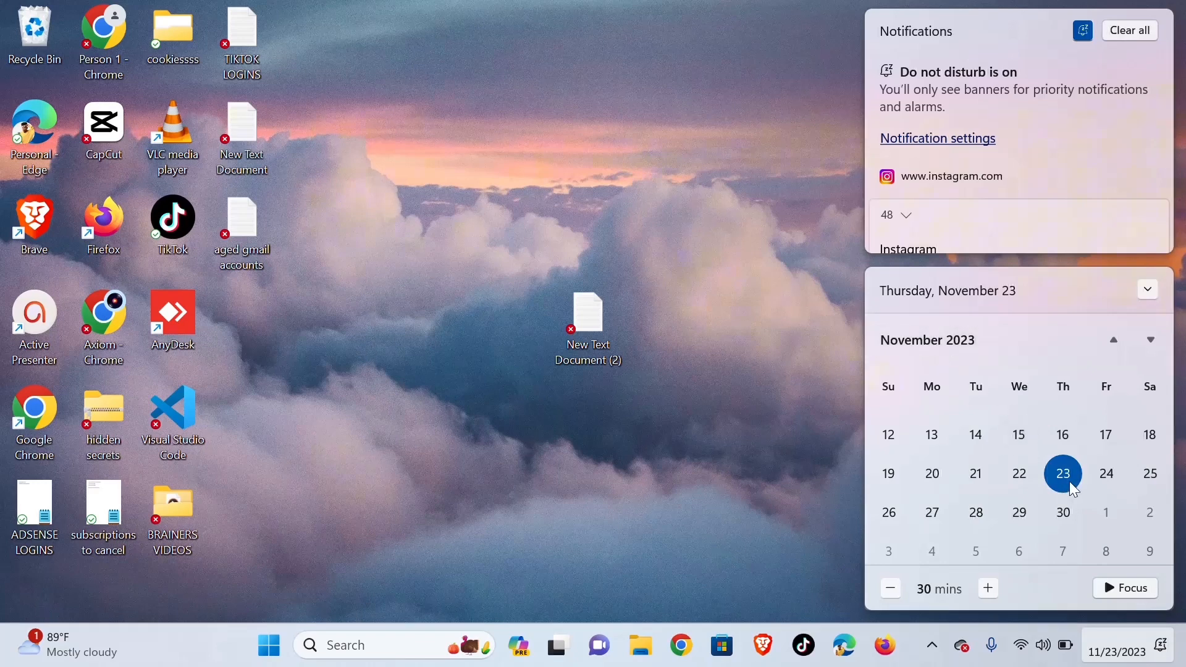
click(1113, 340)
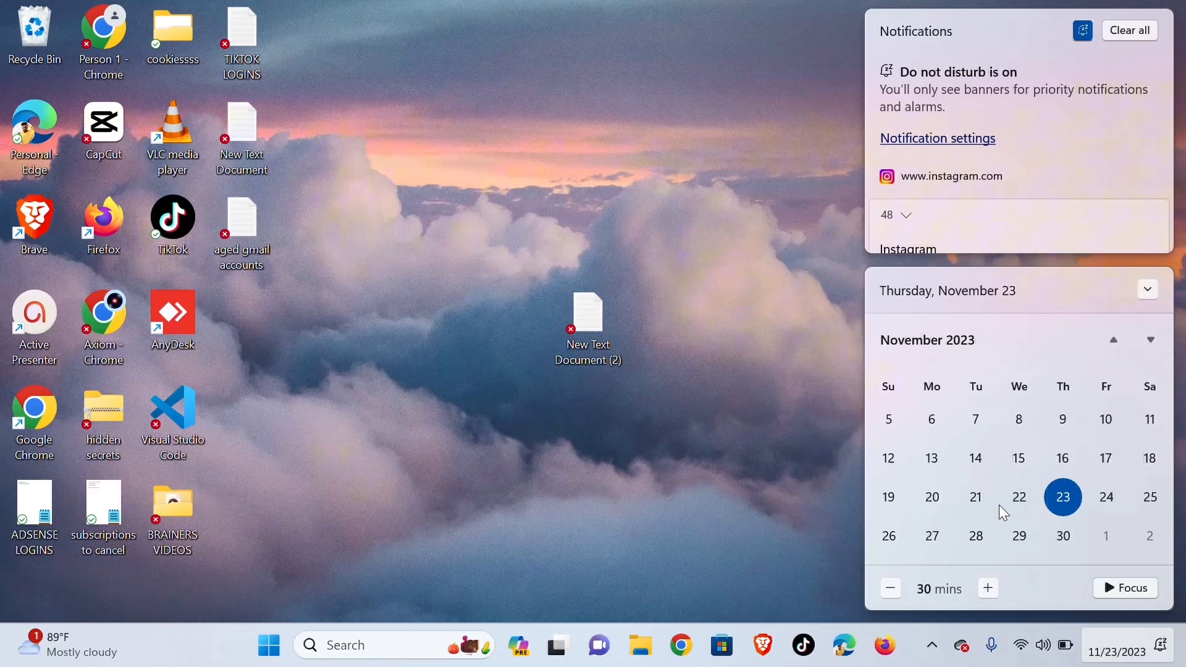
mouse_move(1020, 512)
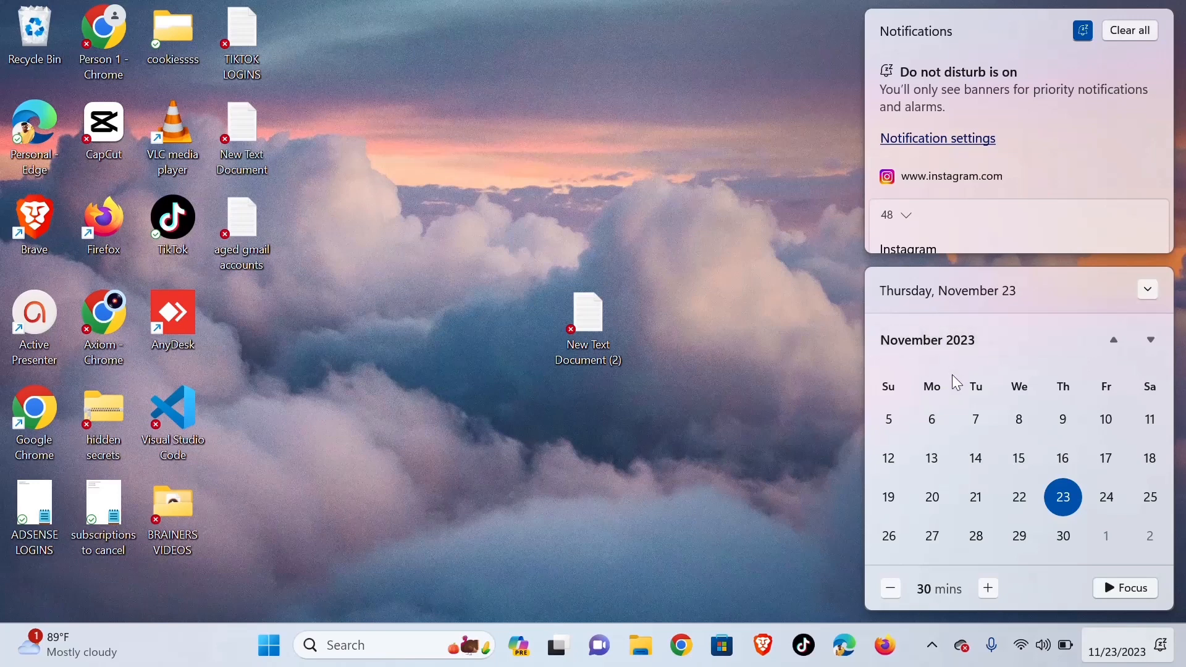
click(770, 486)
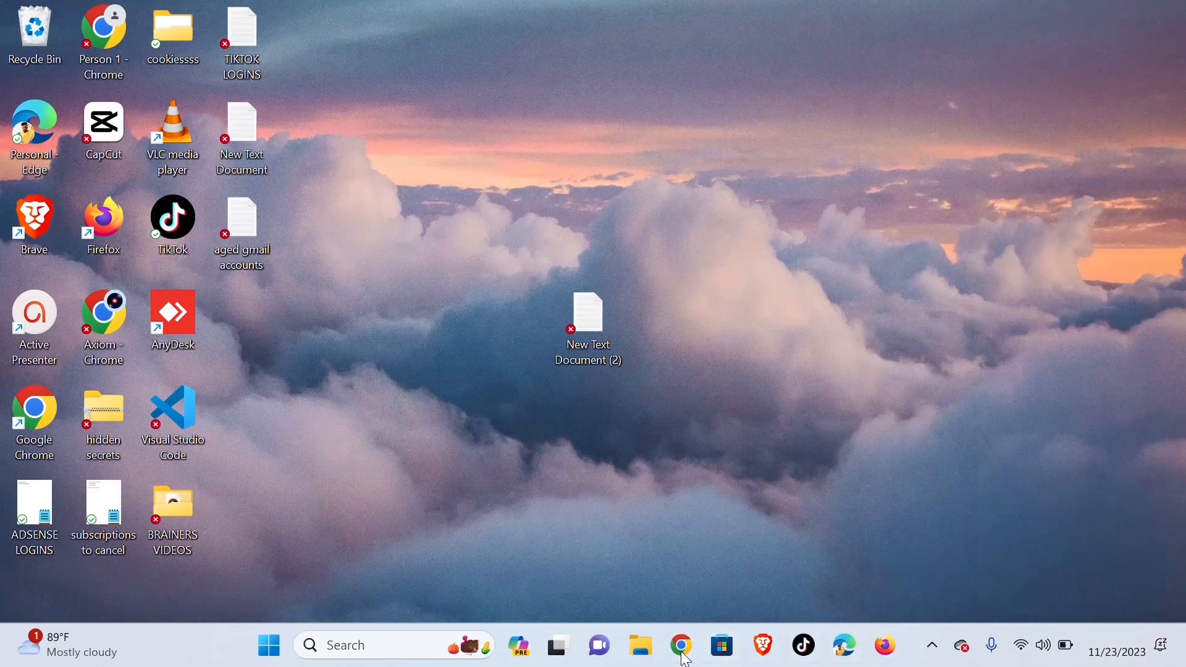
Launch Chrome, maximize the profile picker and start the browser under a saved profile
click(679, 645)
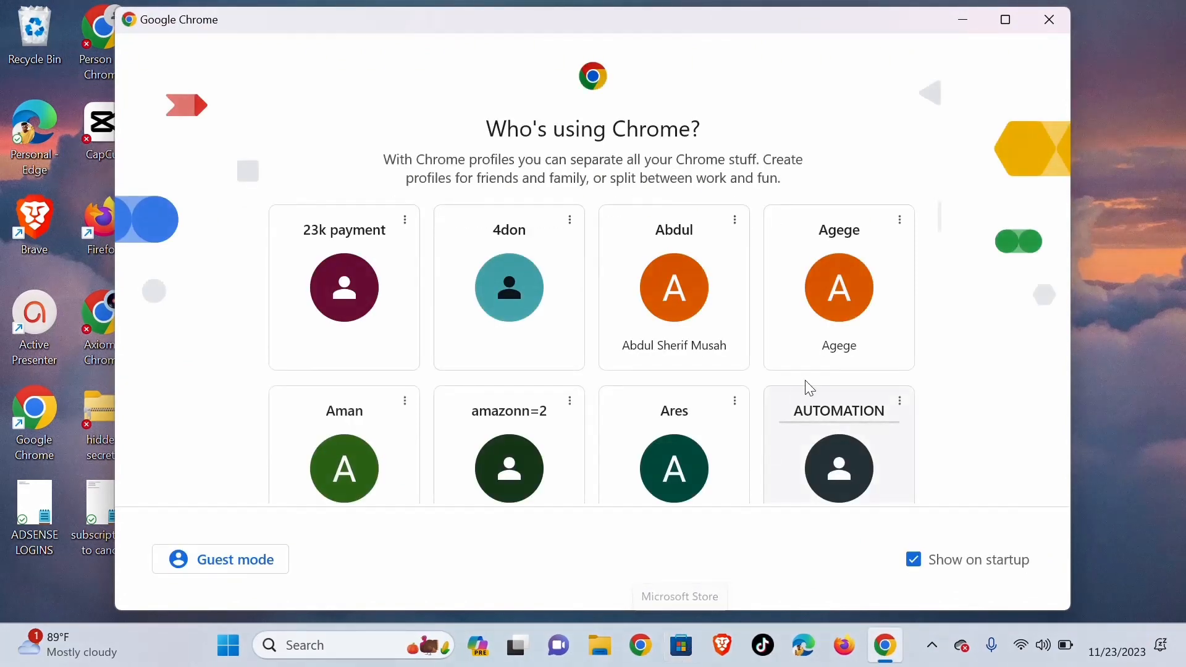
click(1006, 19)
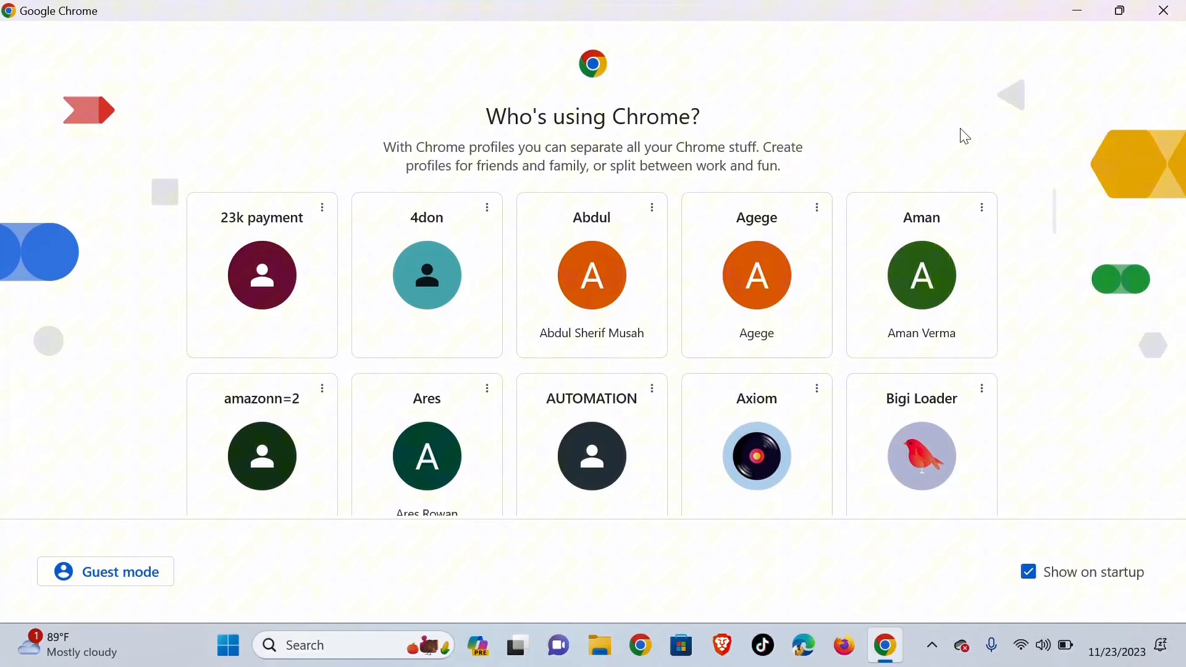
scroll(down, 3)
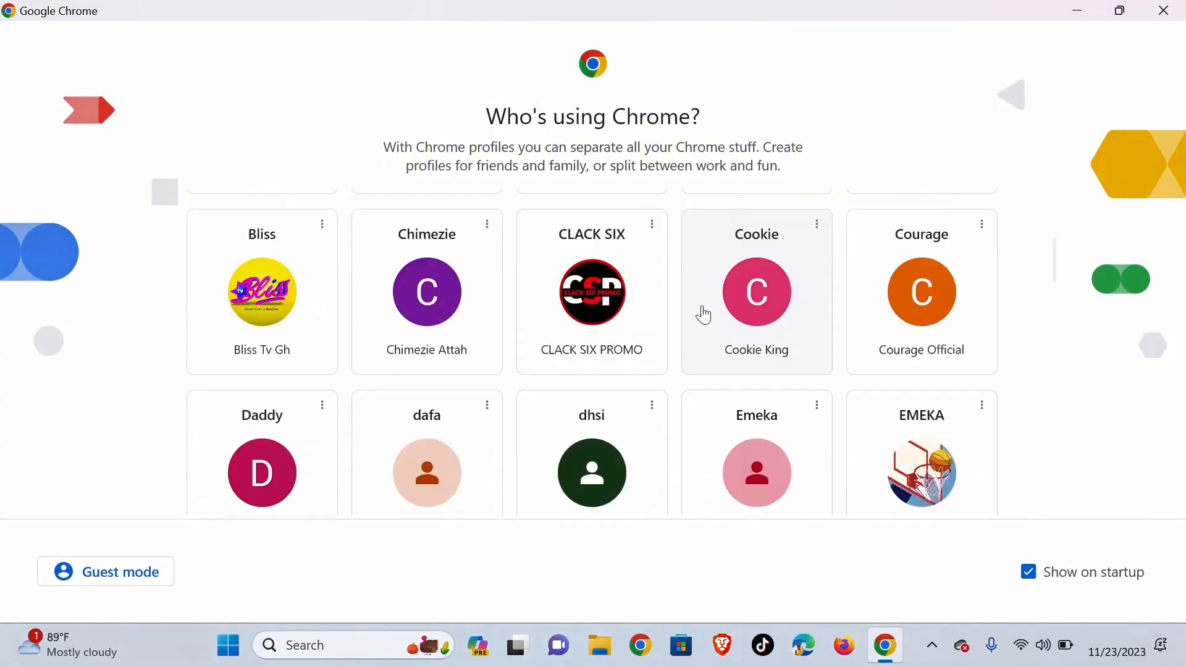
scroll(down, 3)
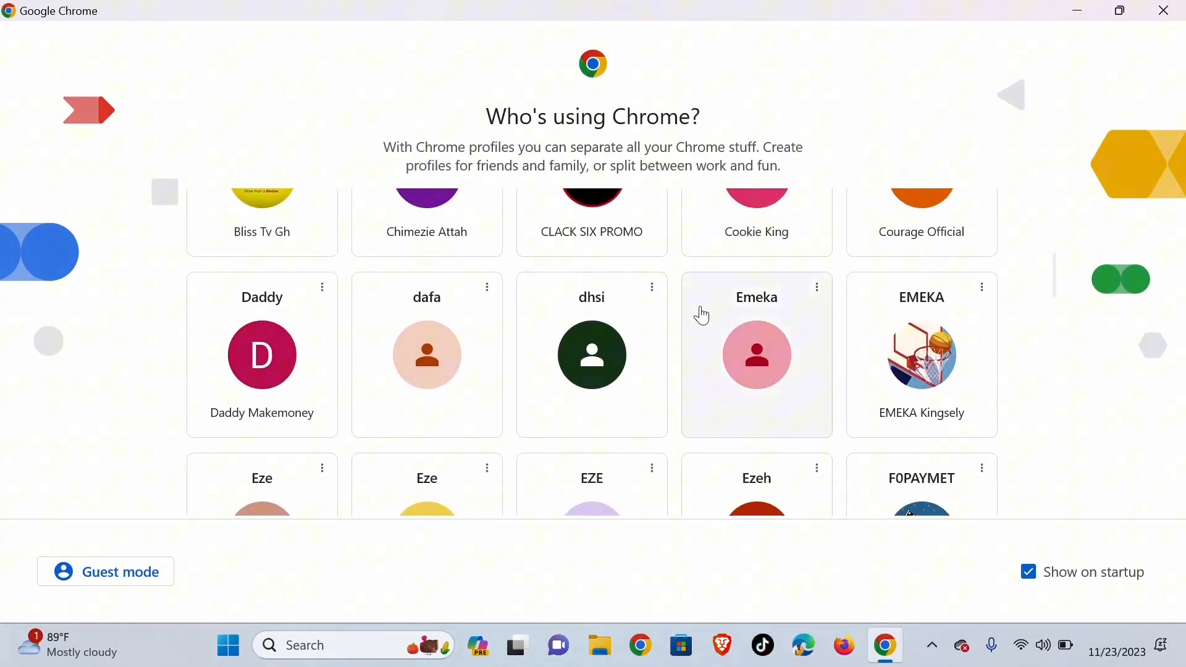
scroll(down, 3)
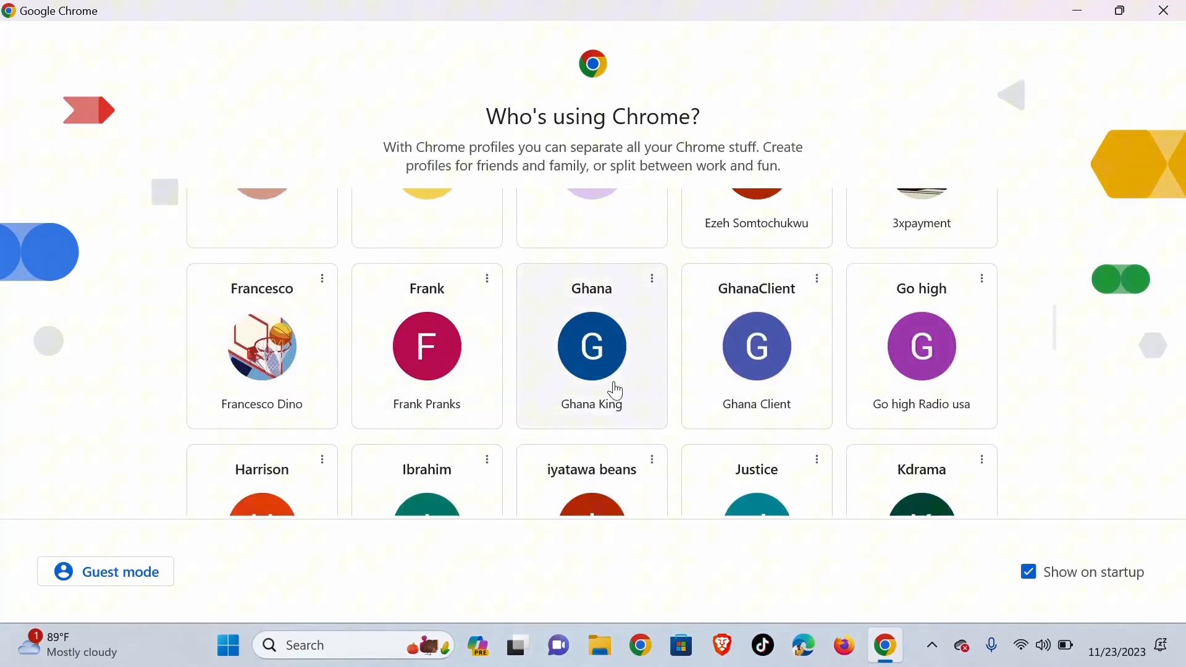
click(262, 346)
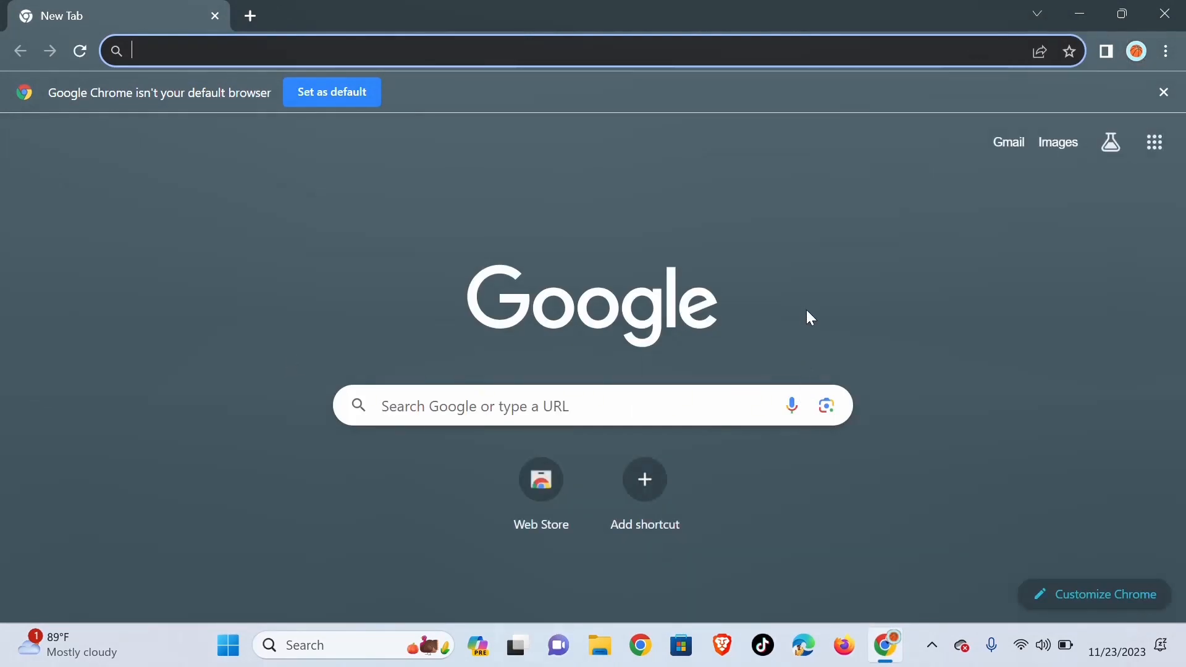
Navigate to the Google AdSense start page from the address bar
text(google.com/start/)
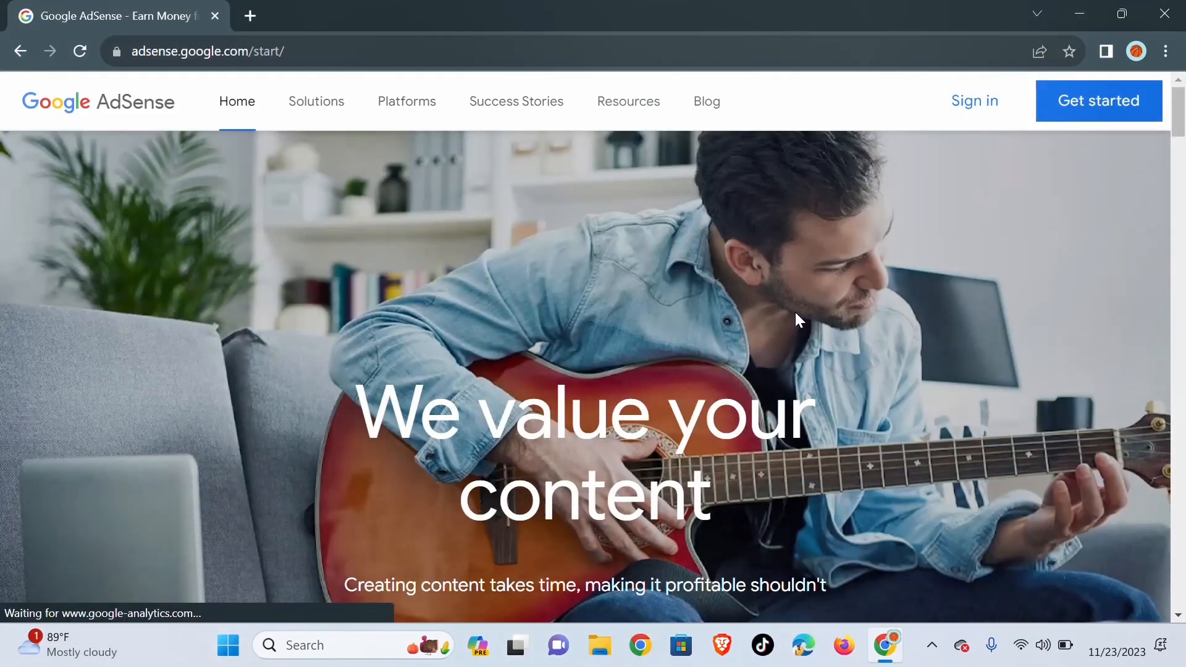
mouse_move(941, 159)
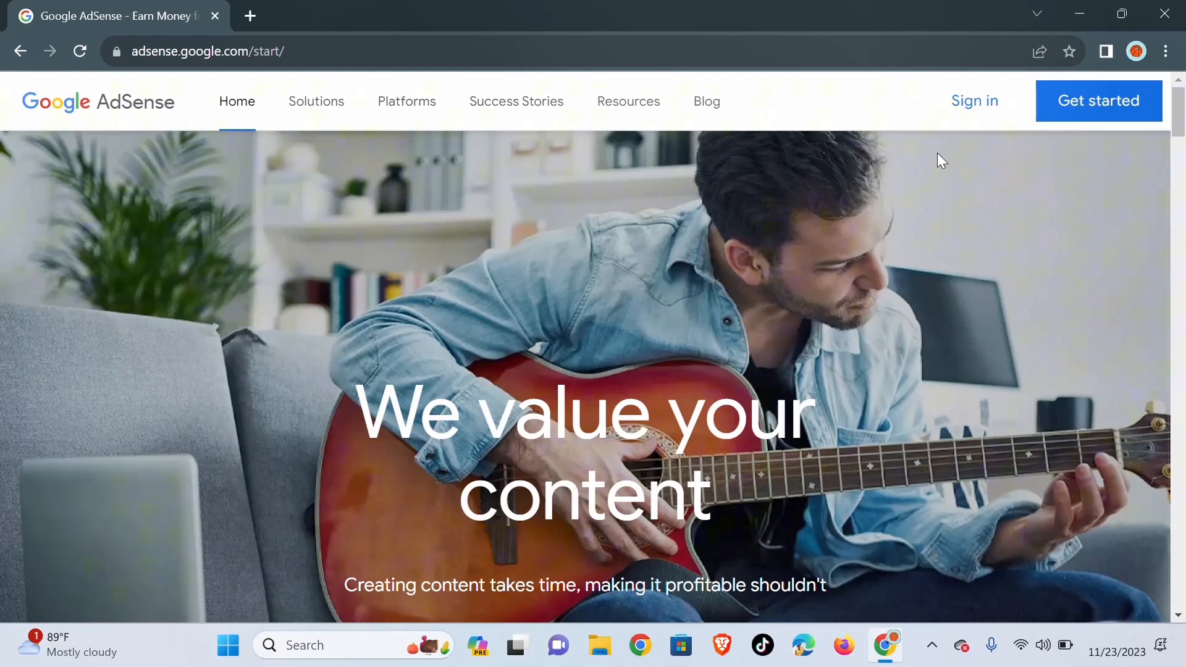
mouse_move(1097, 100)
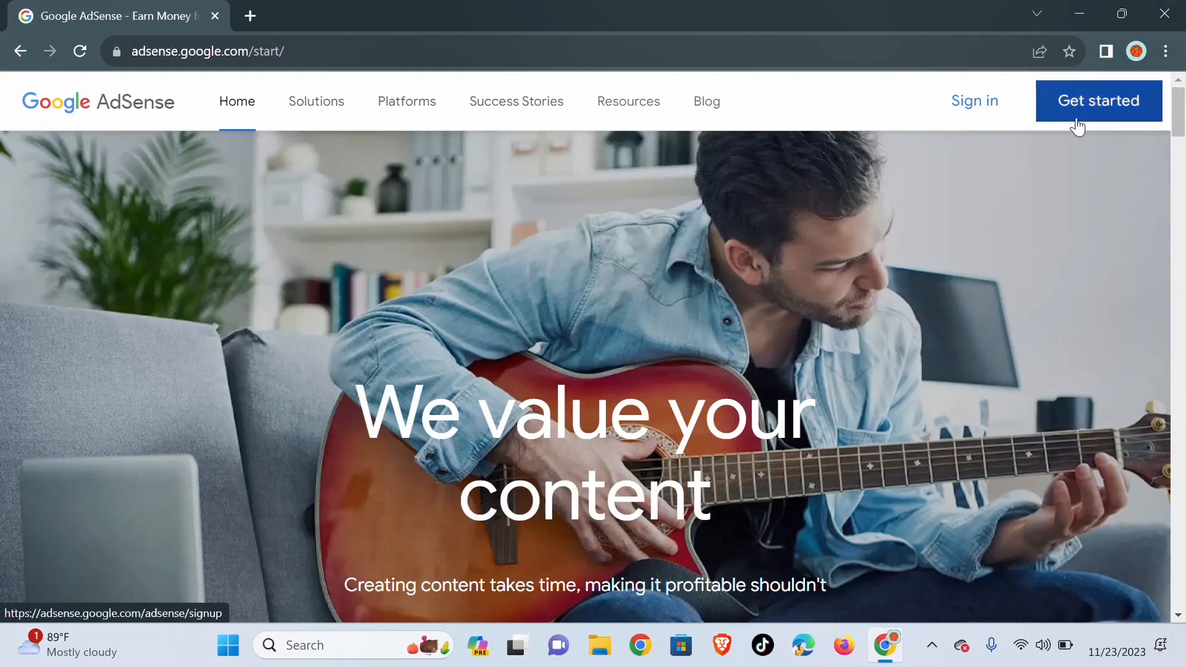
Start AdSense sign-in via Get started and pick the saved account on the chooser
click(1097, 100)
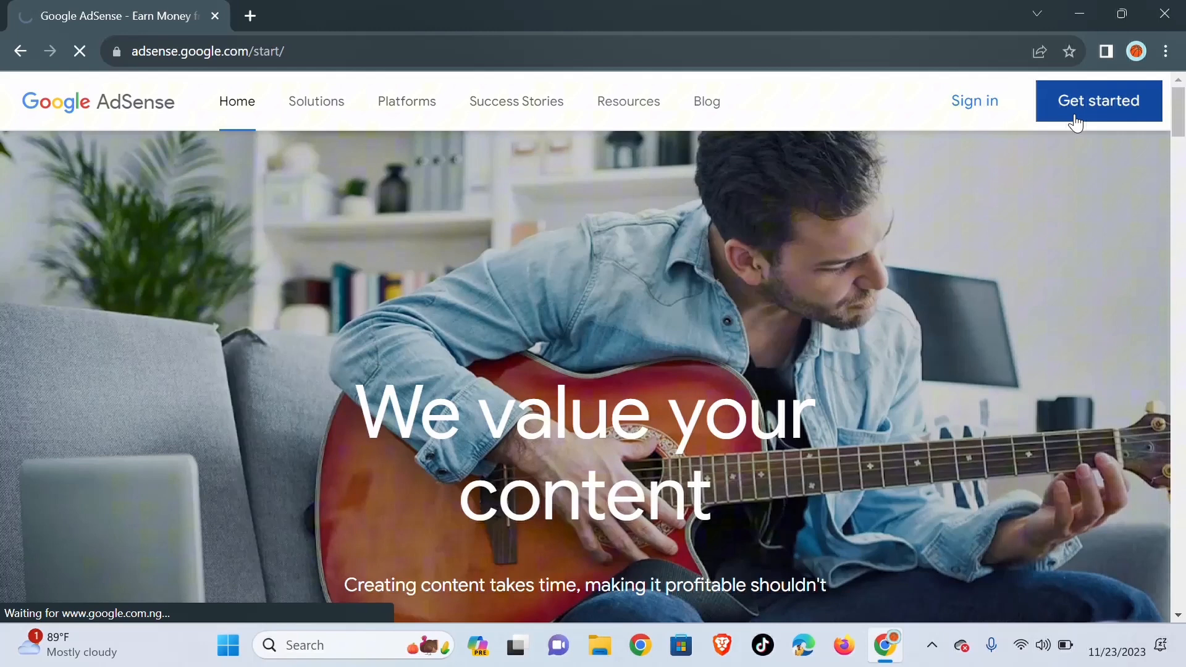
click(1098, 101)
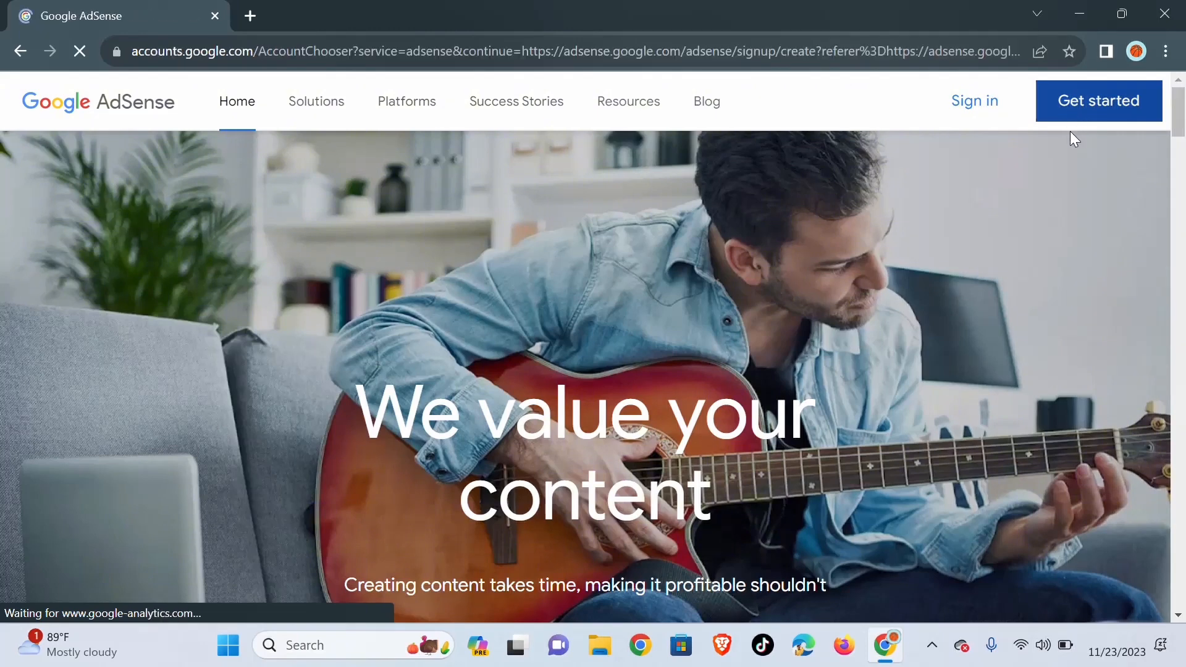
mouse_move(1070, 149)
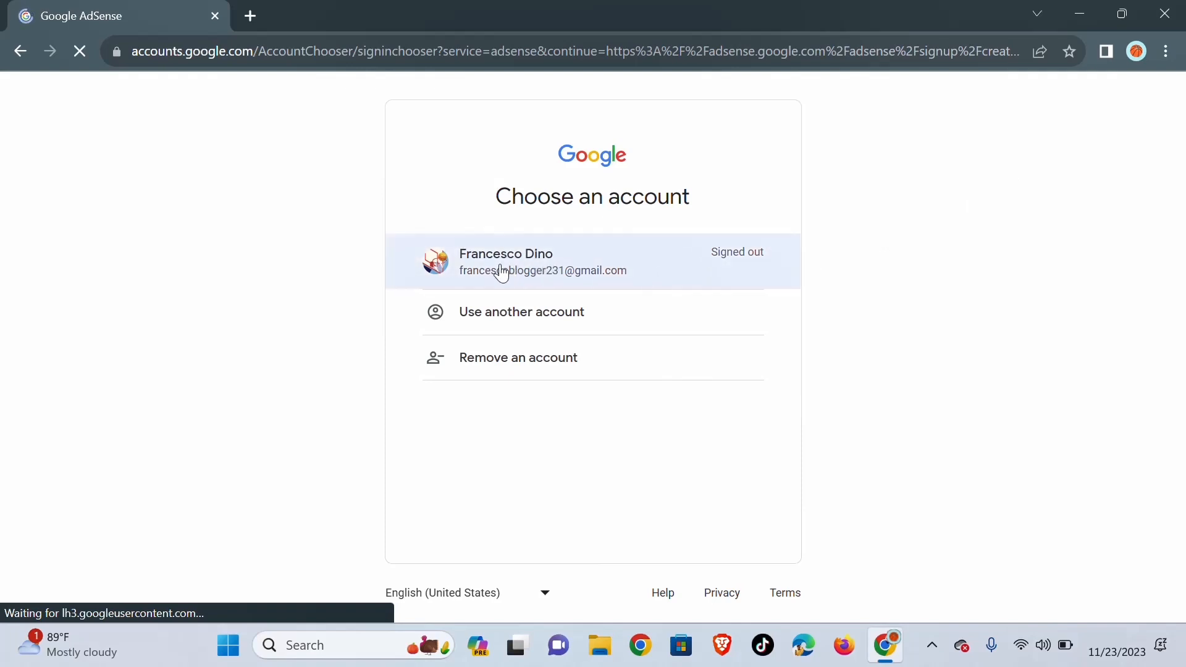
click(530, 261)
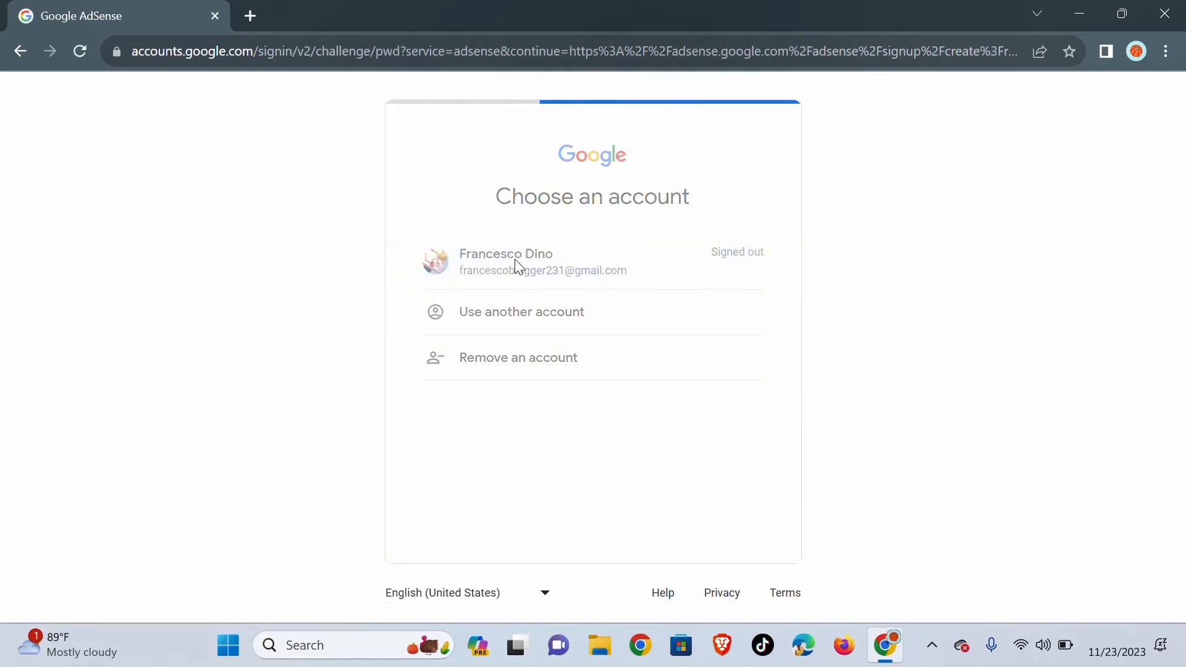
click(530, 262)
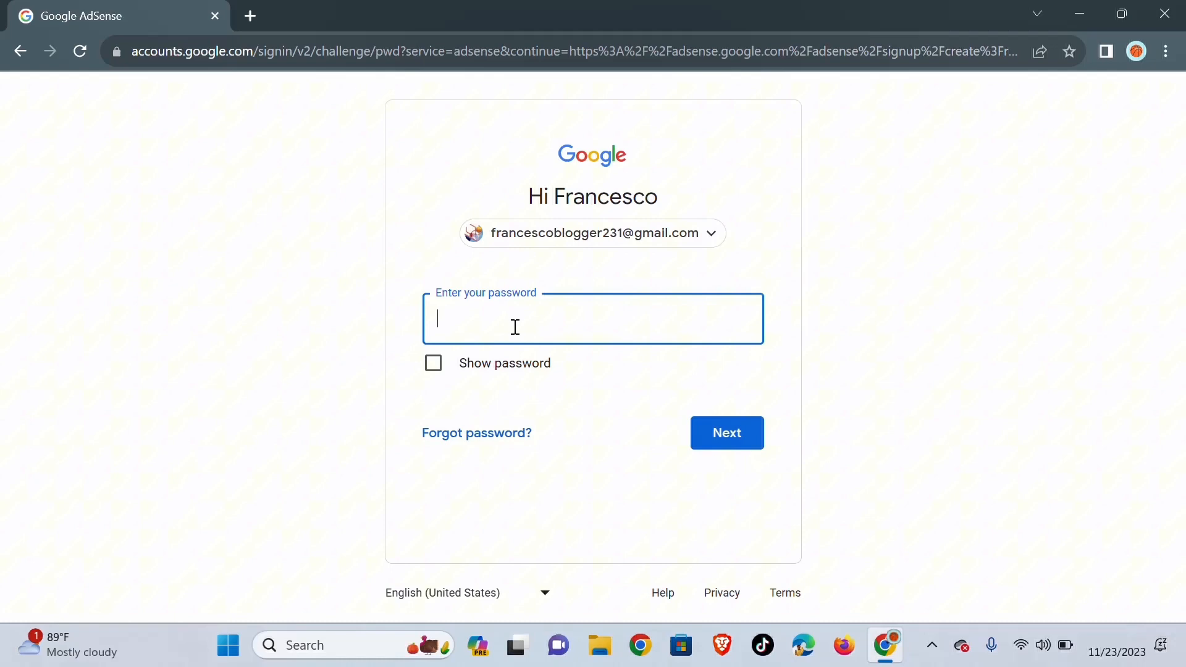
Submit a first password attempt, which Google rejects as wrong
text(•••••)
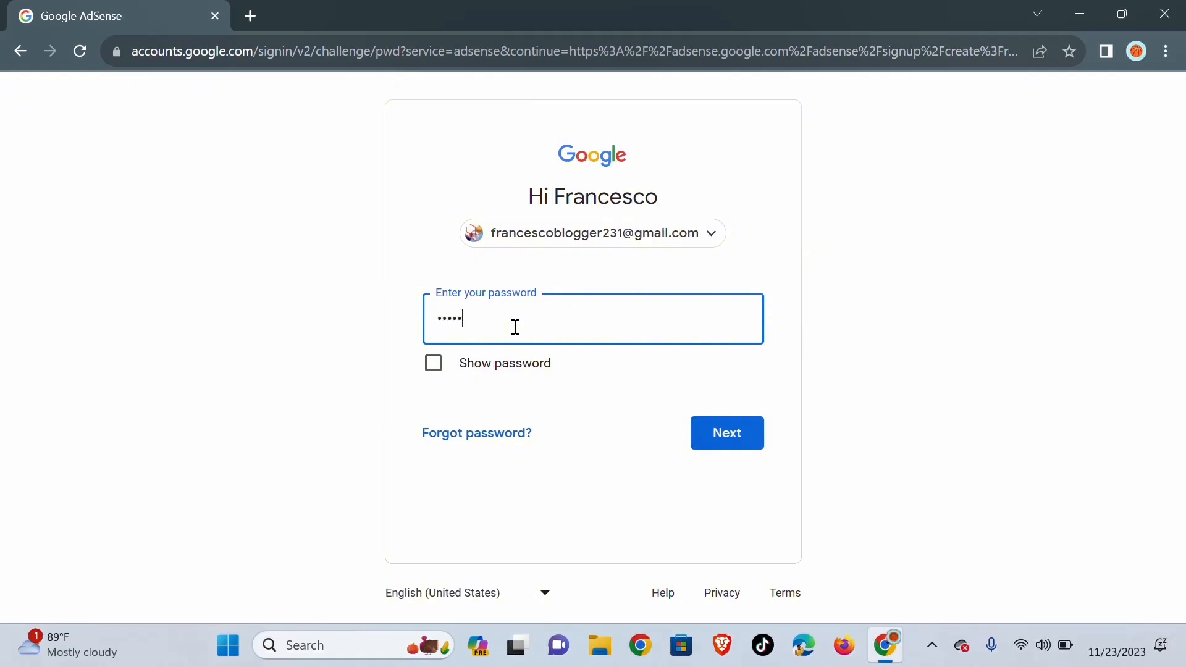
text(password)
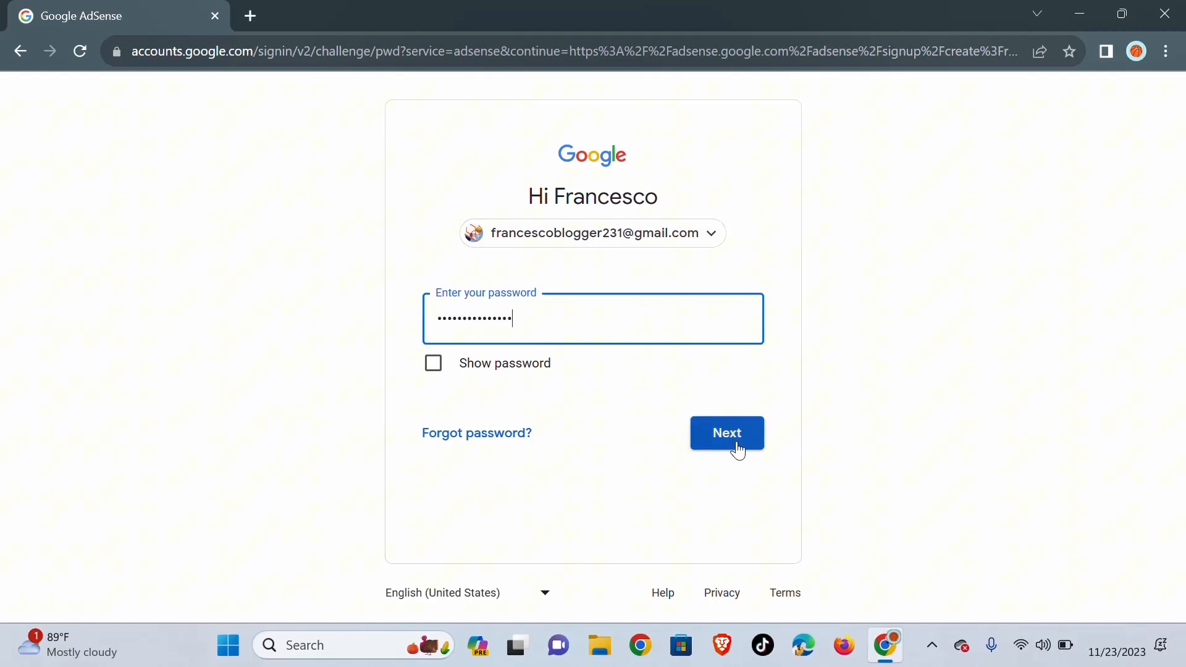
click(727, 432)
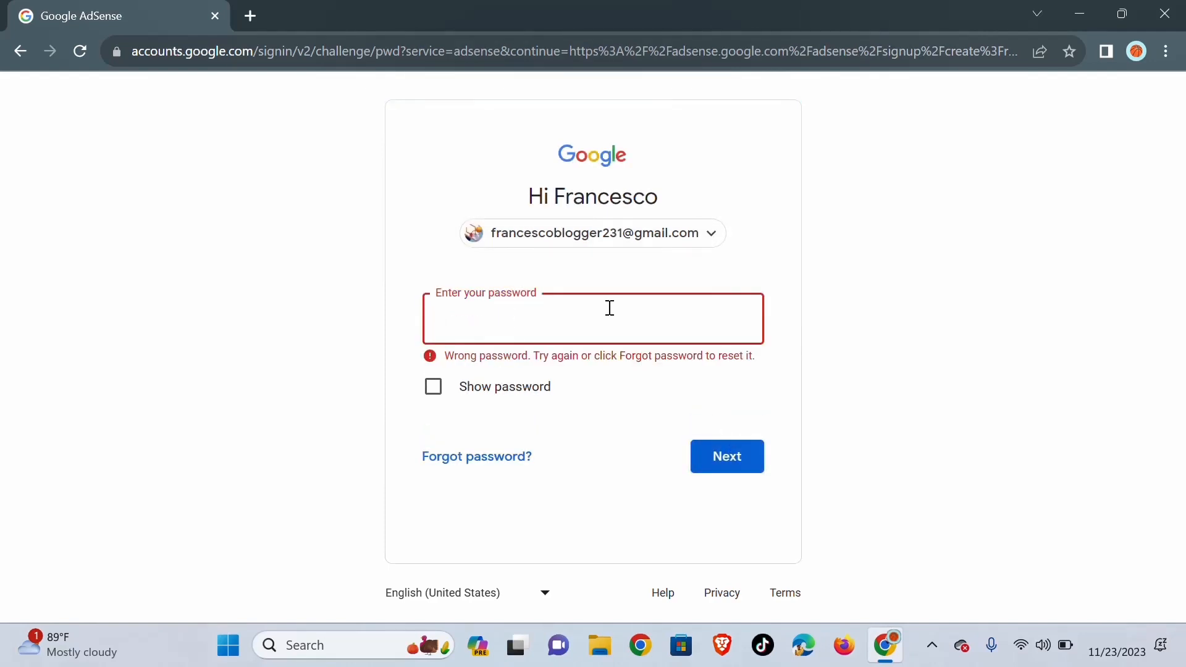
Retype the password and submit it again so sign-in proceeds
text(•••••)
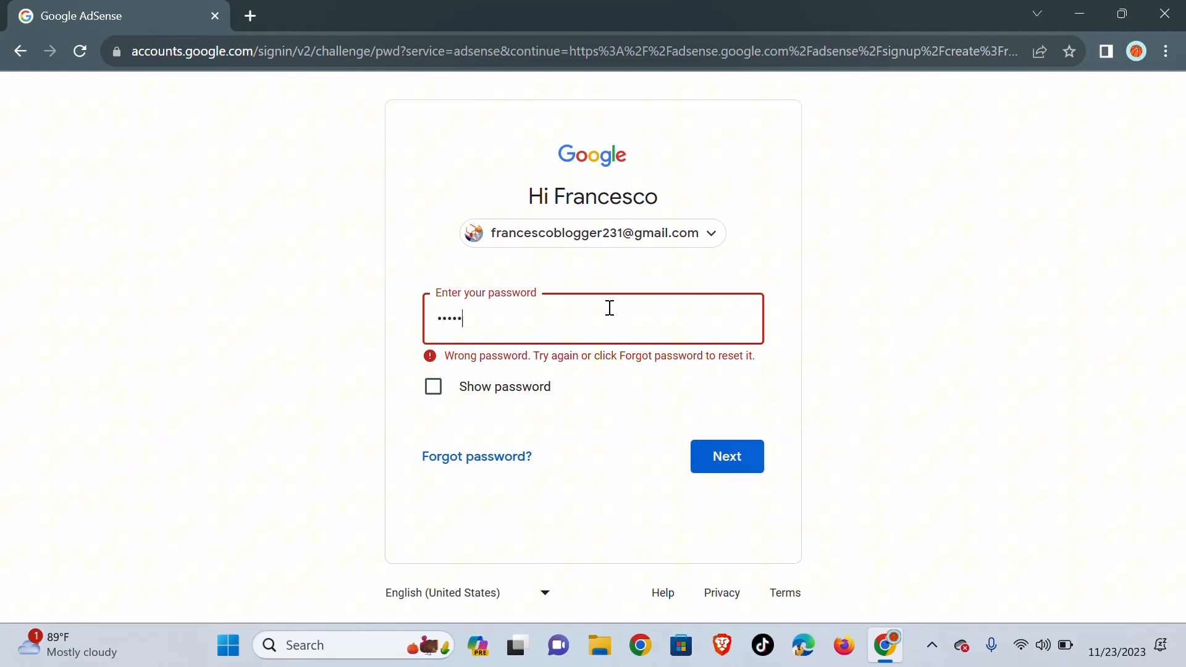
text(password)
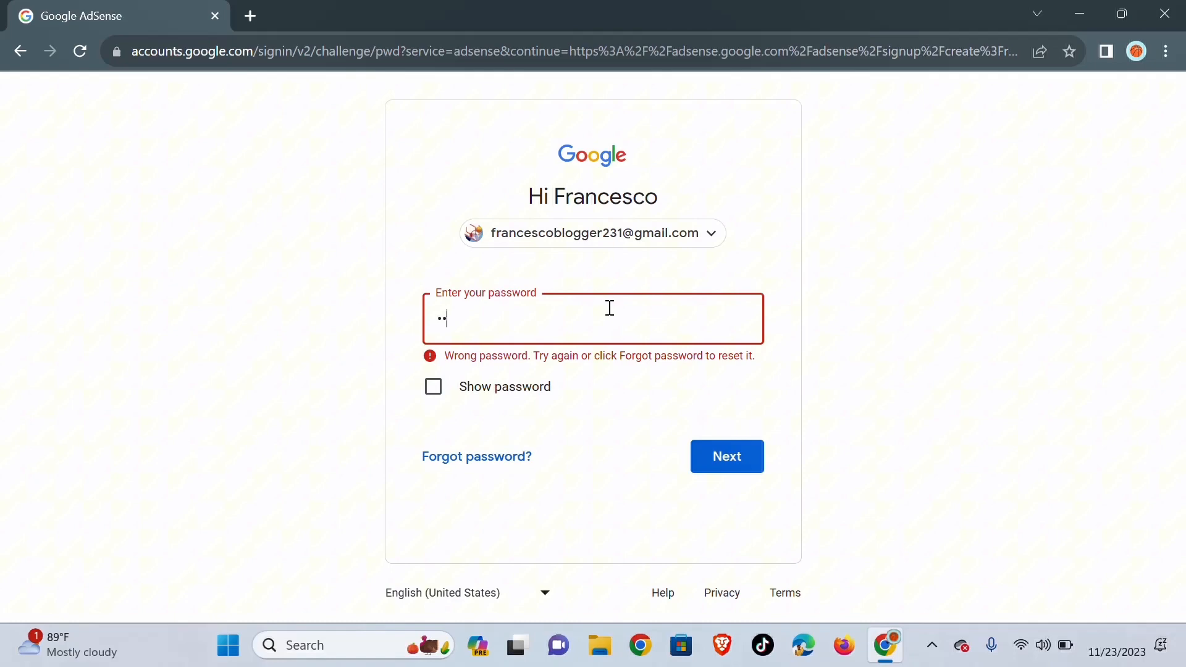
text(password)
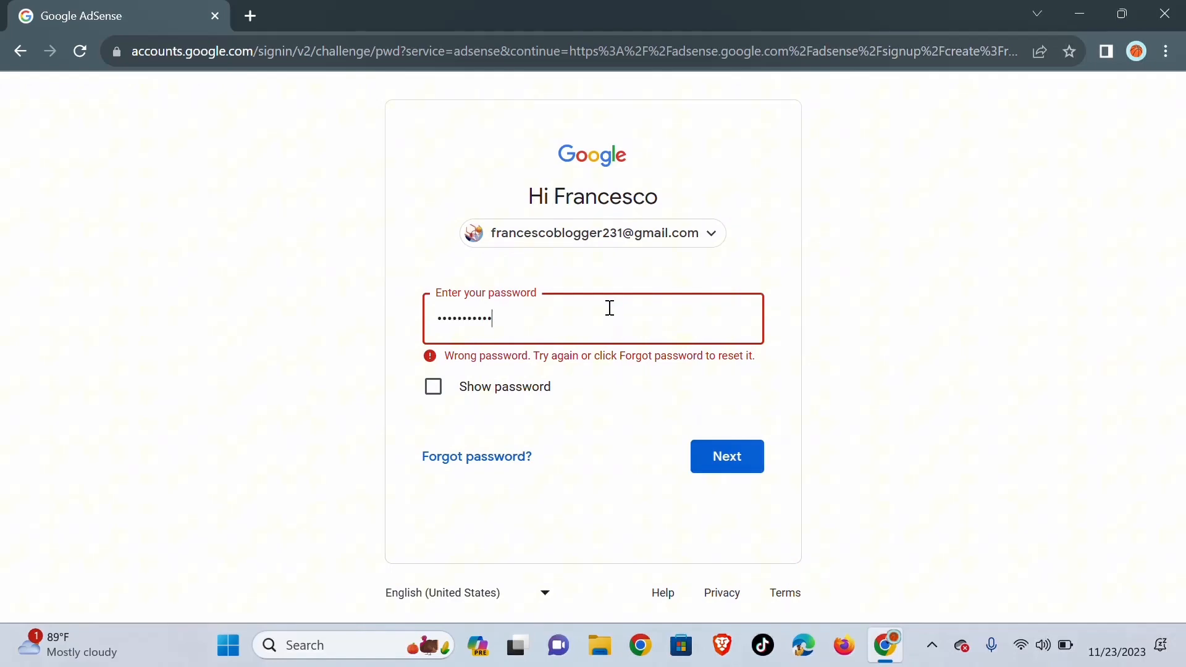
click(725, 456)
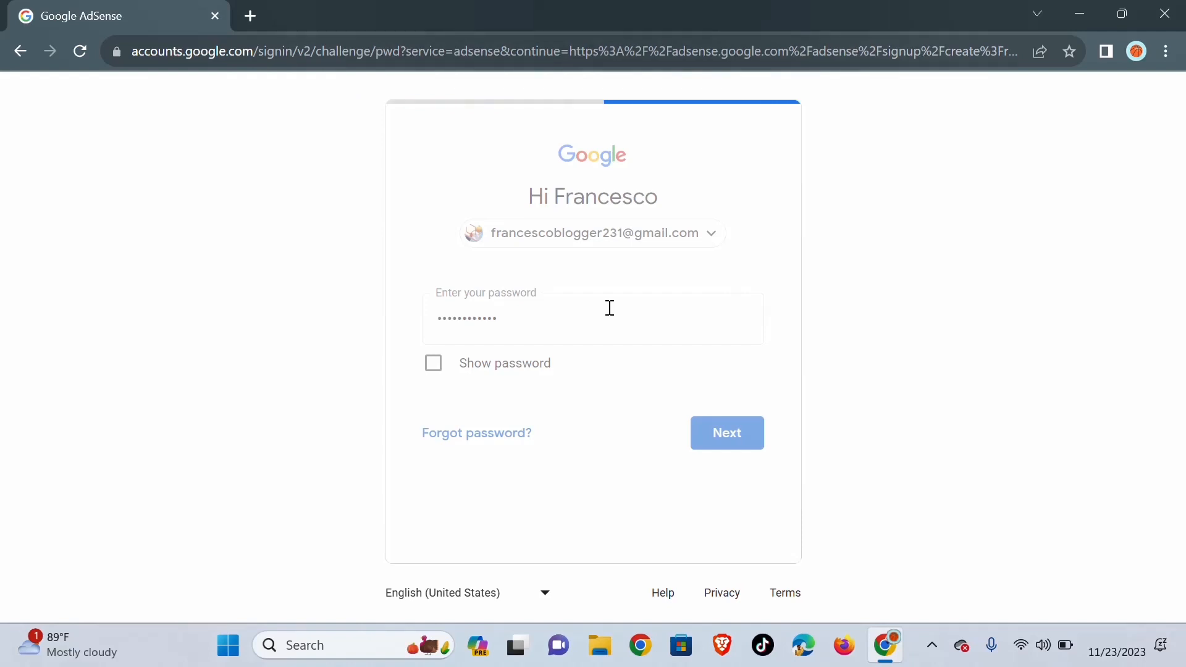
click(725, 433)
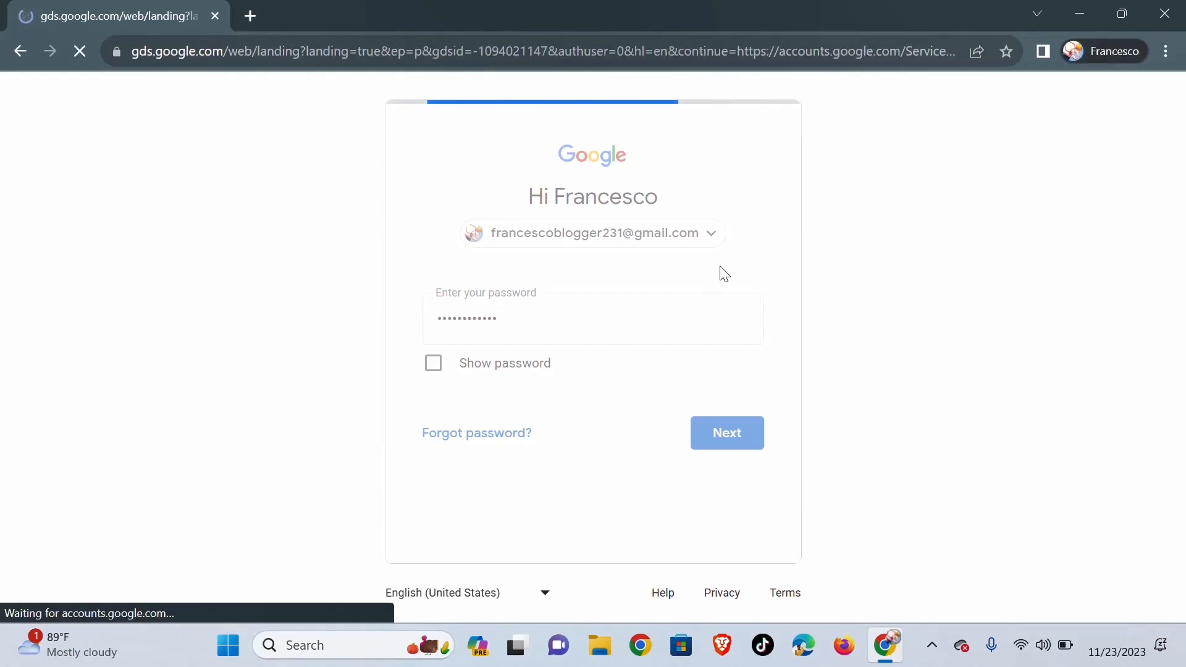
Dismiss the post-sign-in account suggestions with Not now to reach the AdSense dashboard
click(726, 433)
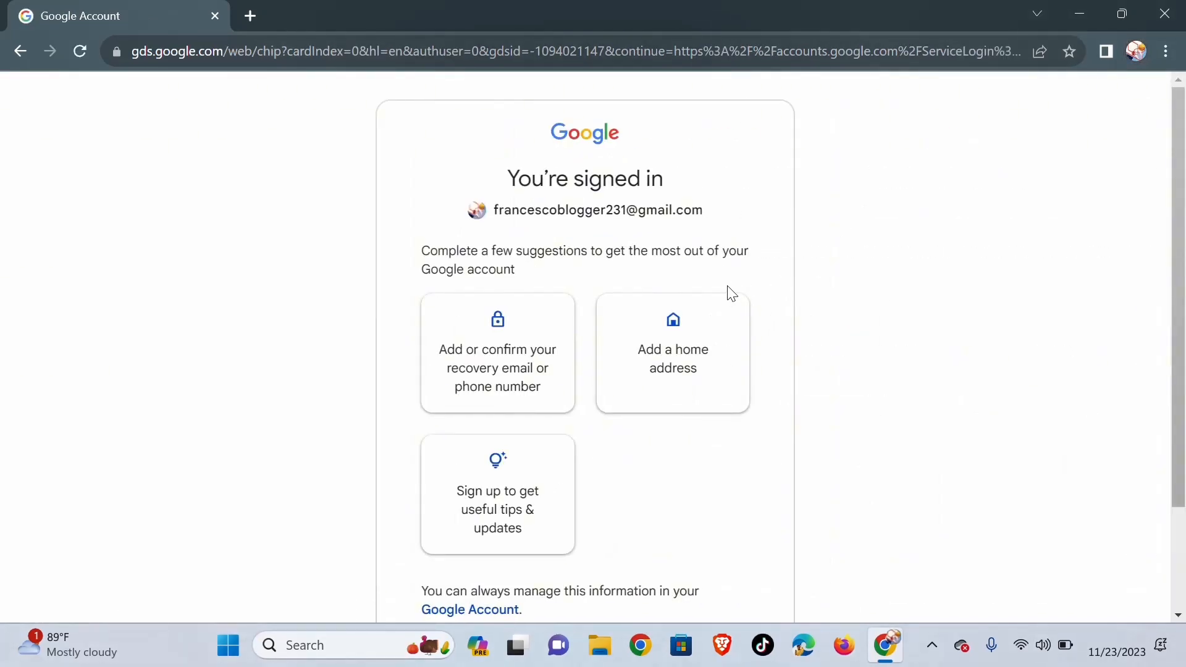
scroll(down, 3)
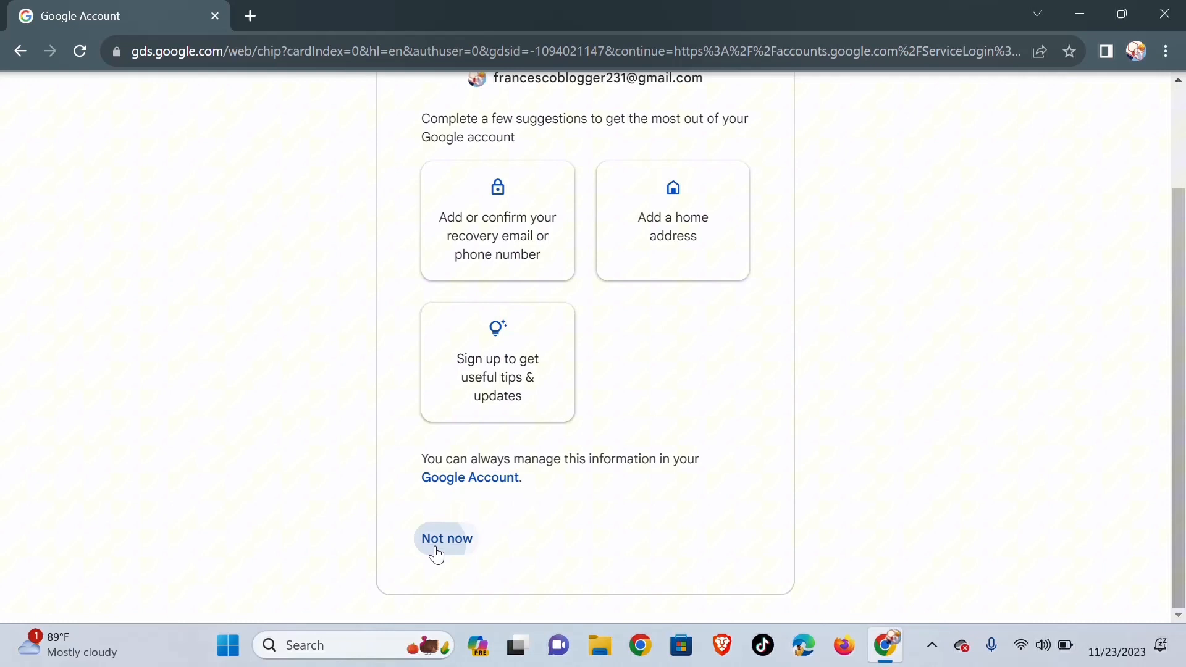
click(446, 537)
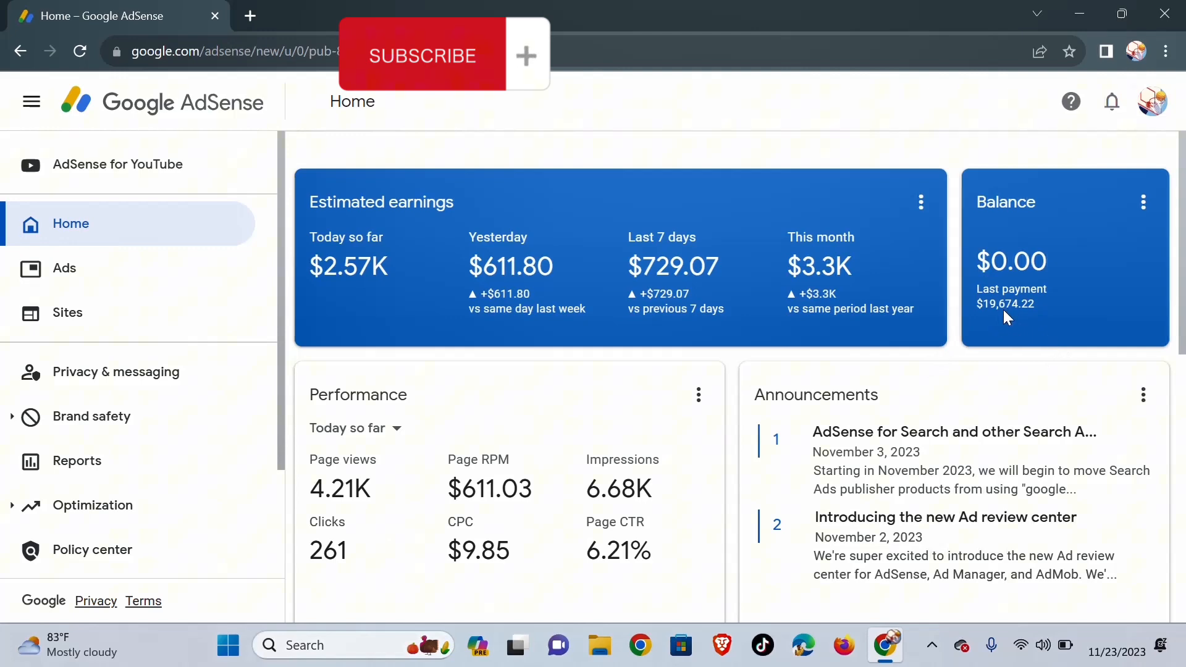
scroll(down, 3)
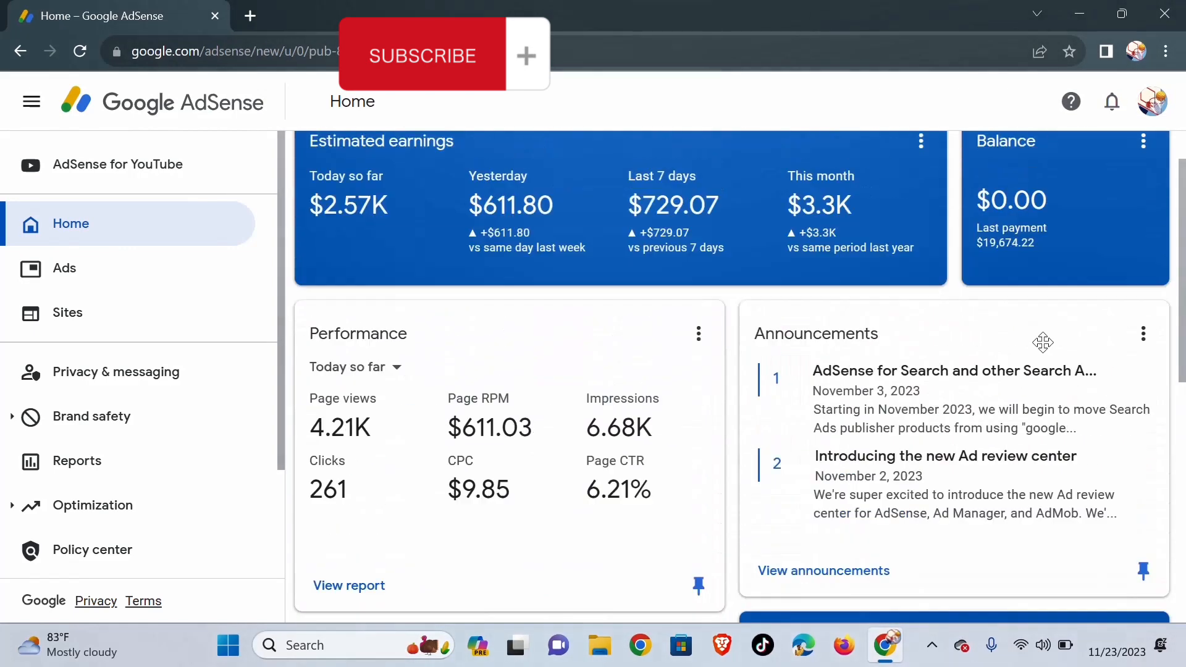
scroll(down, 3)
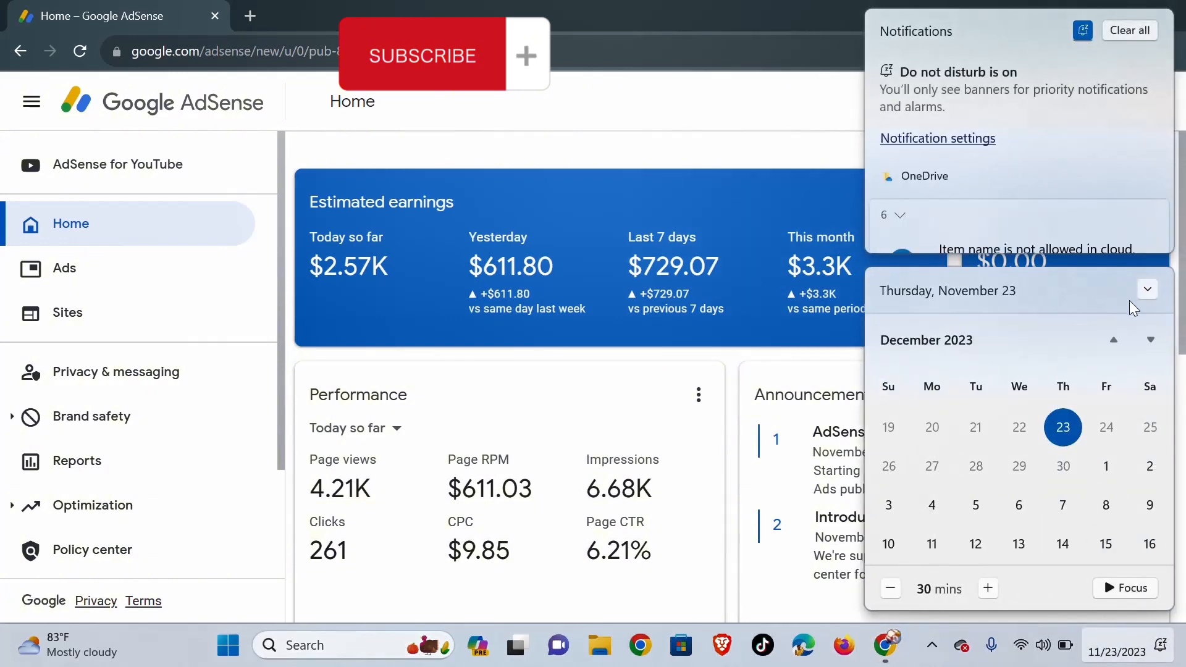
mouse_move(965, 299)
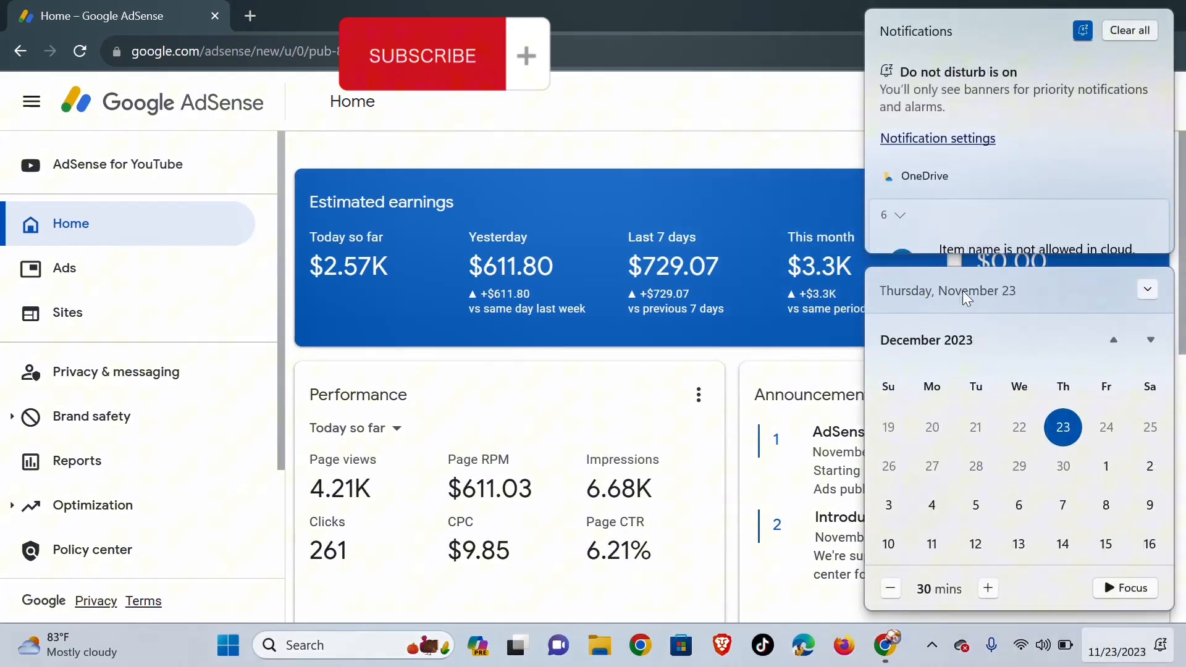
click(1113, 340)
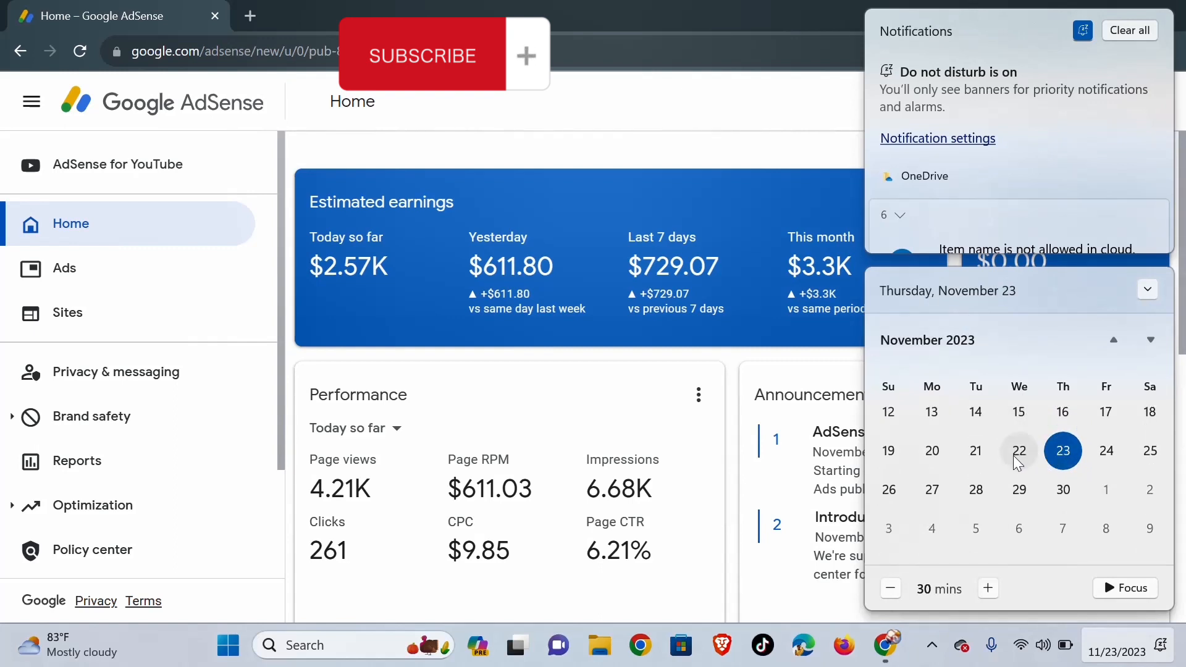
mouse_move(1020, 451)
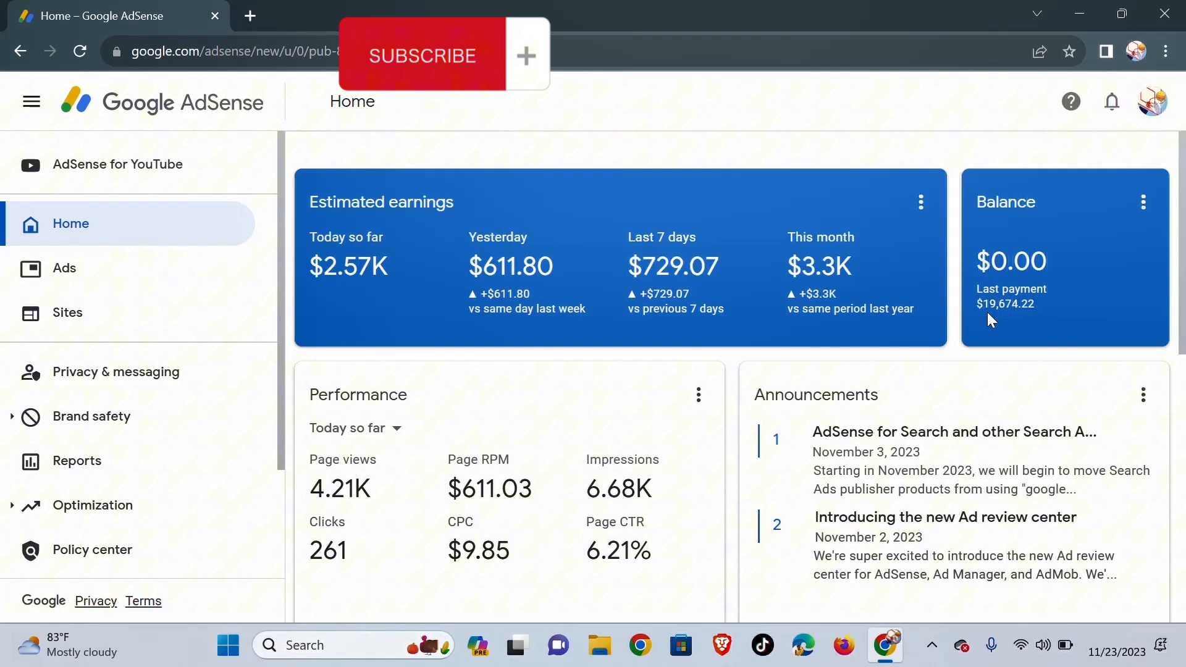
scroll(down, 3)
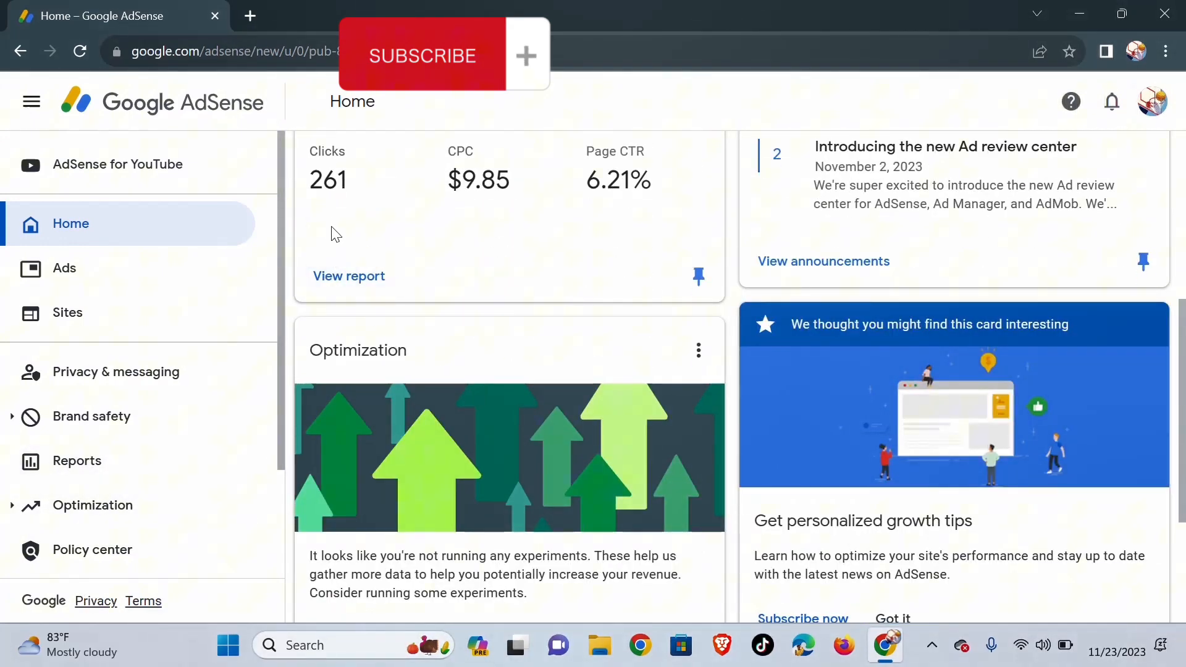
mouse_move(533, 254)
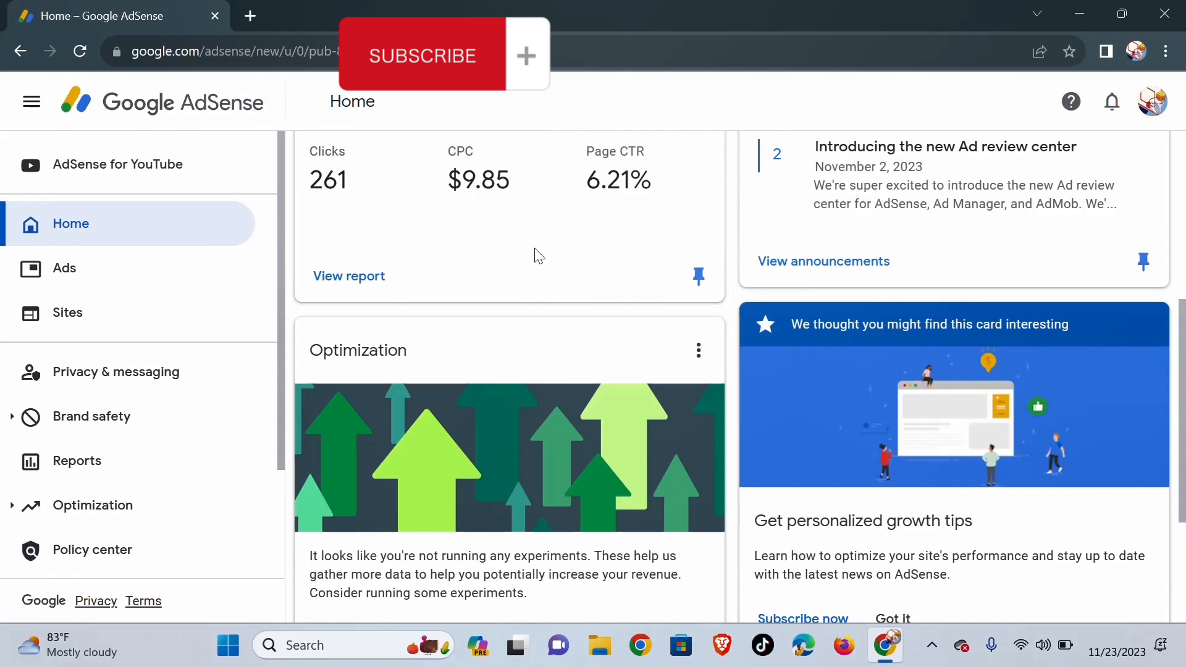
mouse_move(490, 235)
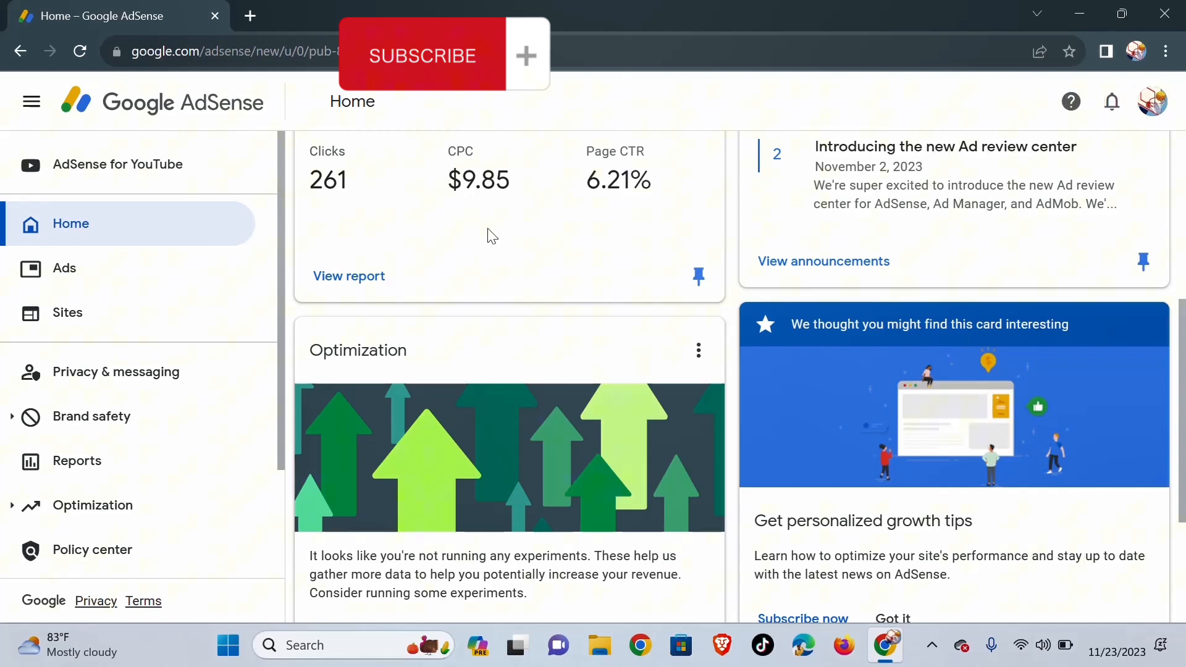
scroll(up, 3)
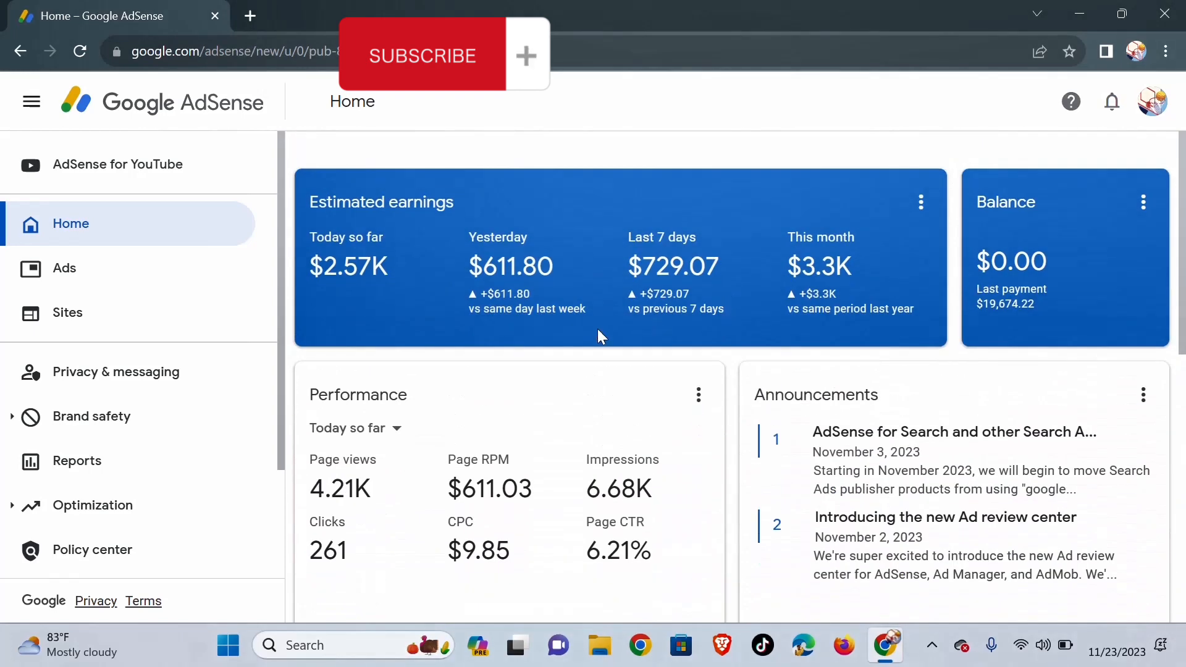
mouse_move(492, 362)
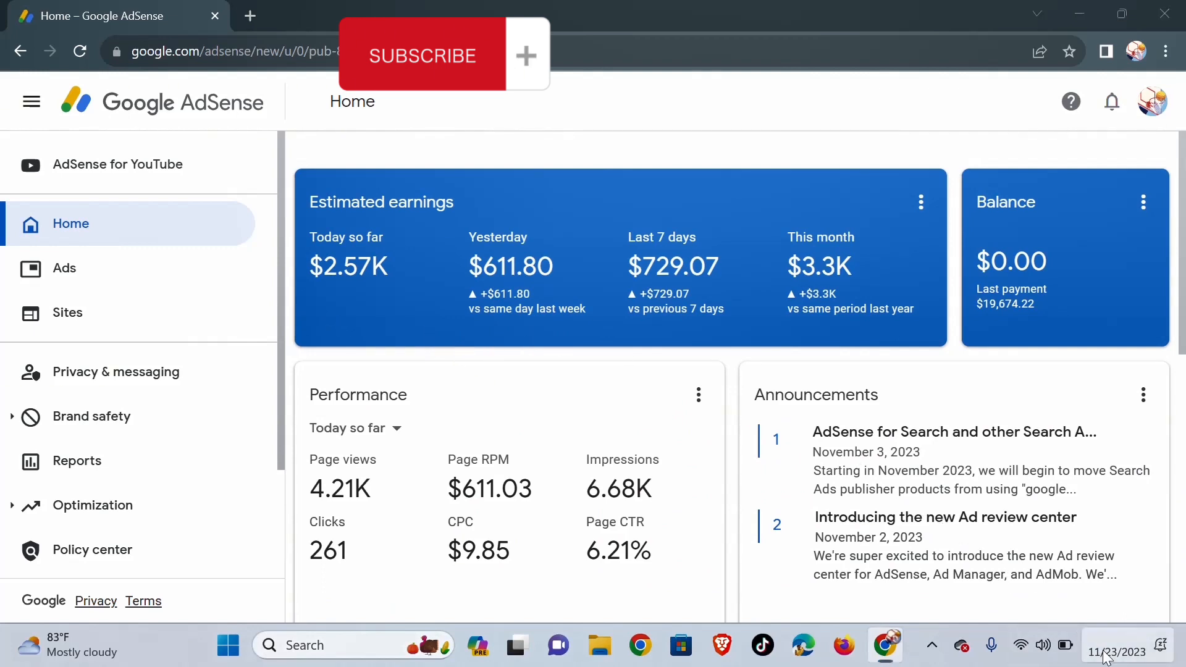
Glance at the taskbar calendar, then reload the AdSense Home dashboard
click(1122, 652)
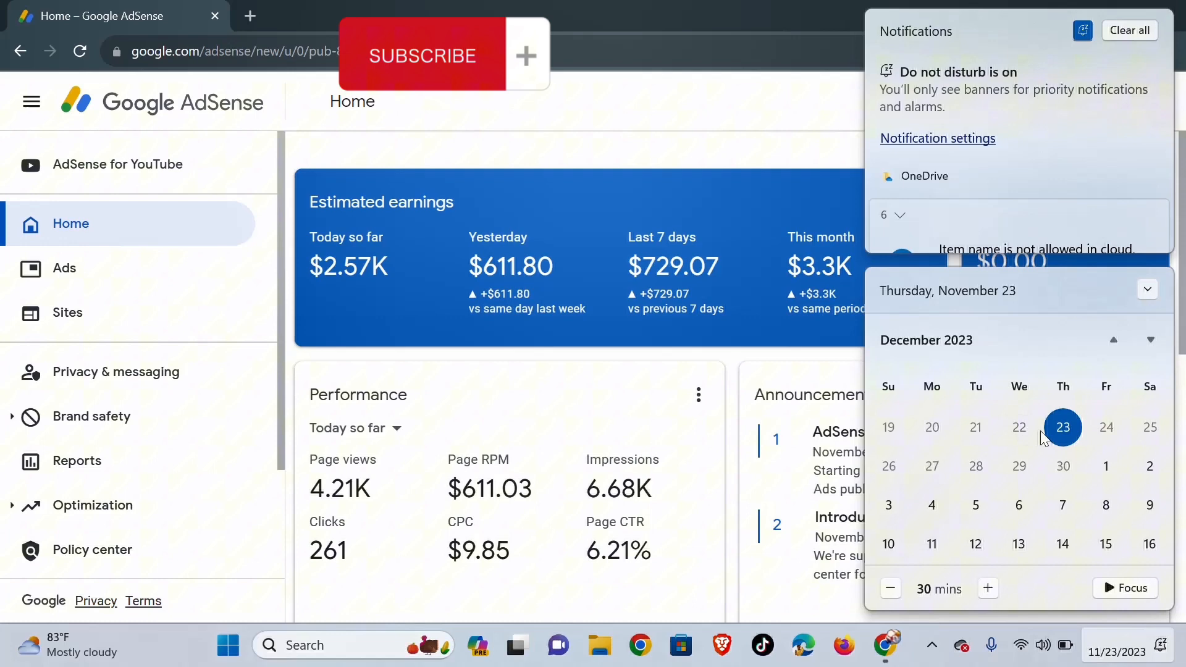
click(1113, 340)
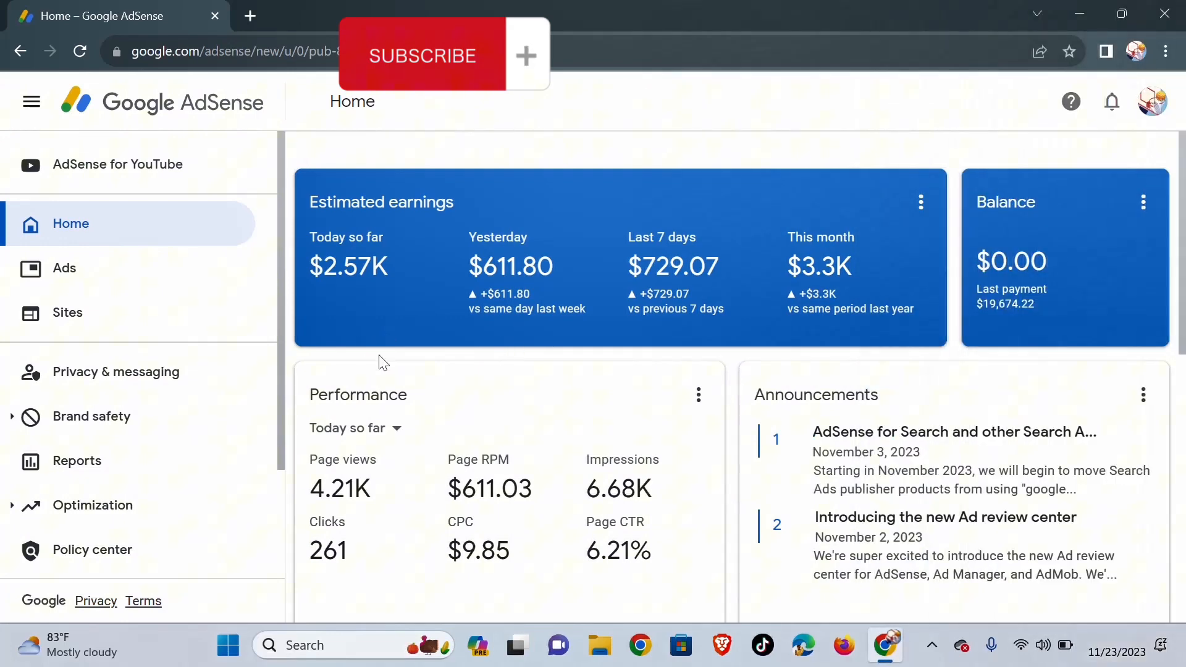
mouse_move(596, 357)
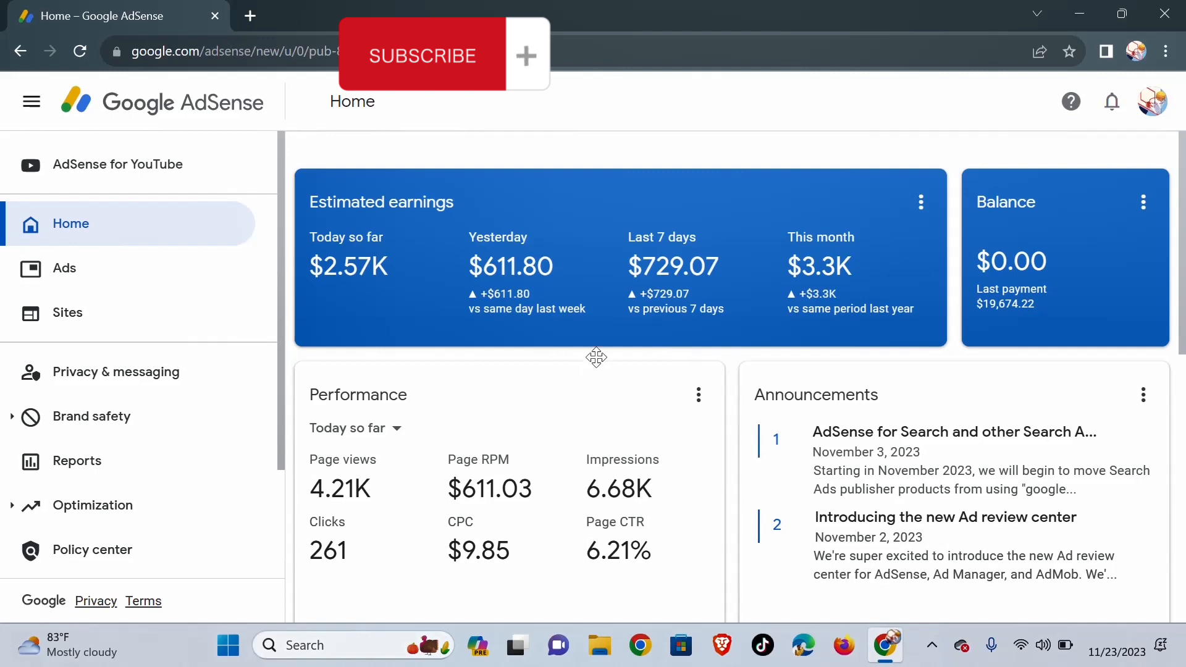
scroll(down, 3)
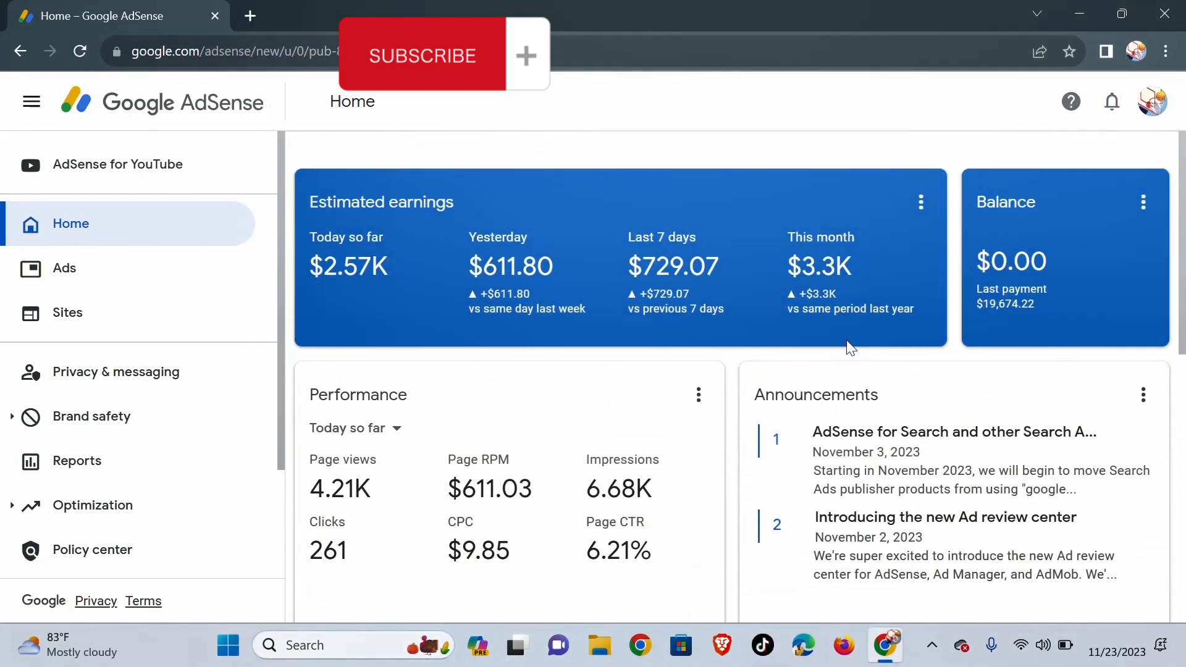
mouse_move(828, 345)
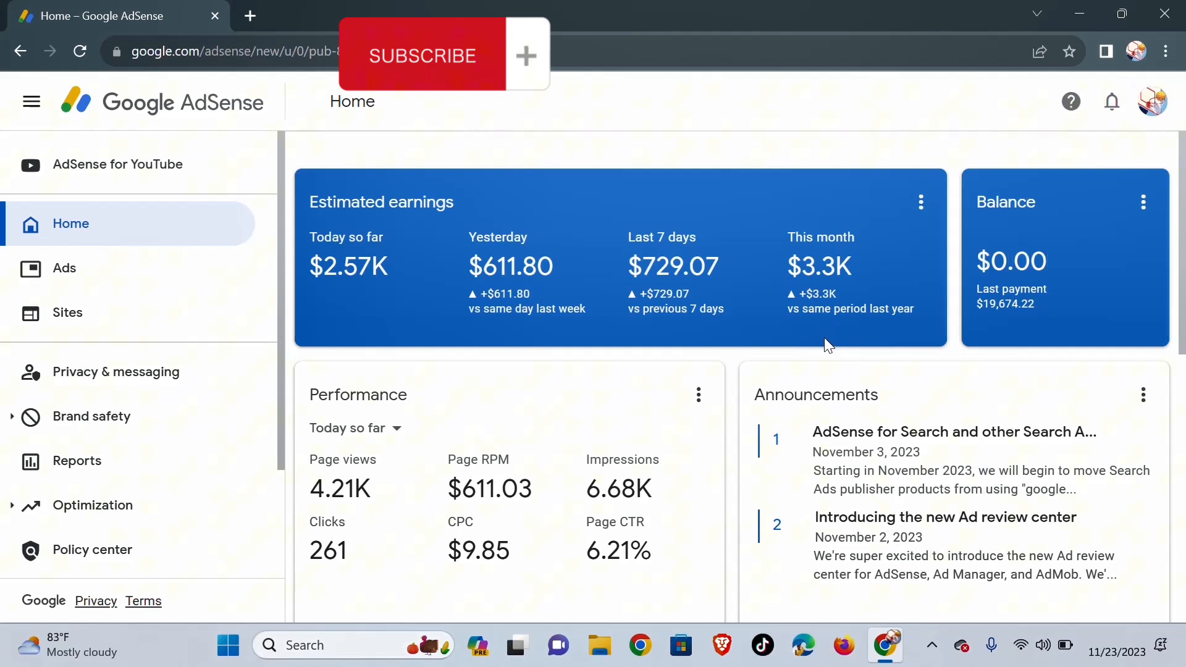
mouse_move(681, 346)
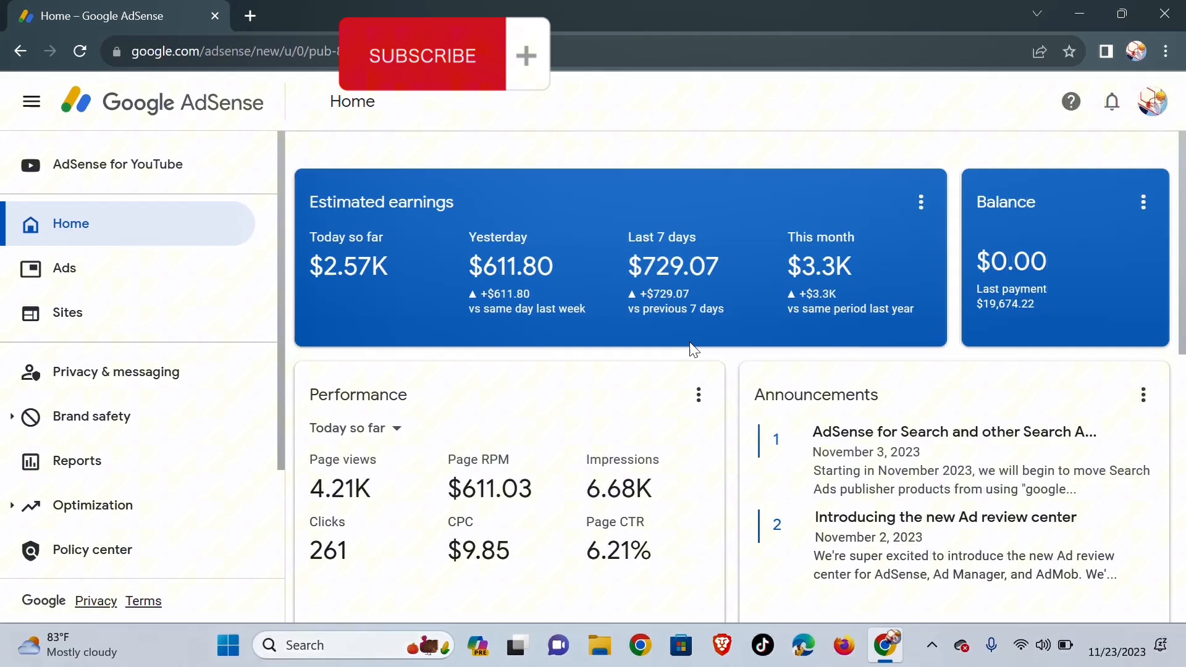
mouse_move(388, 192)
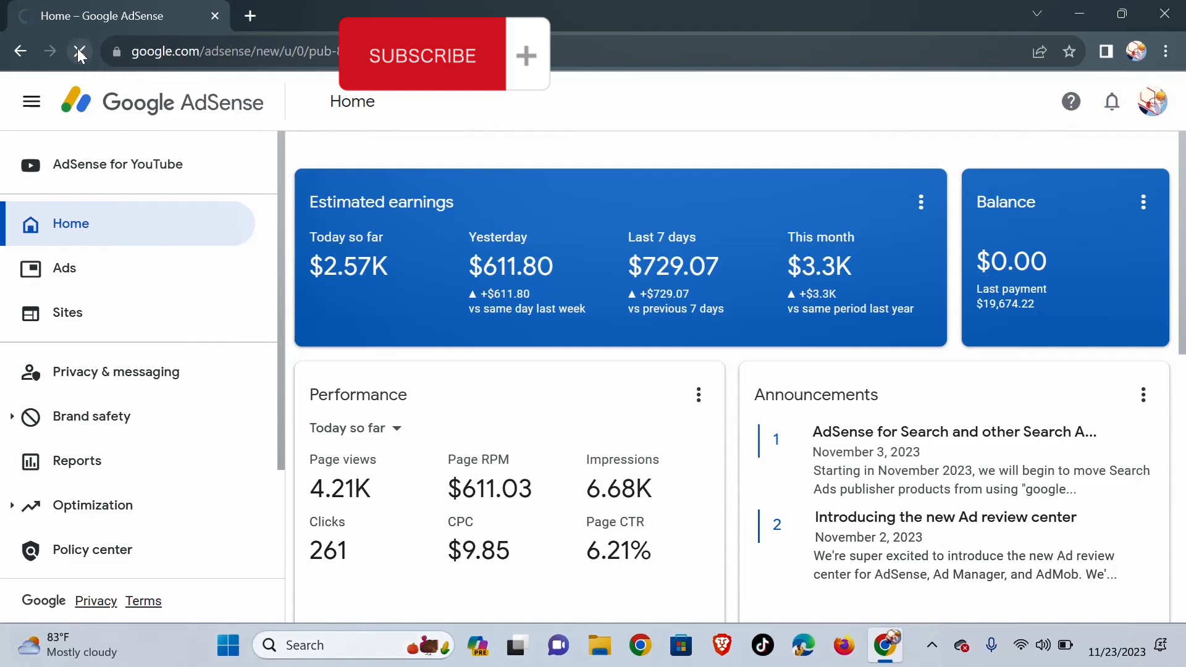
click(79, 52)
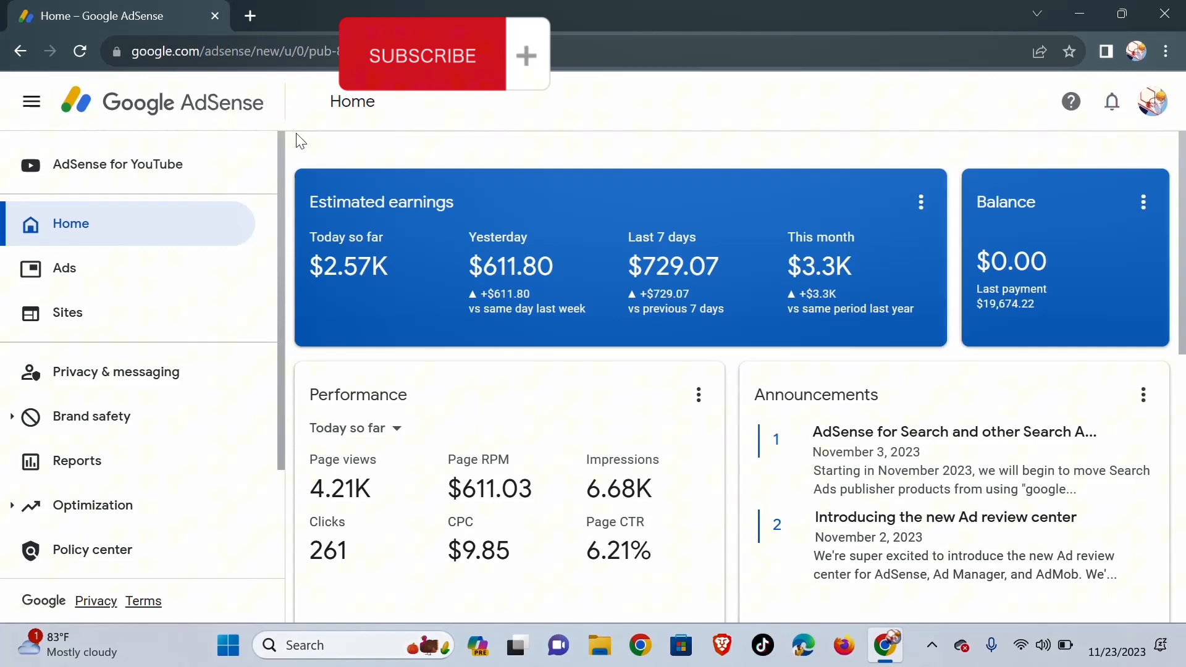
mouse_move(963, 460)
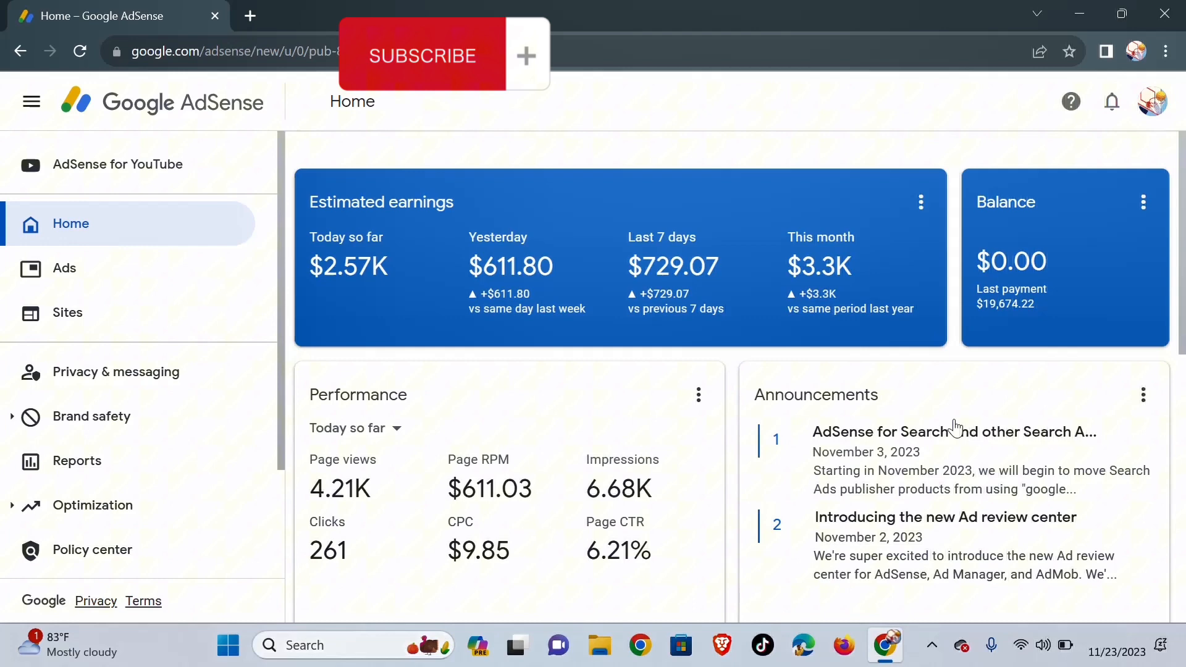
mouse_move(937, 460)
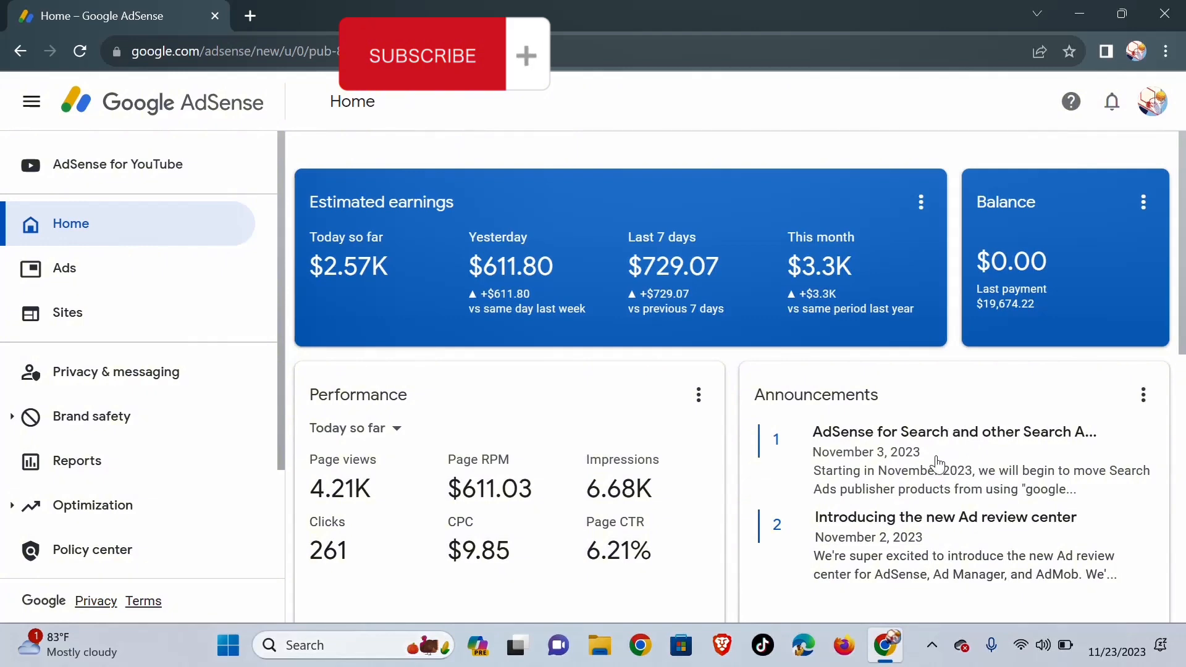
Scroll the sidebar to expand Payments, revealing Payments info and Verification check
scroll(down, 3)
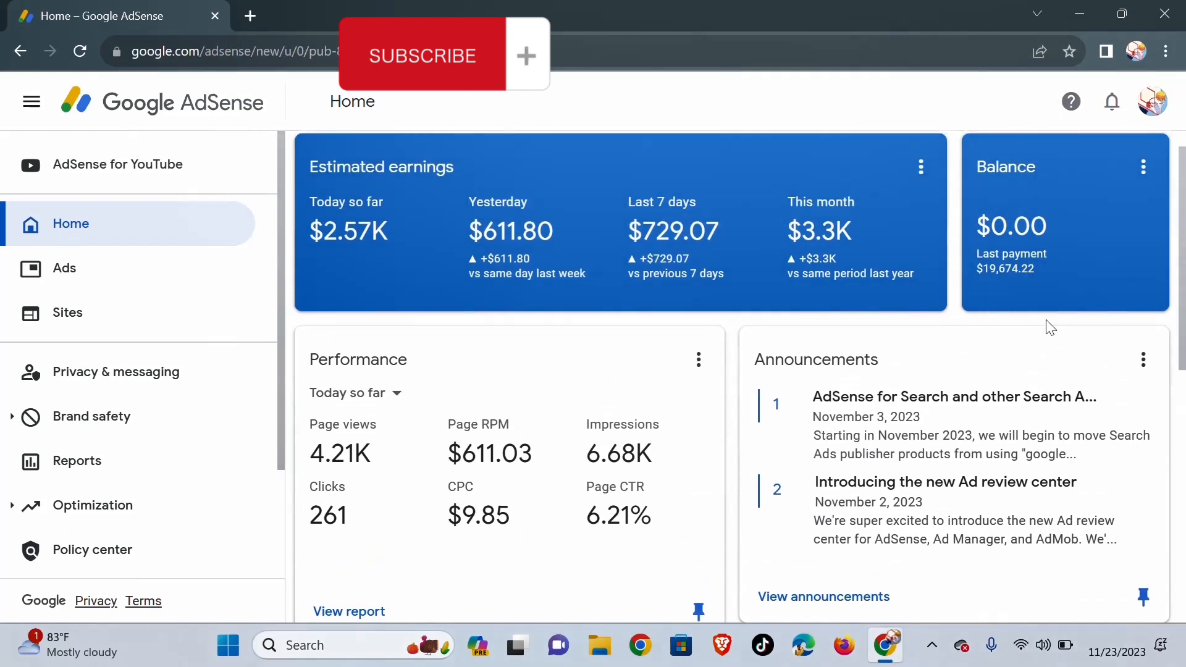
scroll(down, 3)
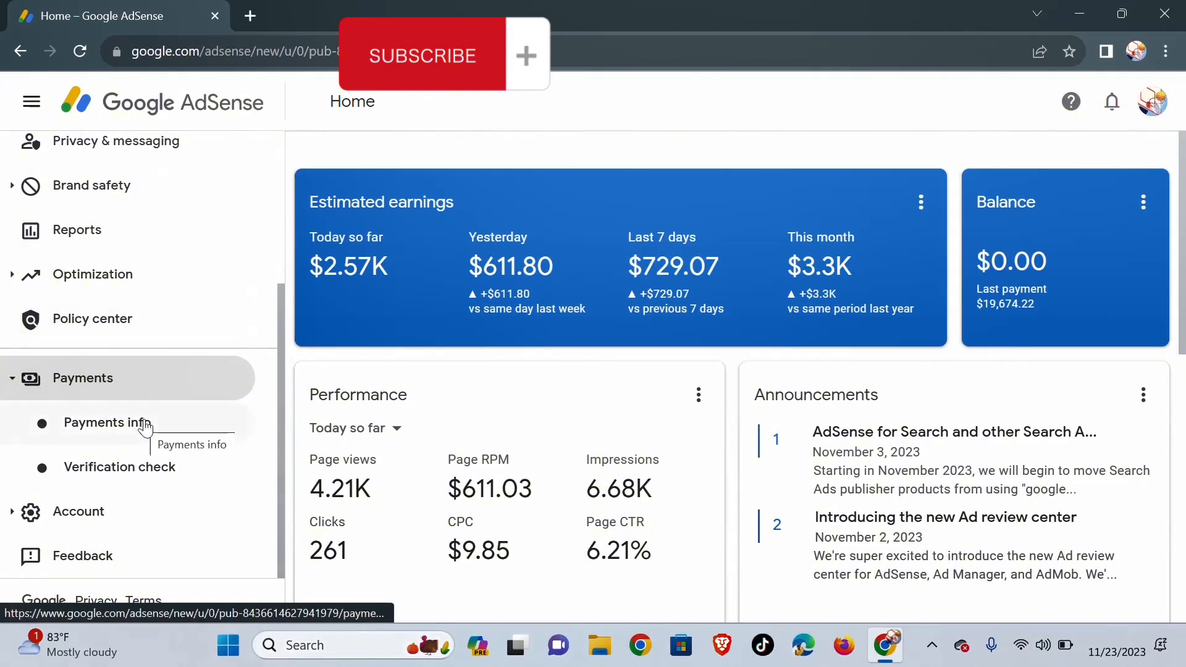
scroll(down, 3)
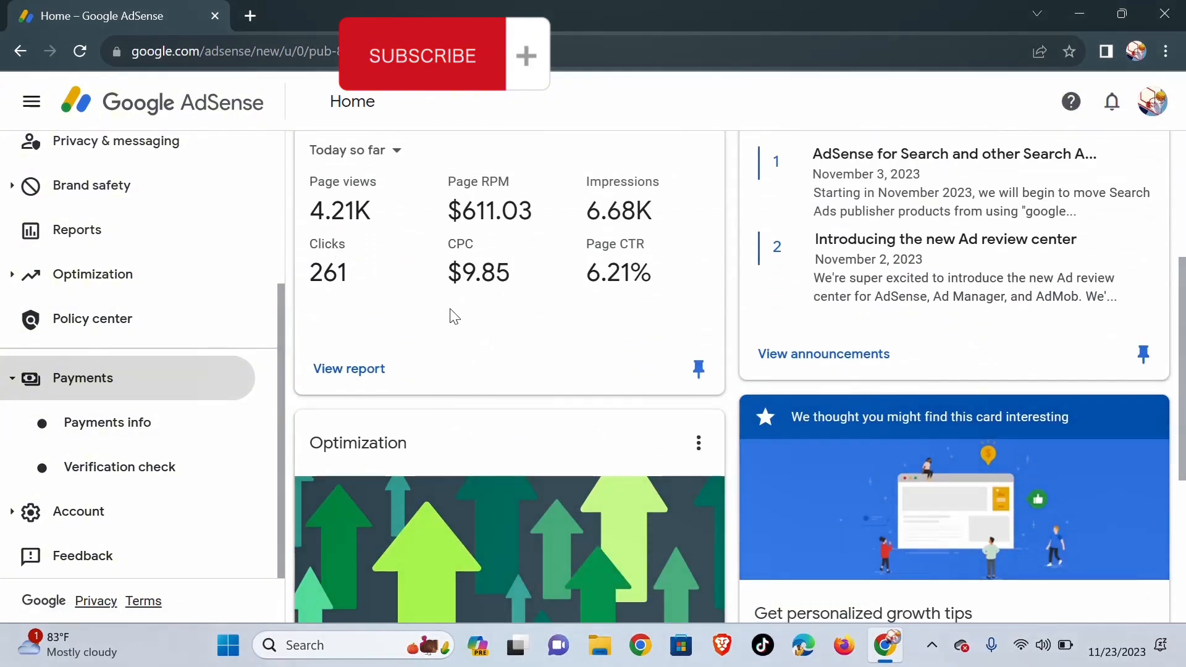
mouse_move(511, 380)
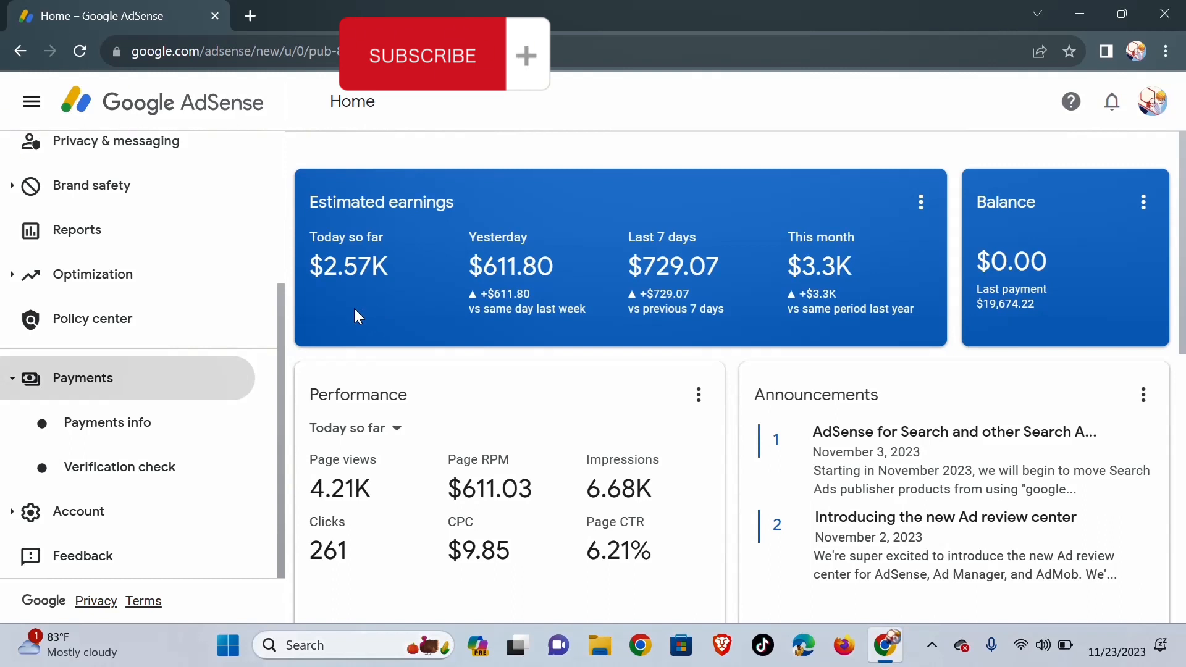
mouse_move(1005, 349)
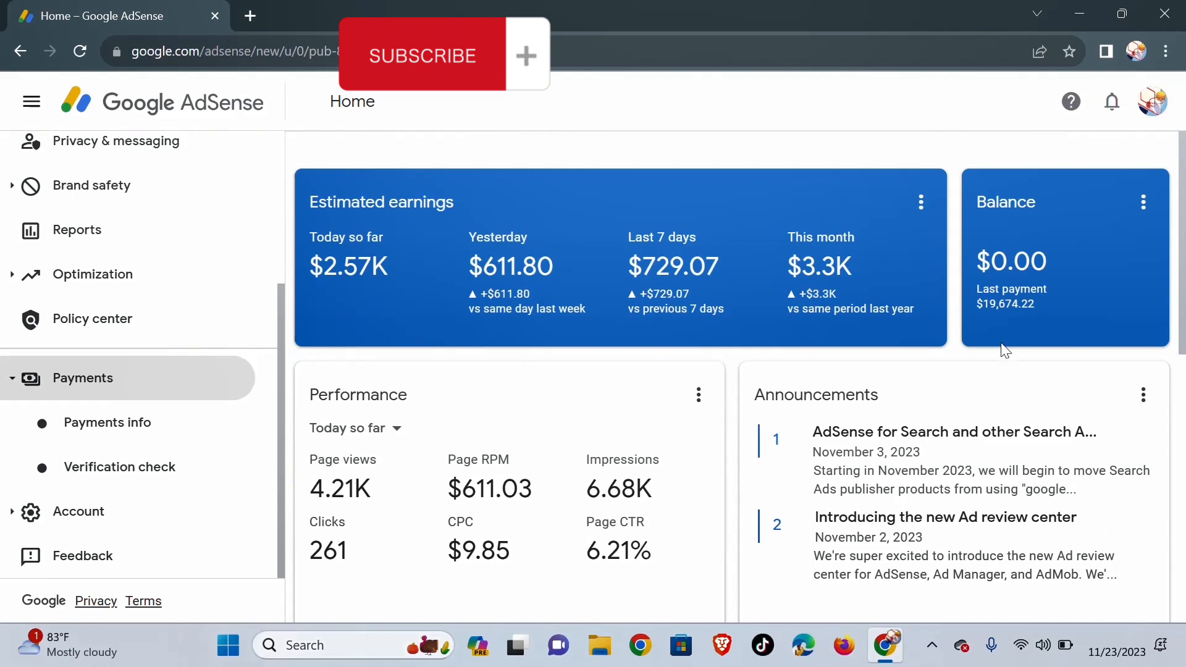
mouse_move(982, 336)
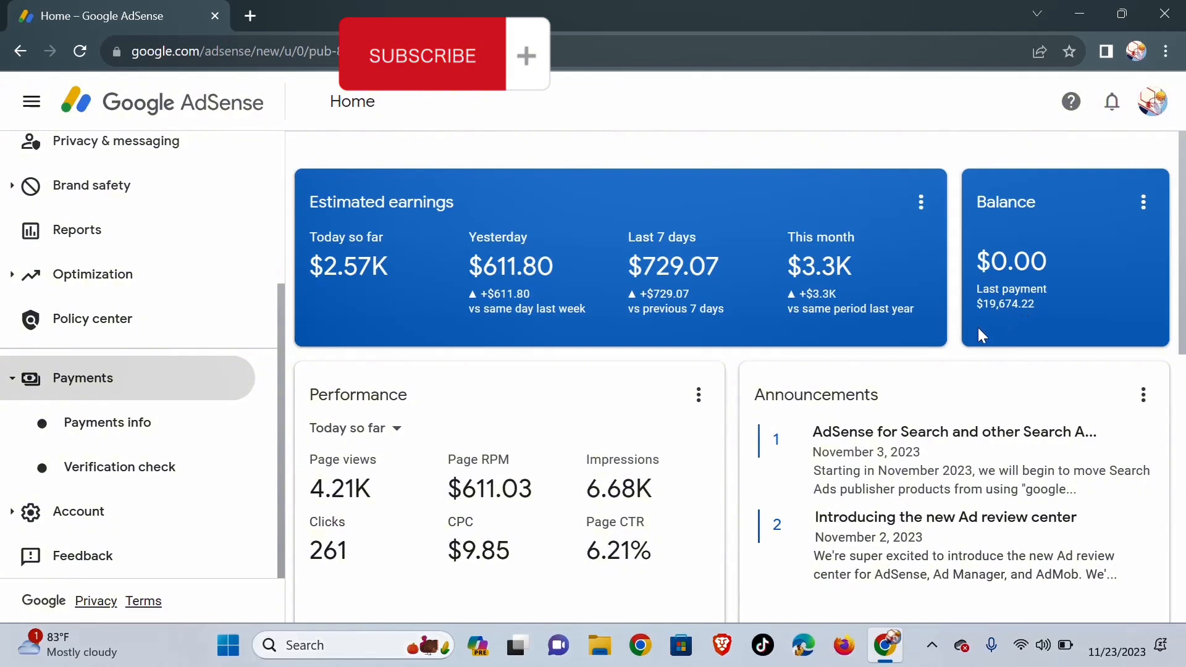
Open the Payments info page showing the $19,674.22 last payment and transactions
click(107, 423)
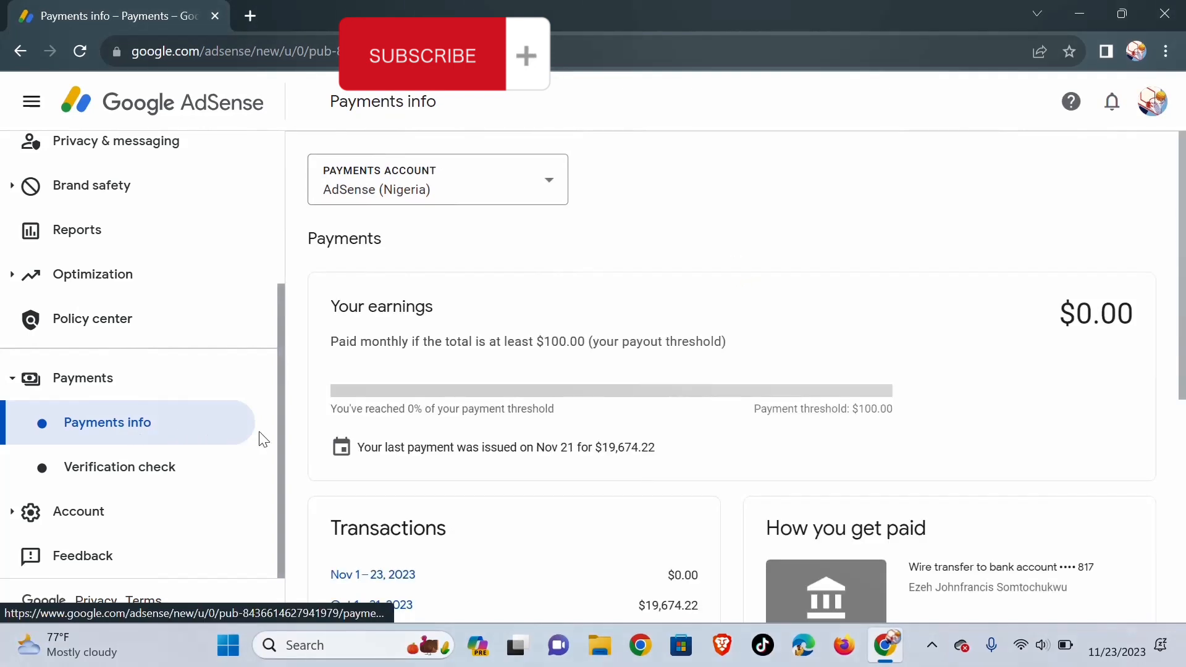
mouse_move(409, 477)
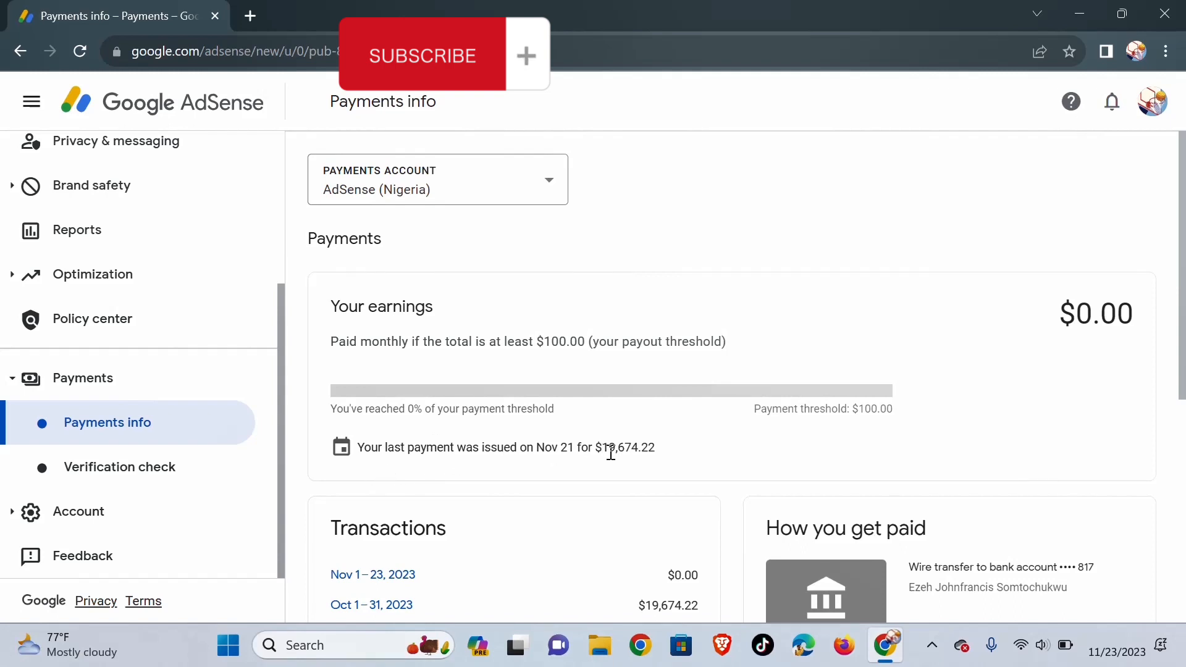
mouse_move(538, 474)
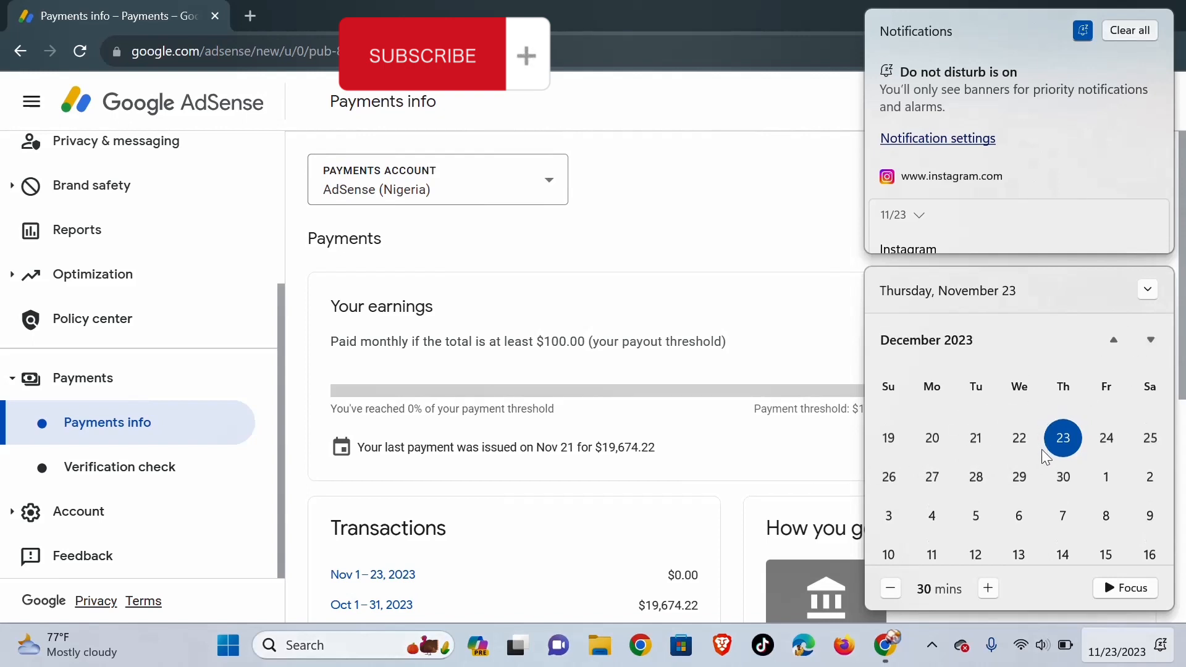
click(1113, 340)
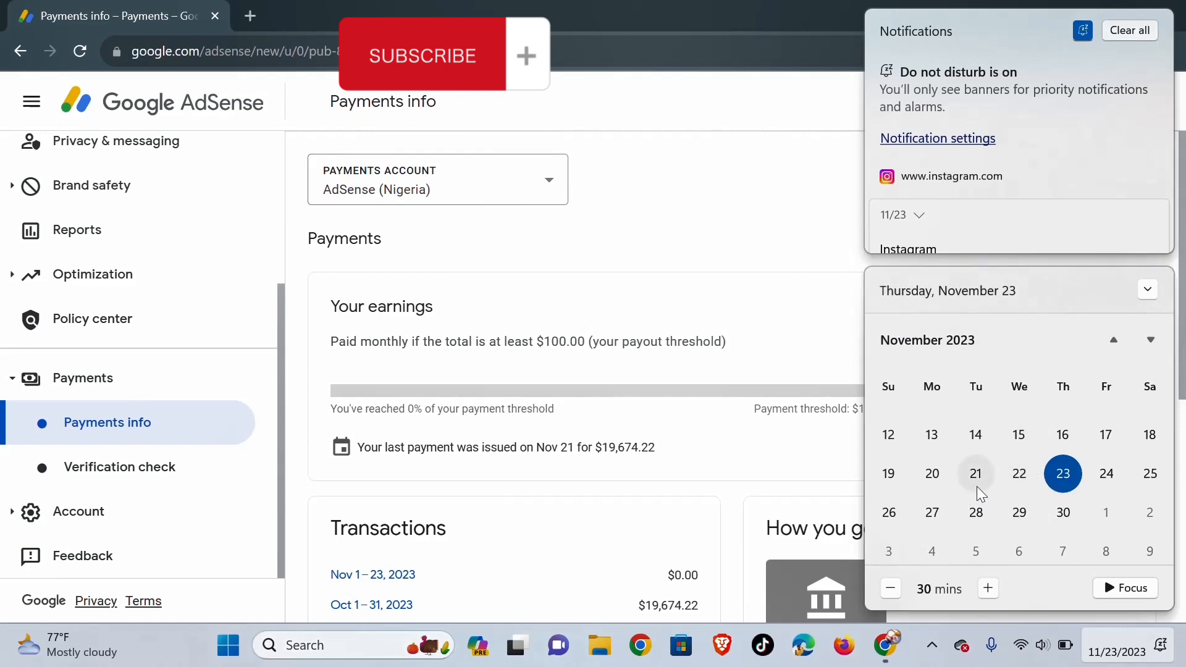
mouse_move(763, 467)
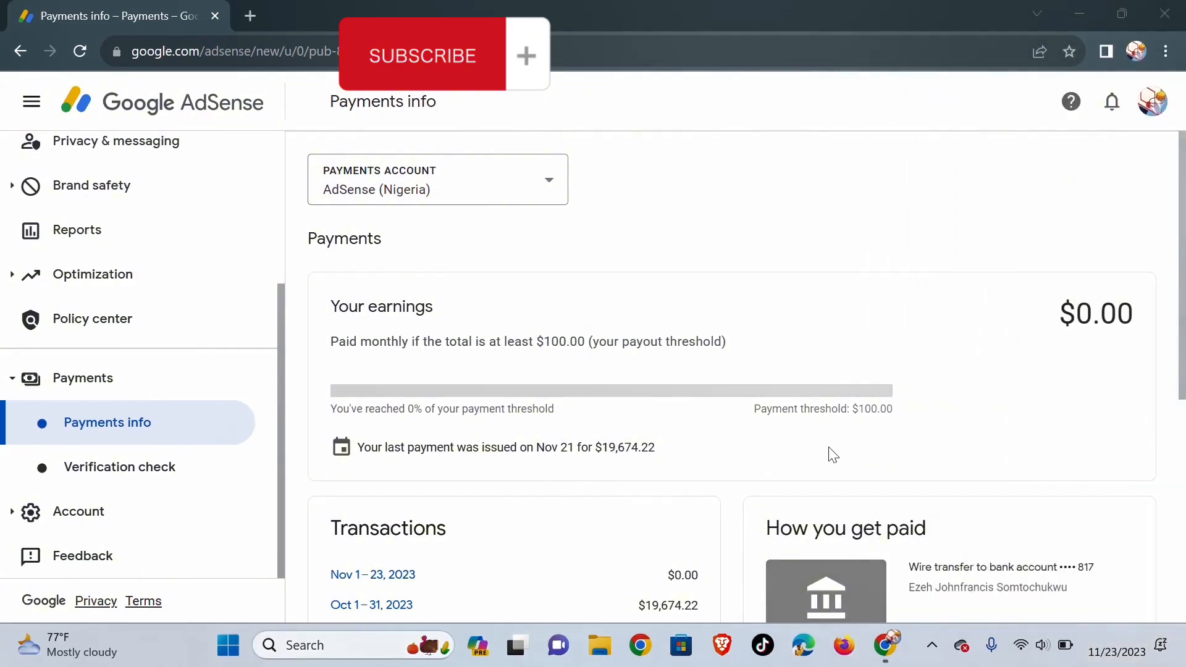
Scroll Payments info down to the transactions list, including September's $37,201.42 entry
scroll(down, 3)
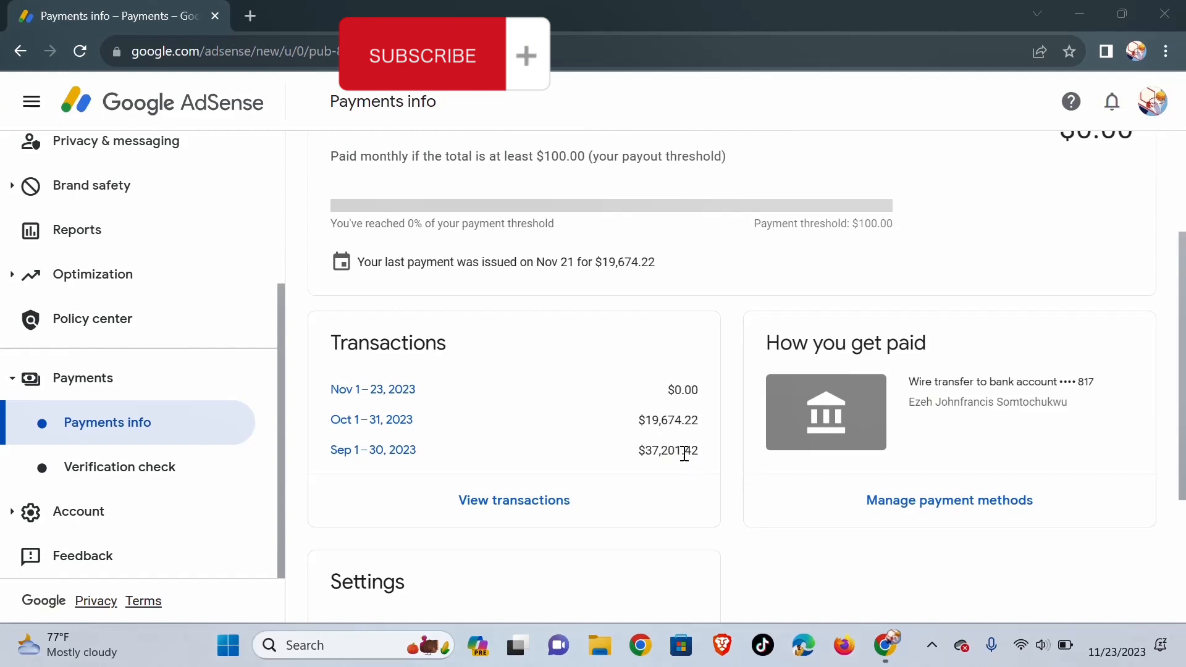
mouse_move(741, 409)
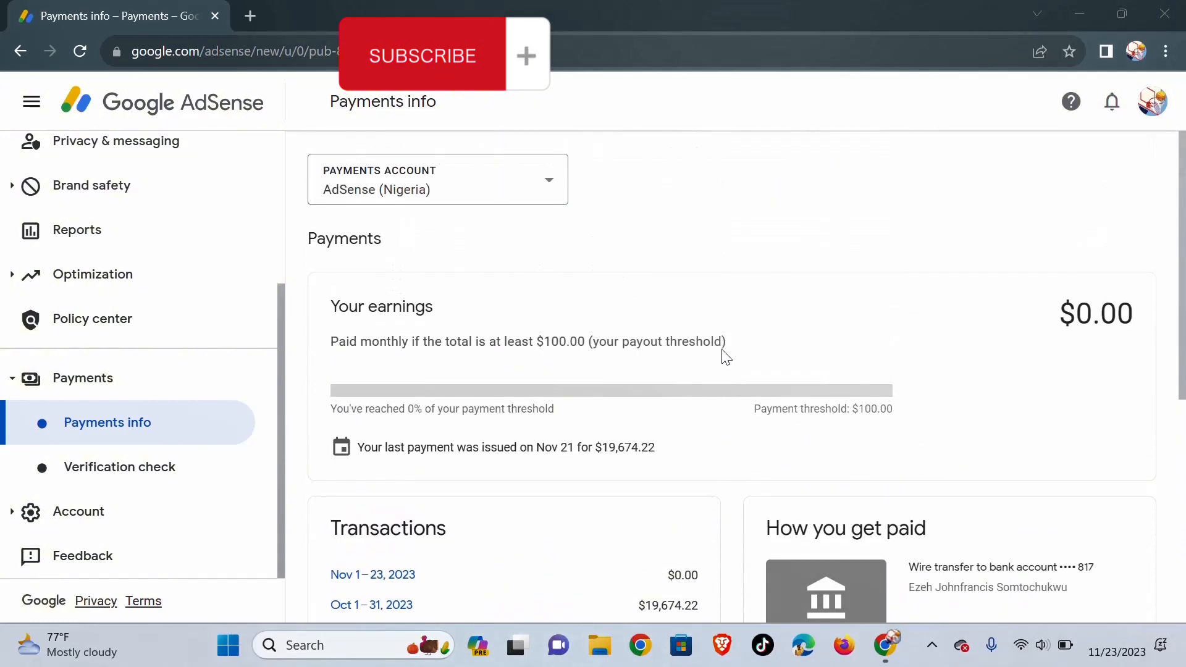
mouse_move(874, 303)
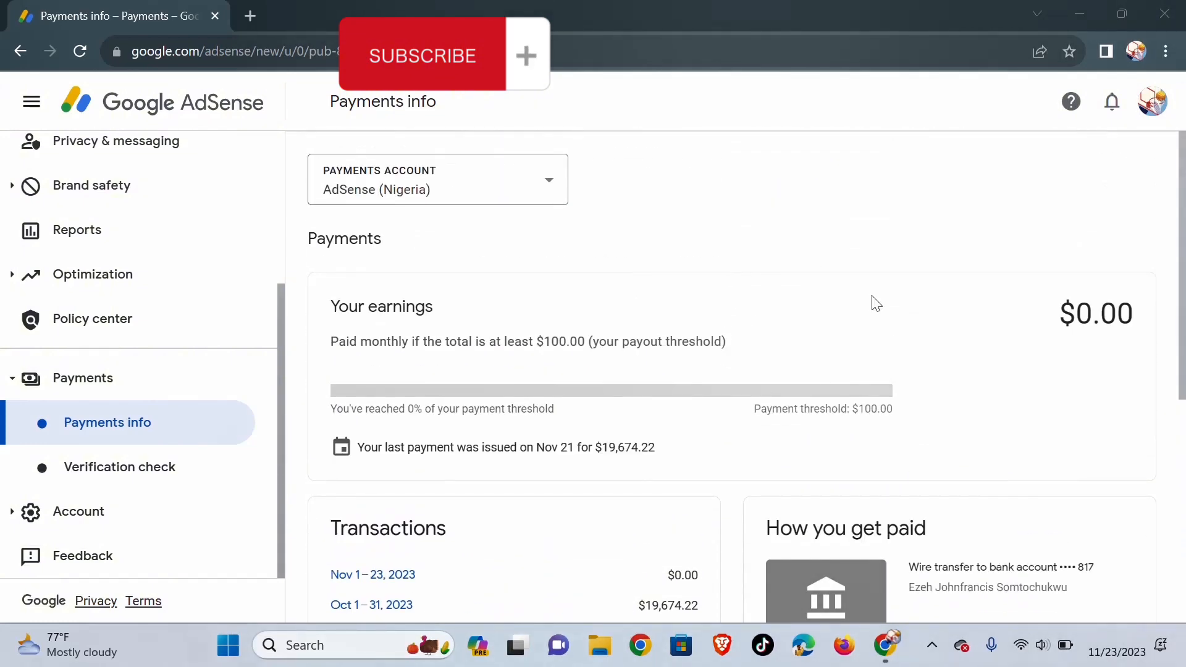
scroll(down, 3)
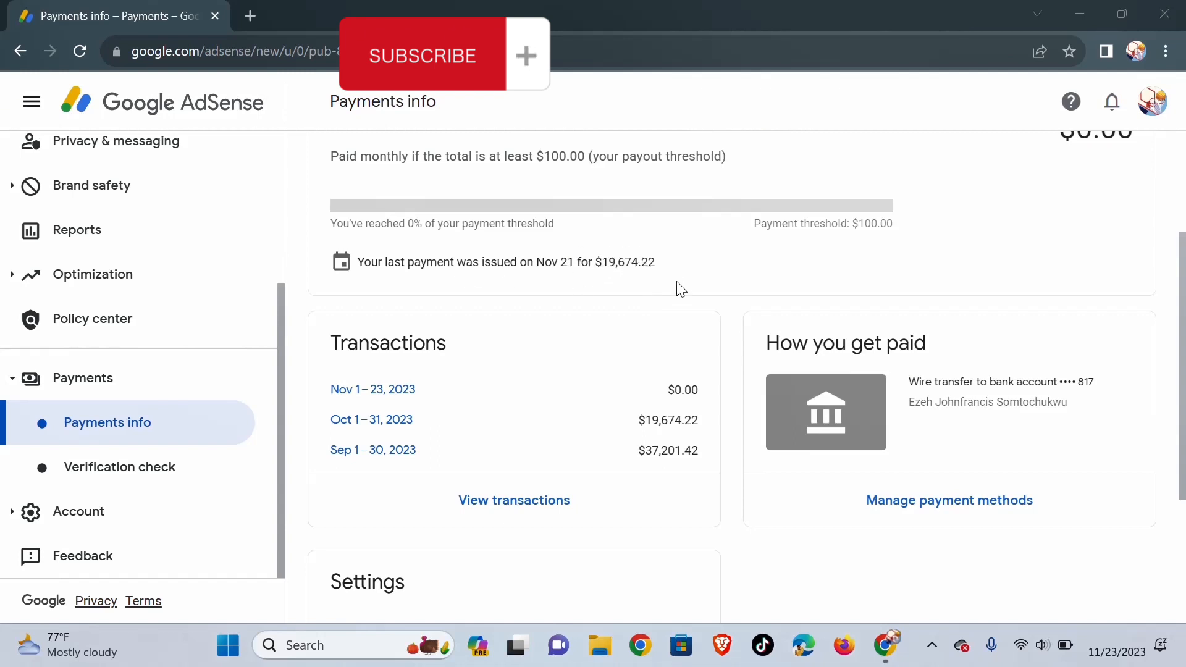
mouse_move(615, 285)
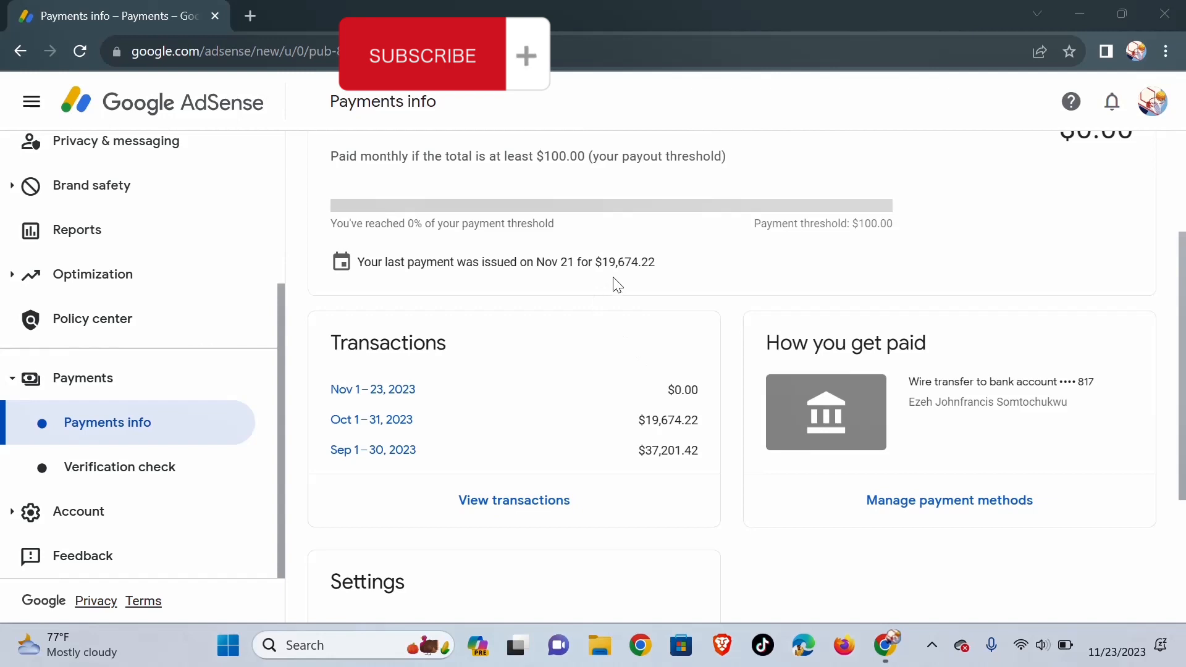
mouse_move(826, 611)
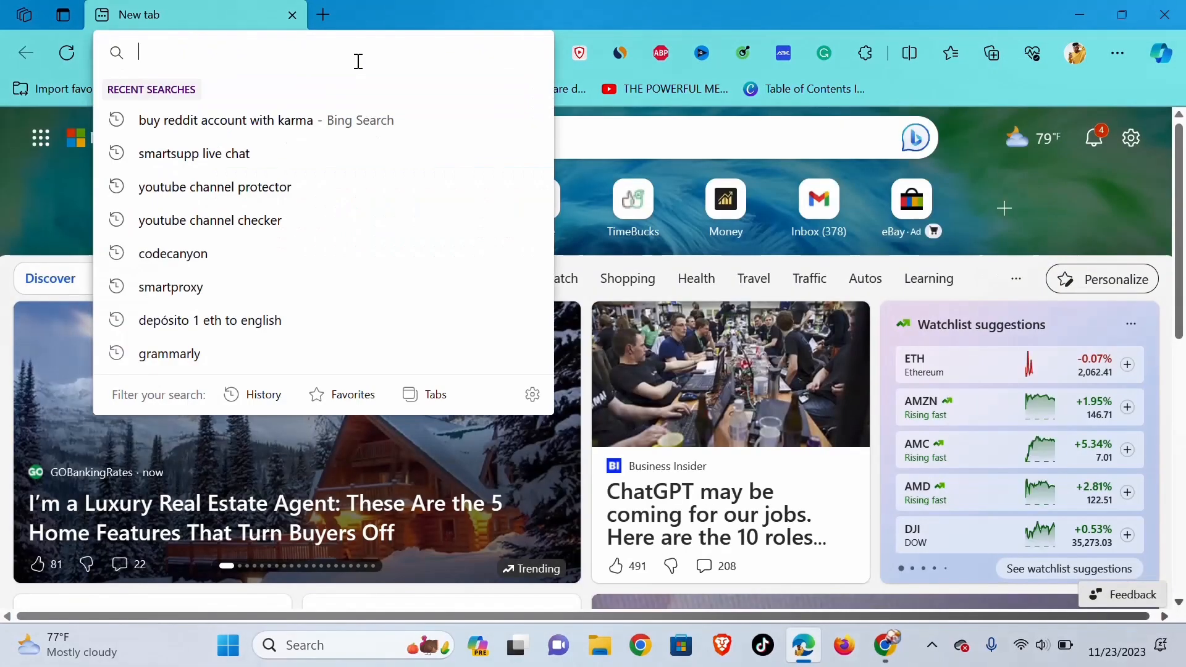
Go to instagram.com and open the academybullion profile page
text(instagram.com)
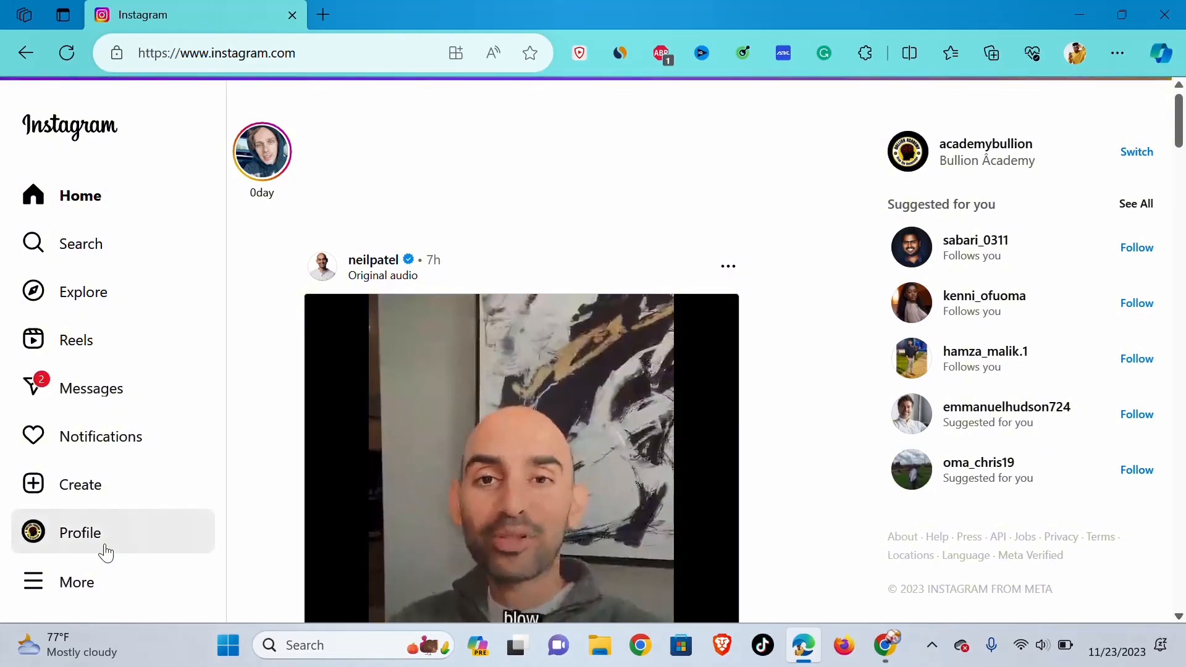
click(79, 532)
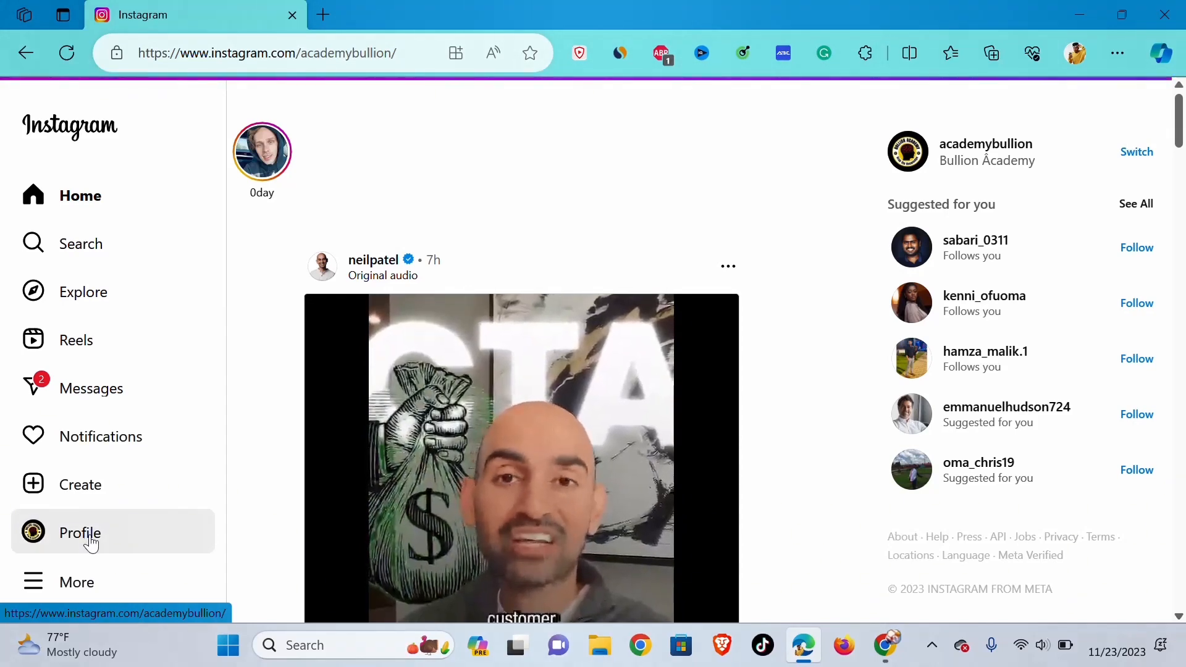
click(79, 533)
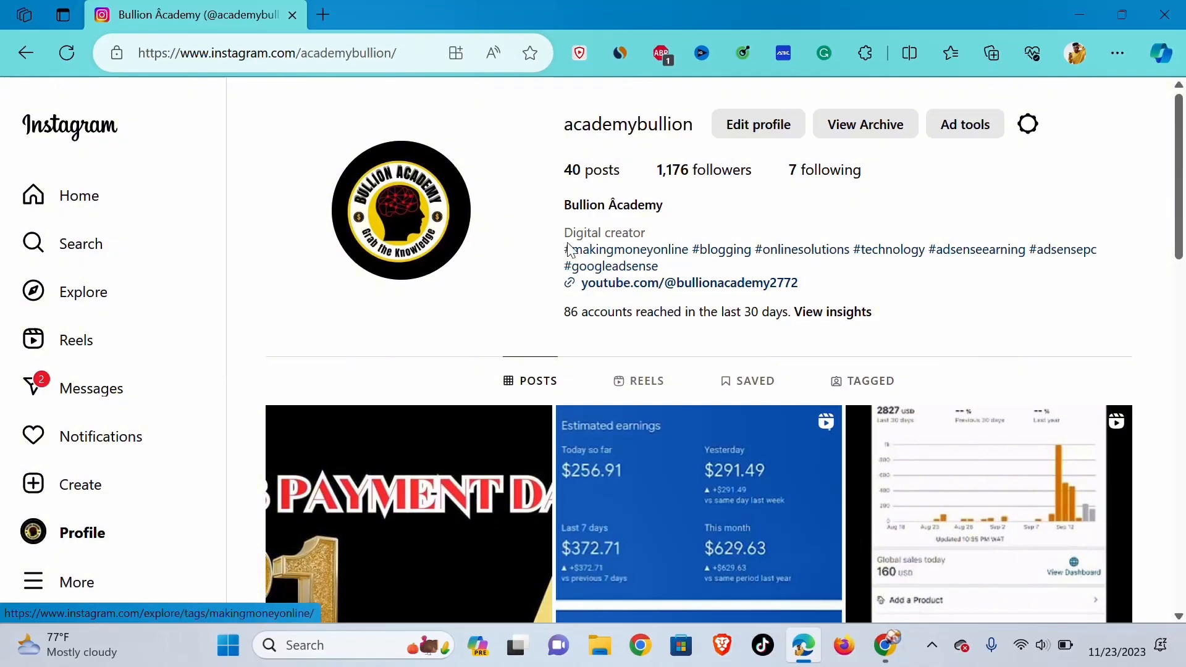
mouse_move(473, 253)
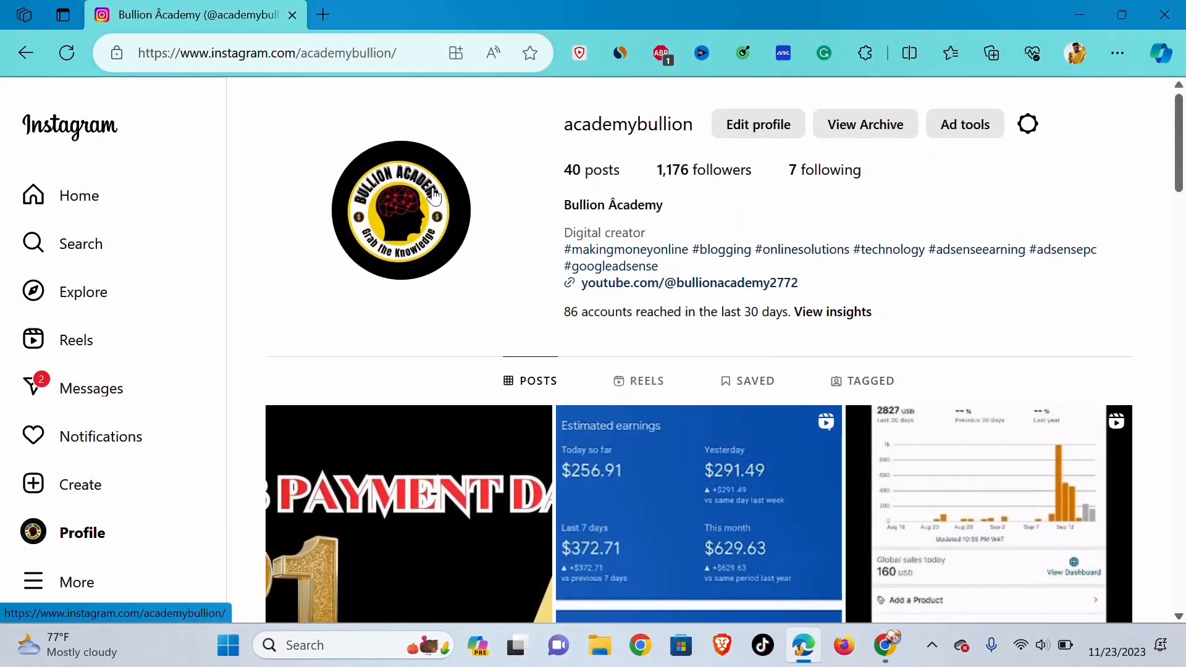
mouse_move(322, 15)
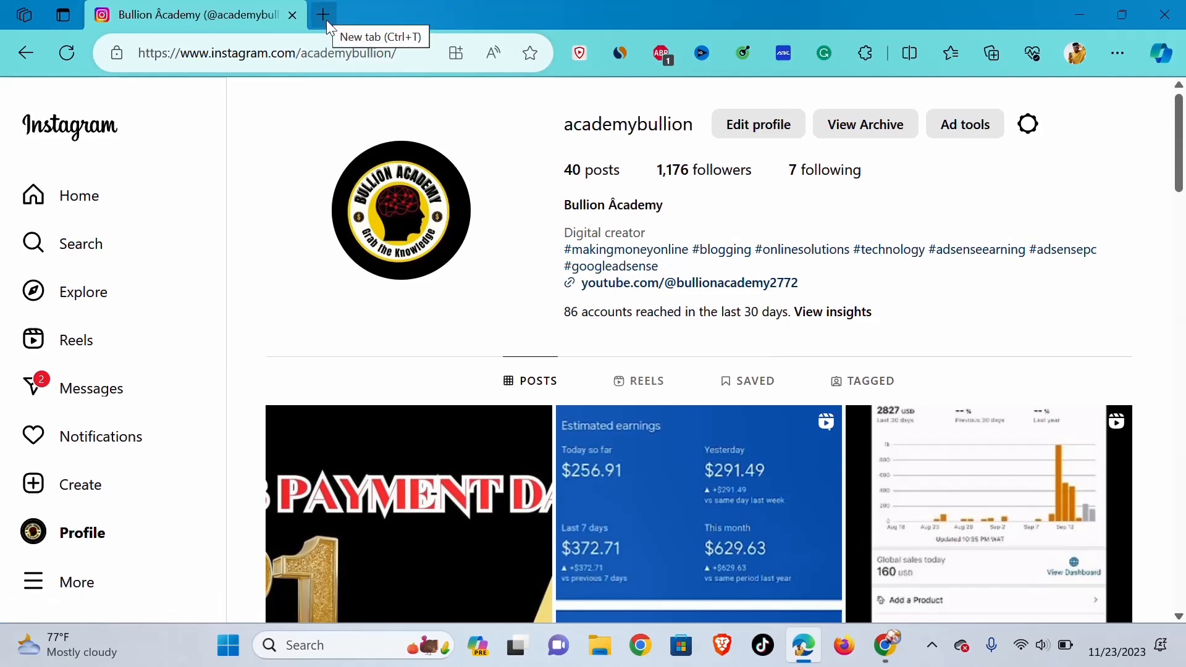
mouse_move(553, 247)
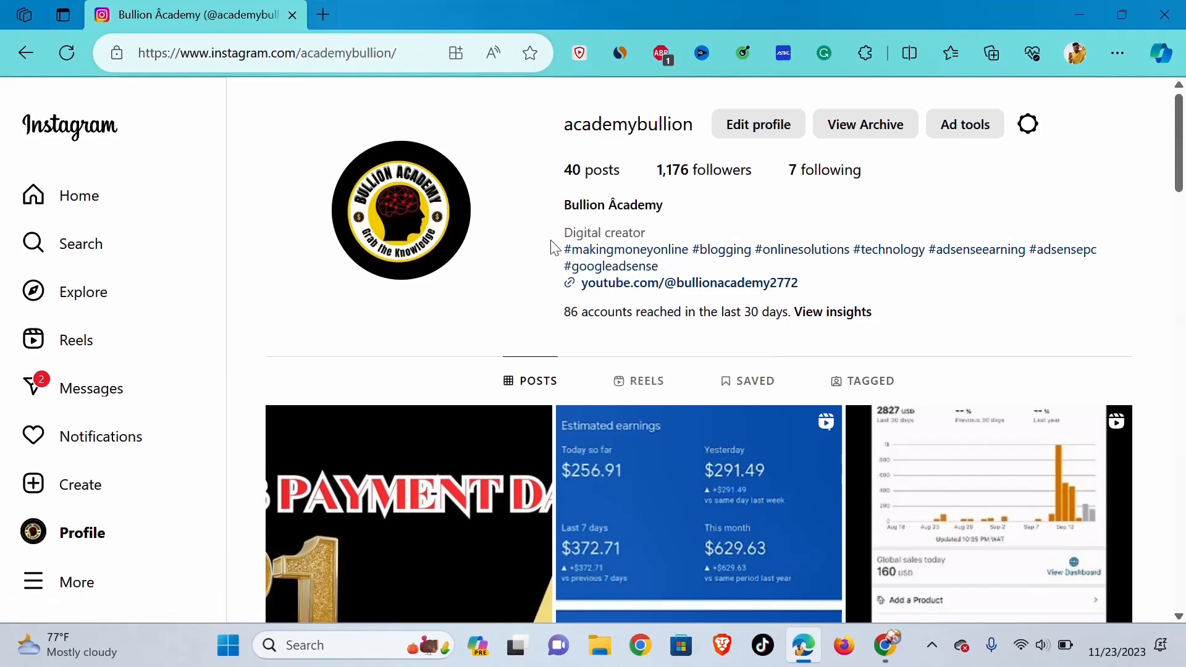
mouse_move(387, 34)
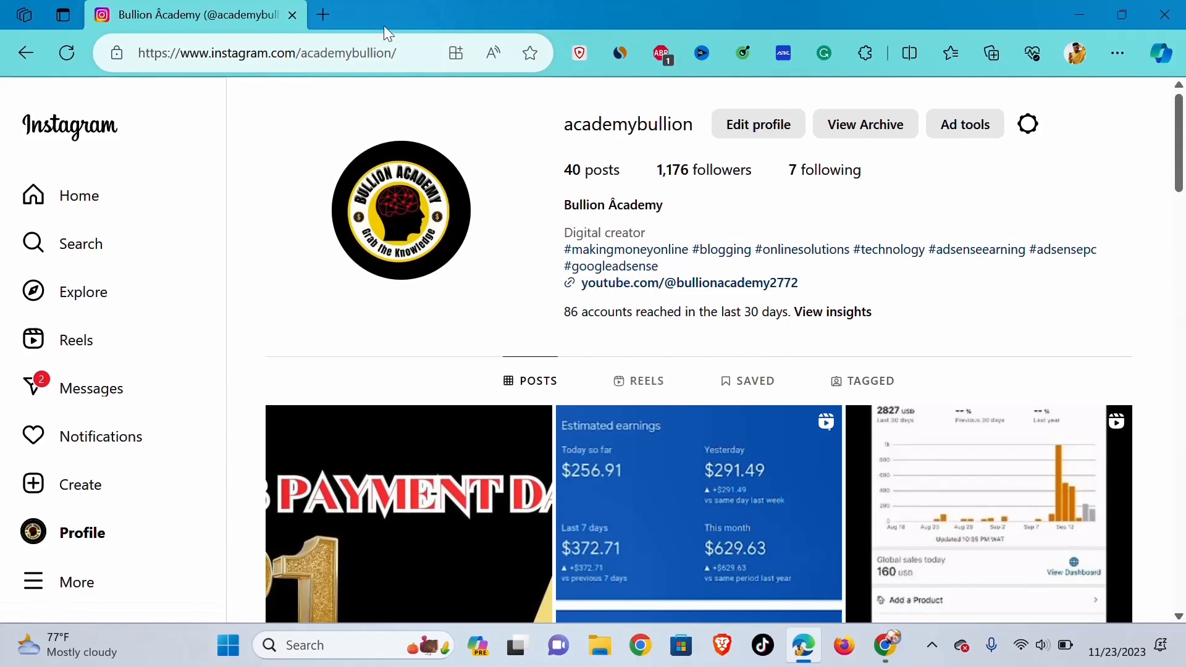
Open YouTube in a new browser tab via its shortcut
click(322, 15)
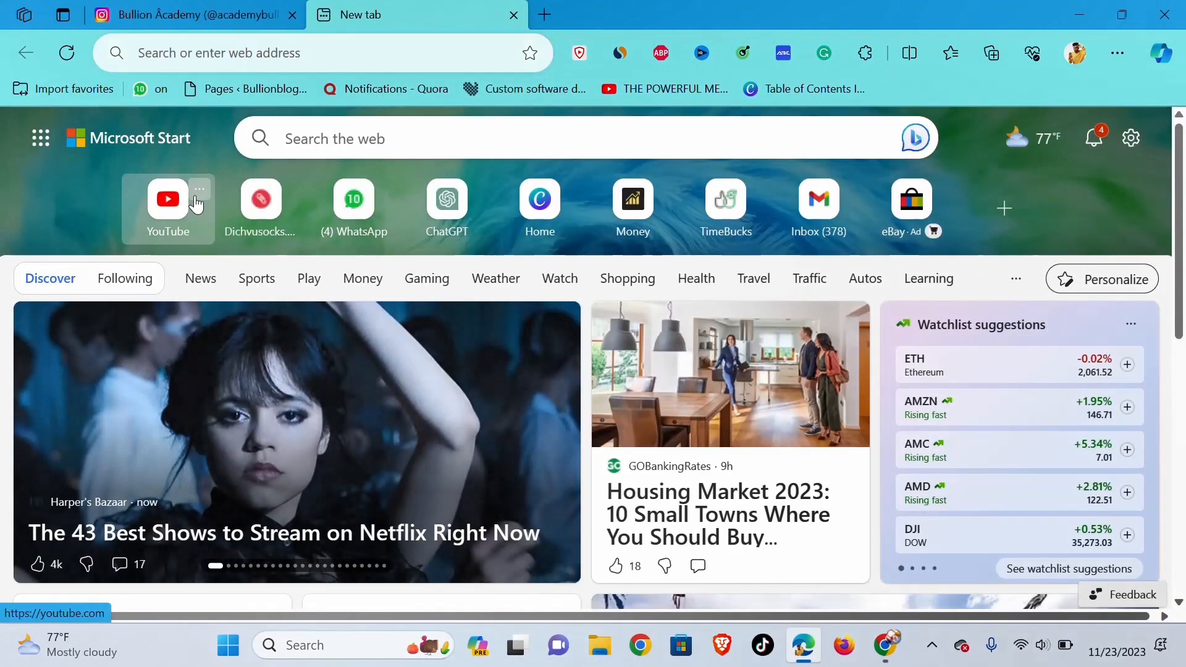
mouse_move(180, 214)
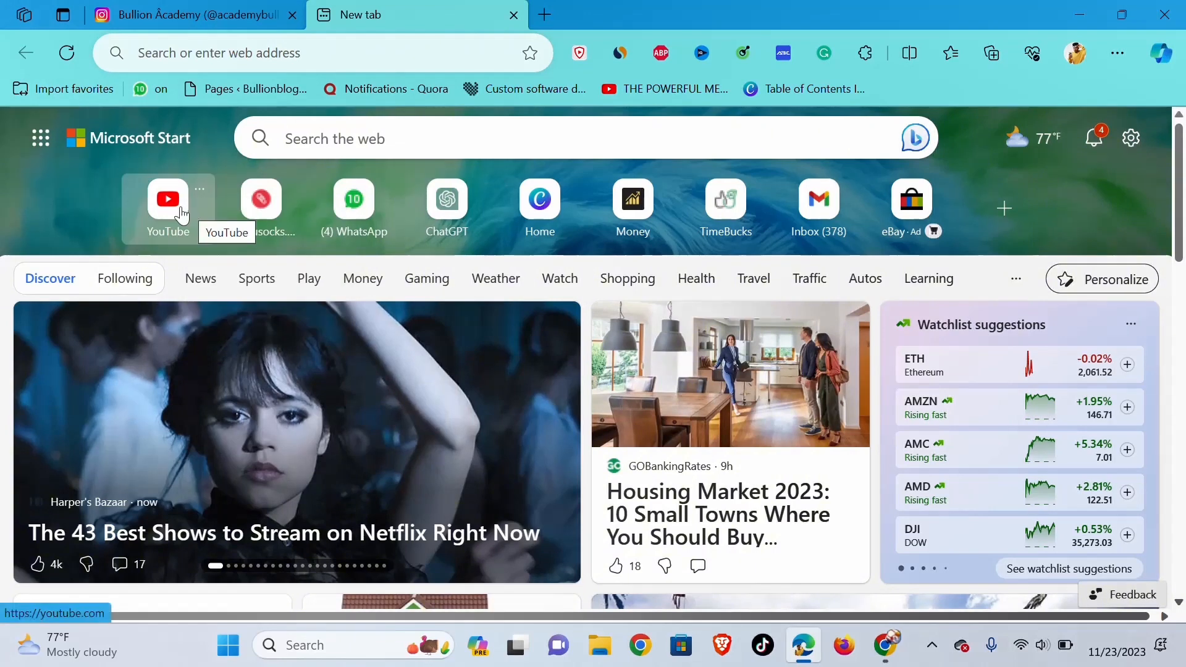
click(167, 199)
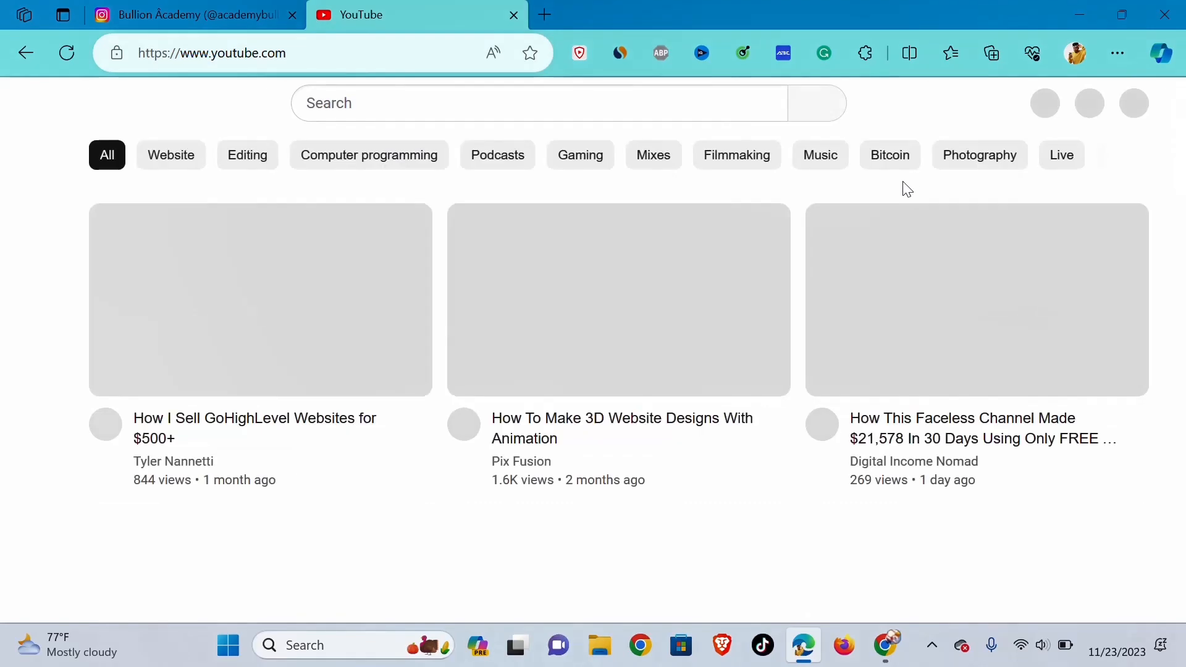
scroll(down, 3)
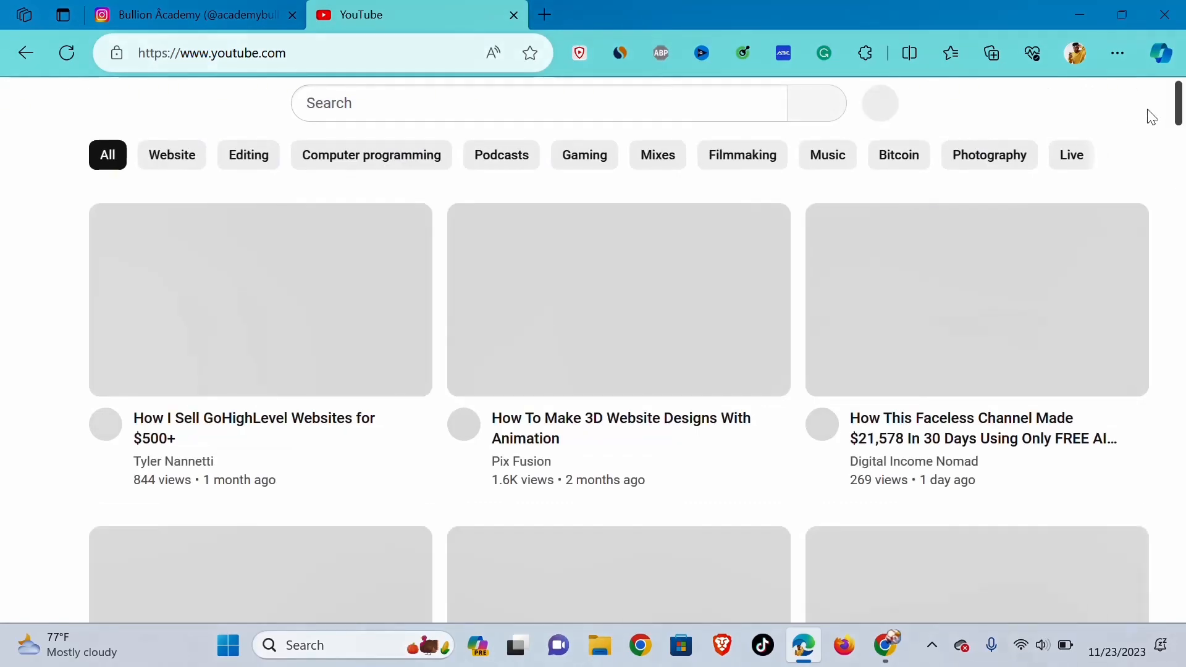
From the account avatar menu, go to the Bullion Academy channel page
click(1127, 104)
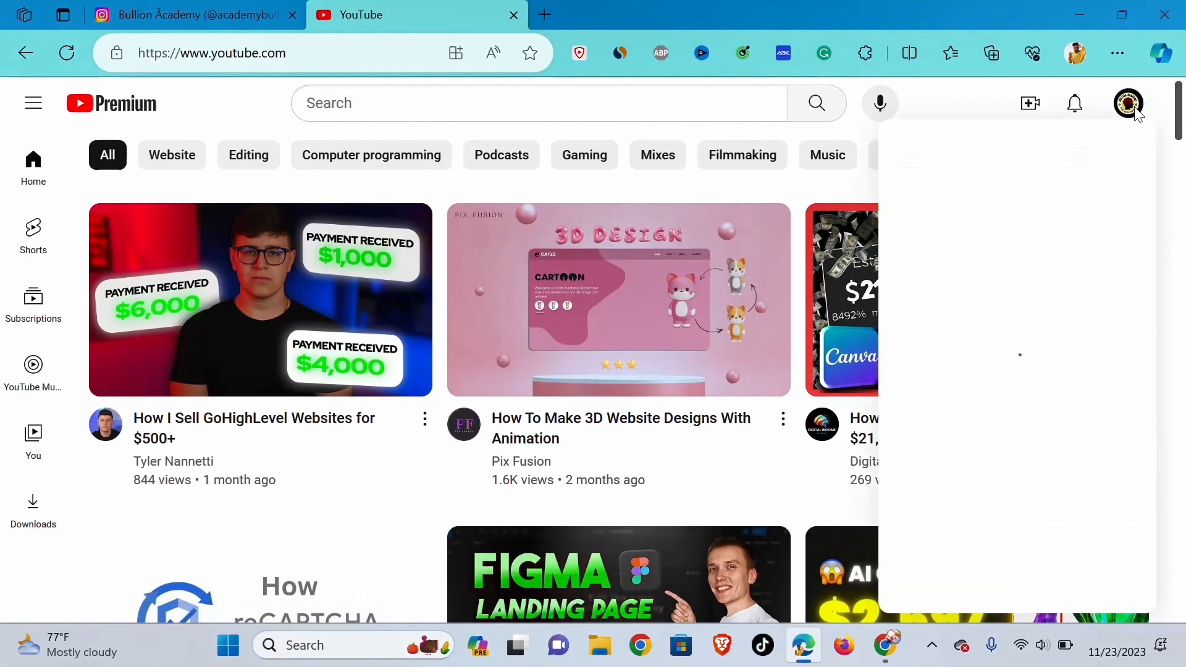
click(1127, 103)
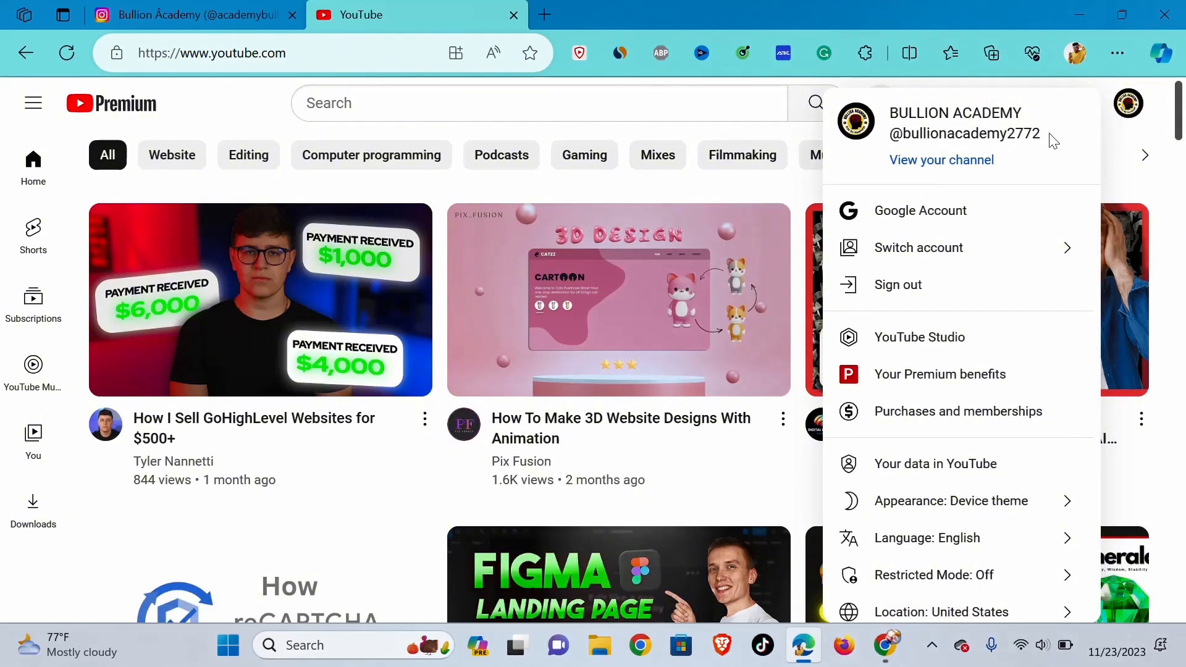
click(941, 159)
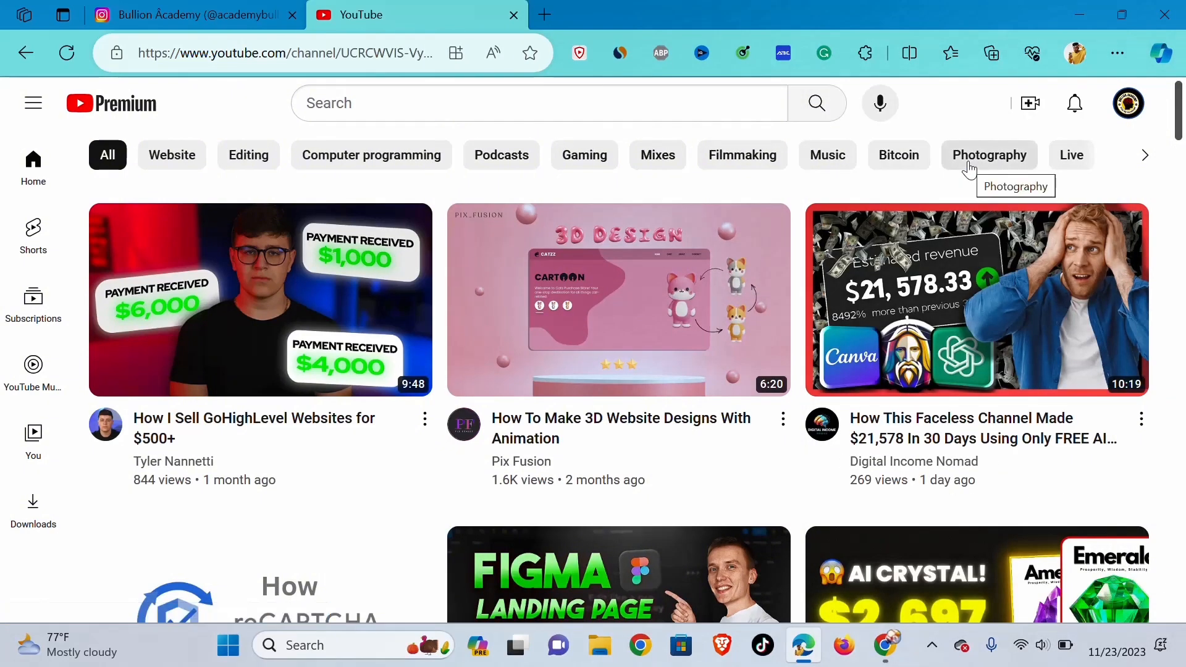
mouse_move(702, 223)
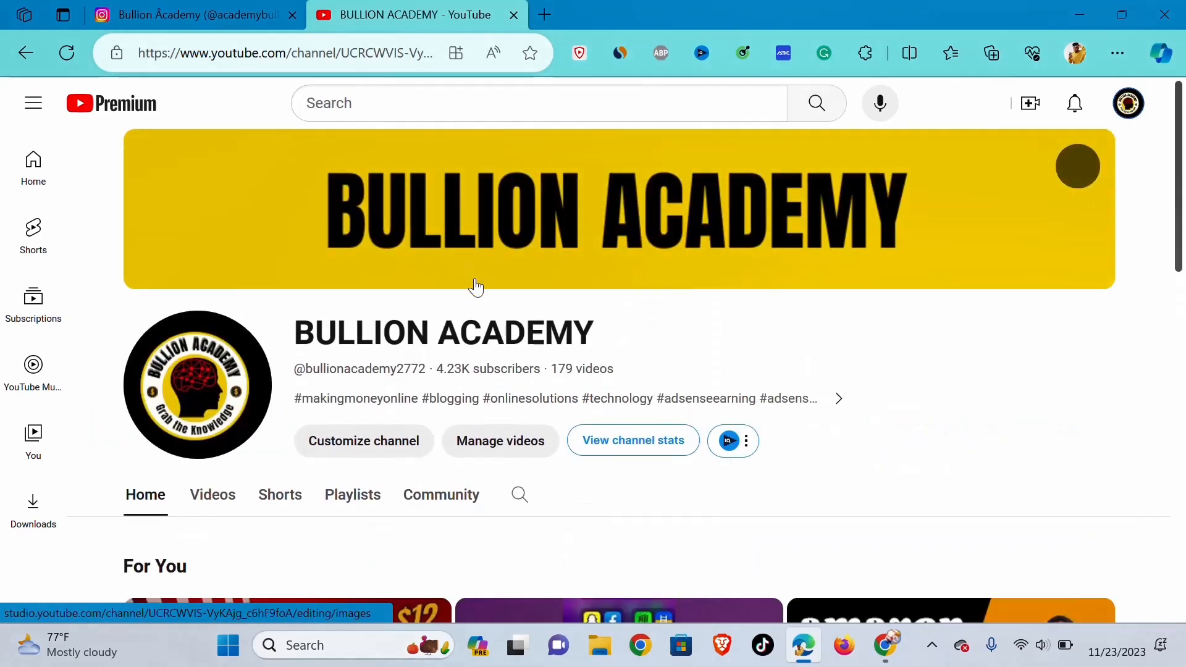
Switch the Bullion Academy channel page to its Videos listing of uploads
scroll(down, 3)
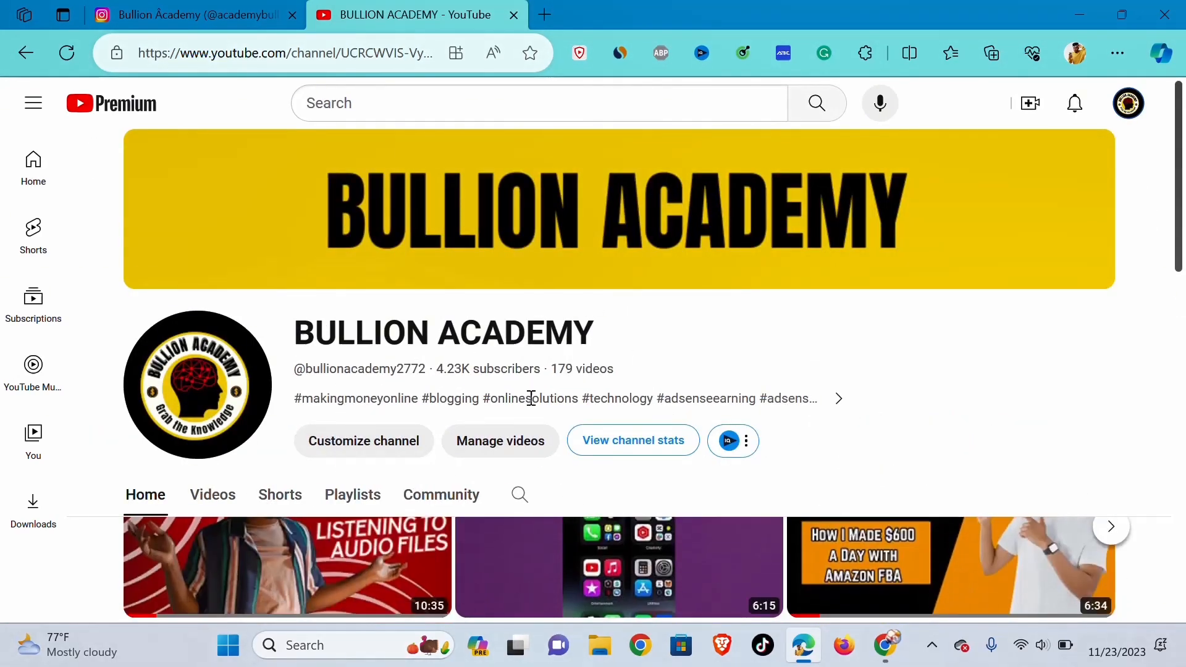
scroll(down, 3)
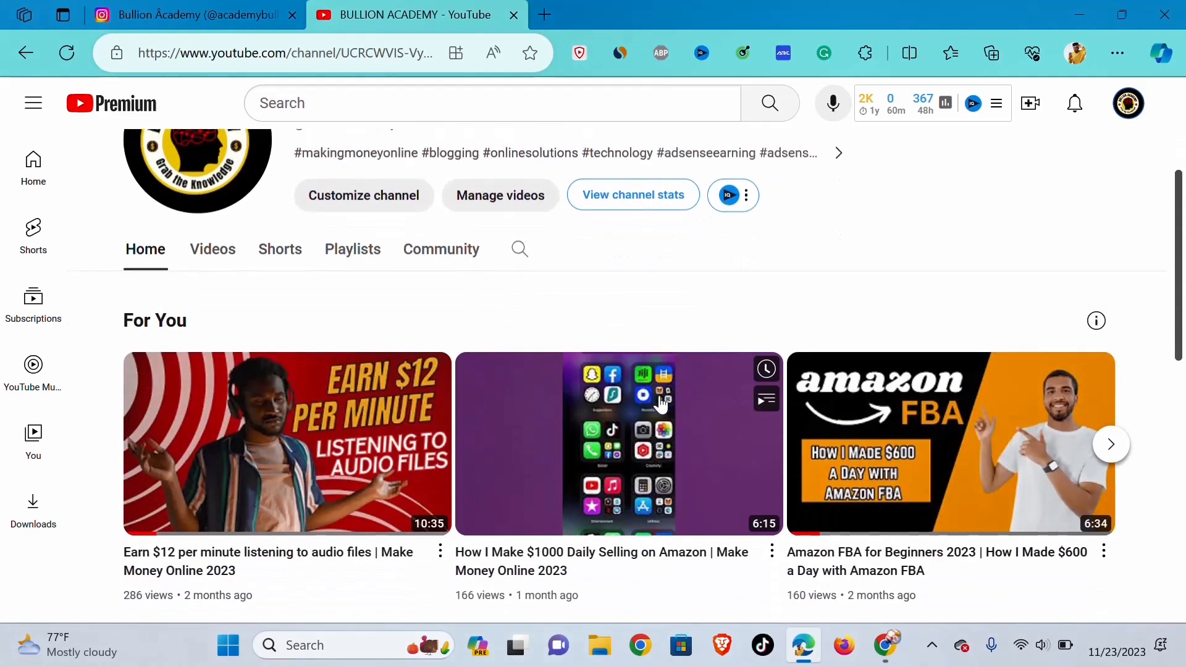
scroll(down, 3)
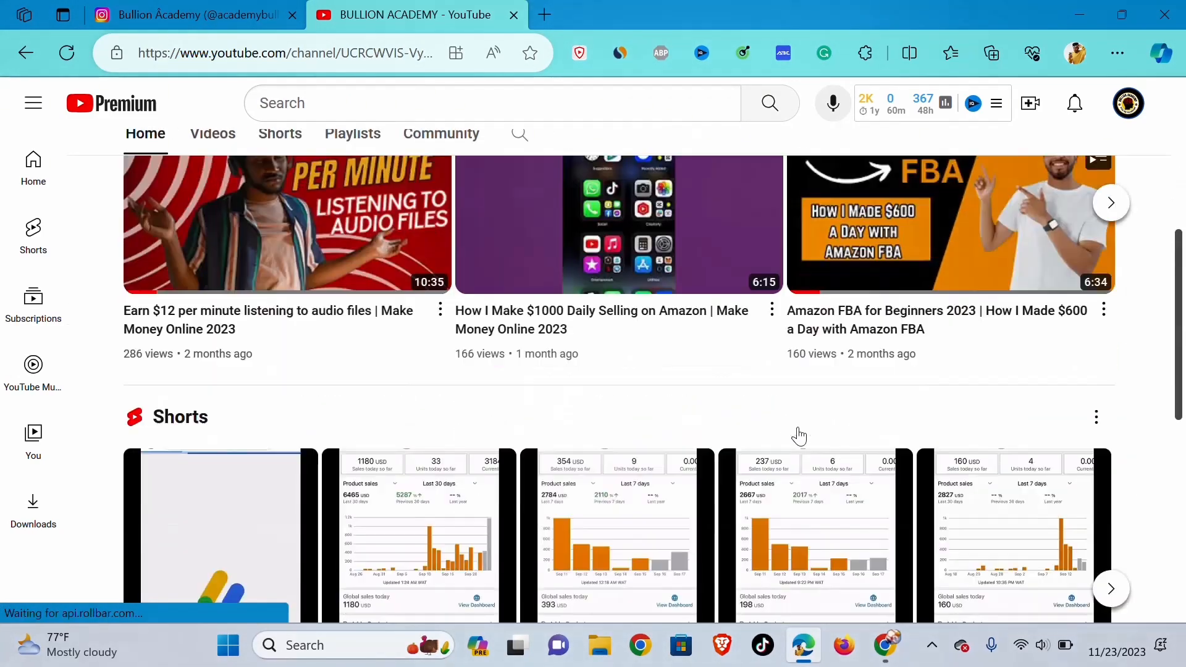
scroll(down, 3)
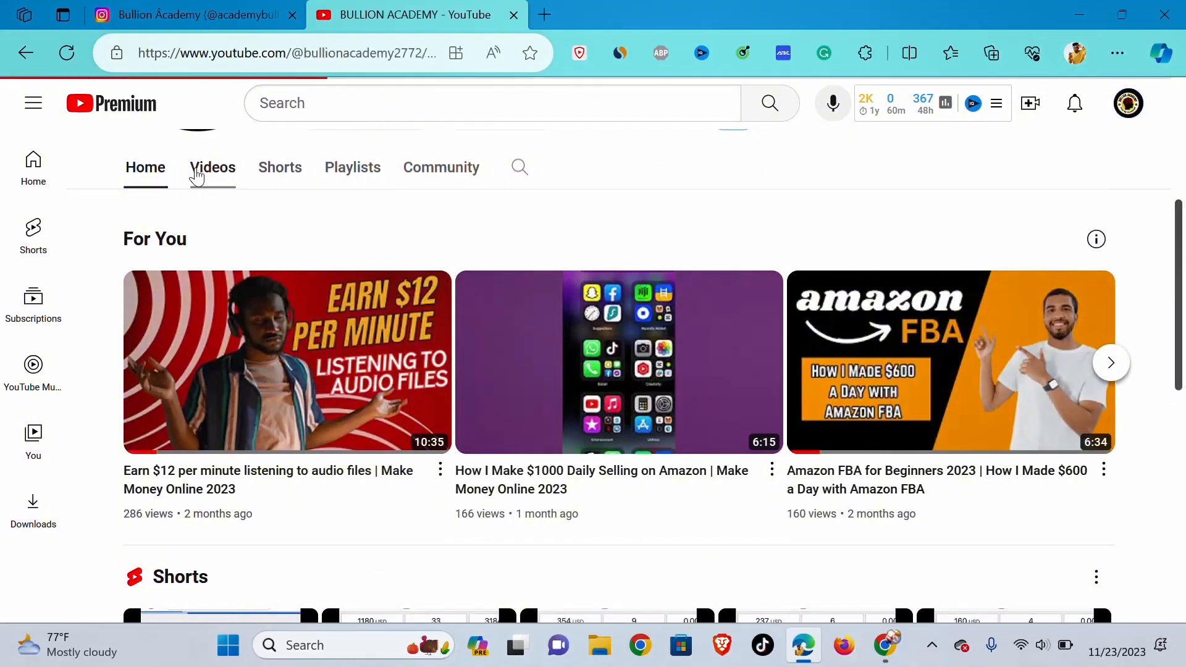
click(211, 167)
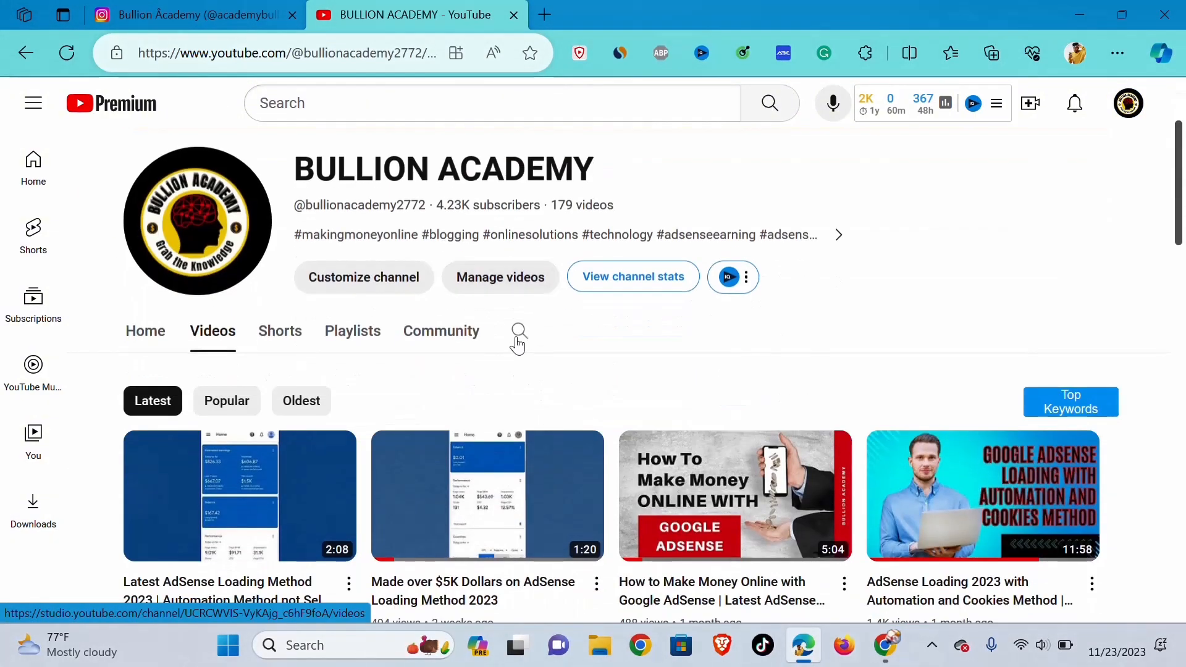
Browse down through the channel's 179 uploaded videos, then reveal the hidden system tray icons
scroll(down, 3)
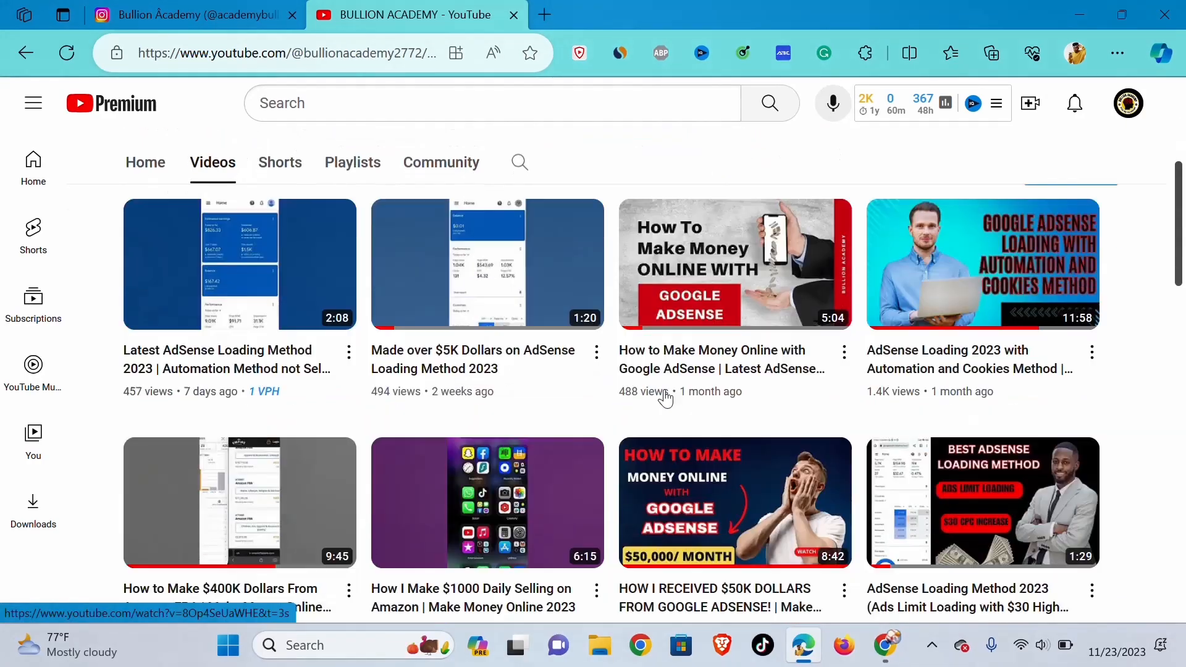
scroll(down, 3)
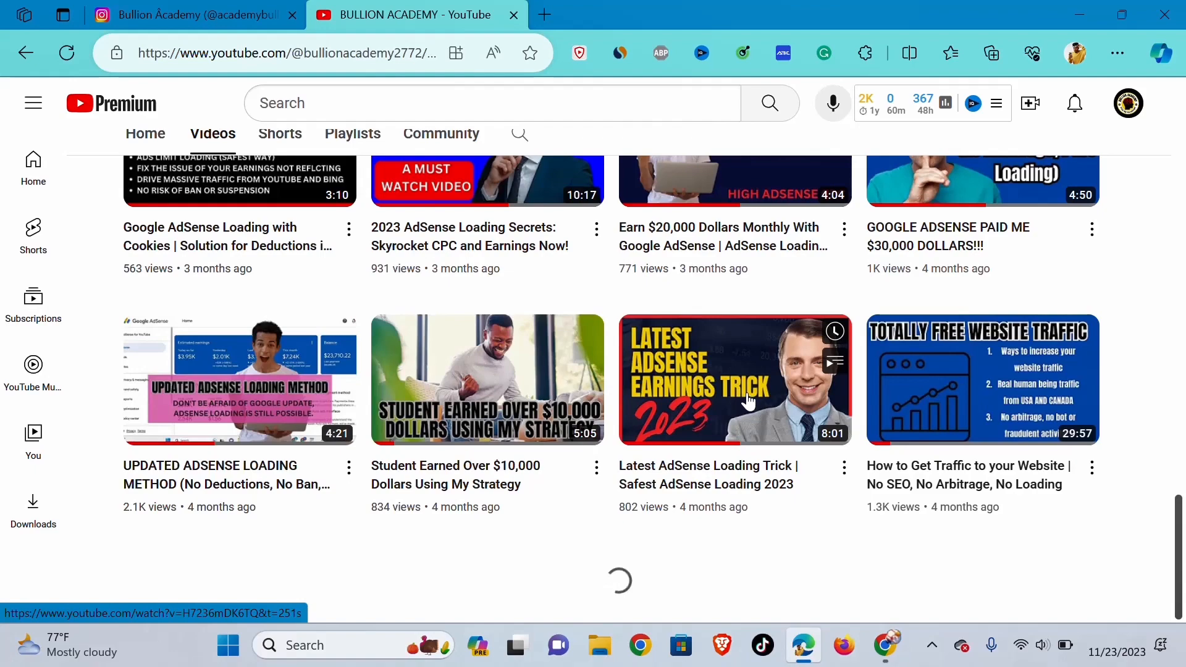
scroll(down, 3)
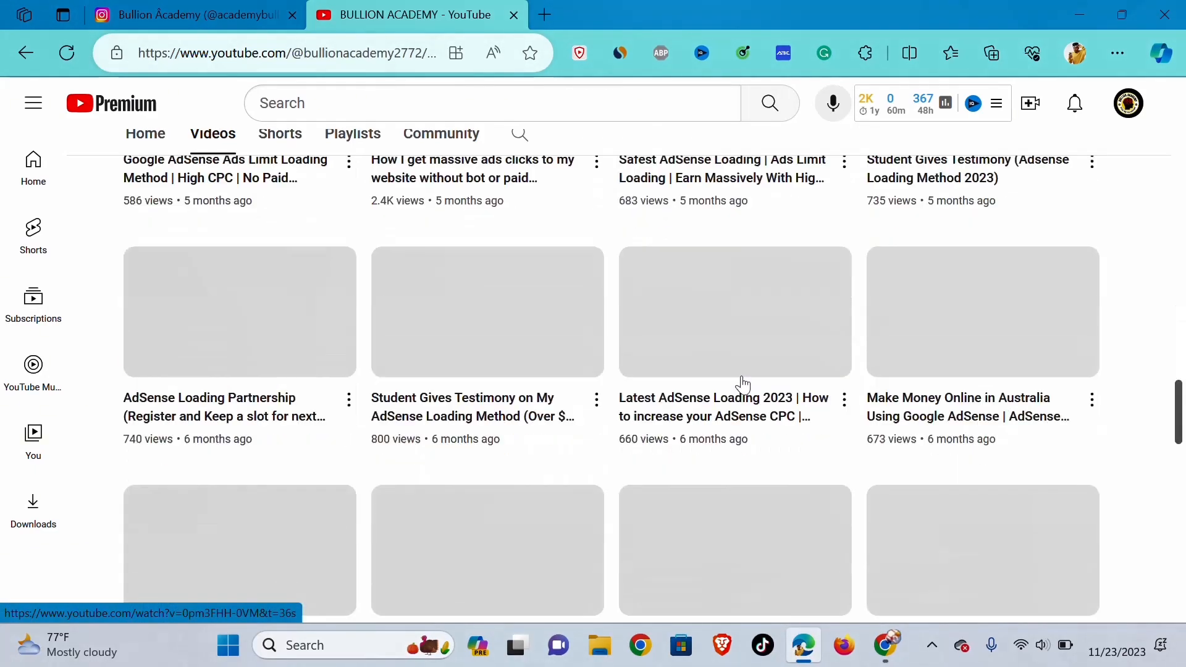
scroll(down, 3)
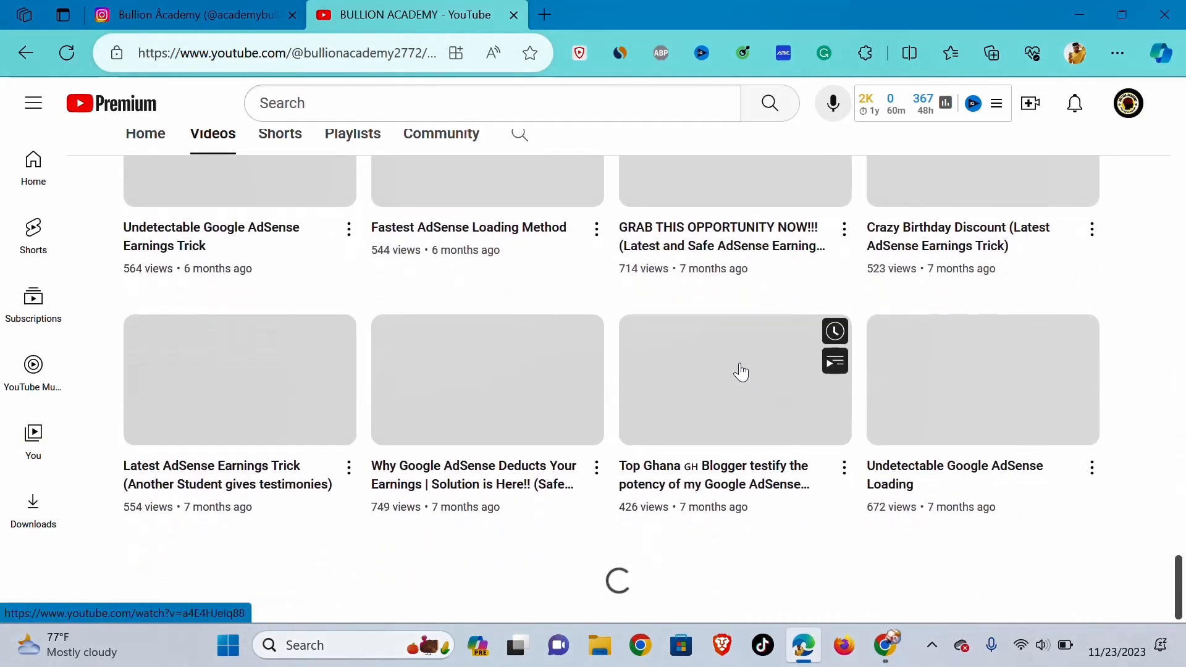
scroll(down, 3)
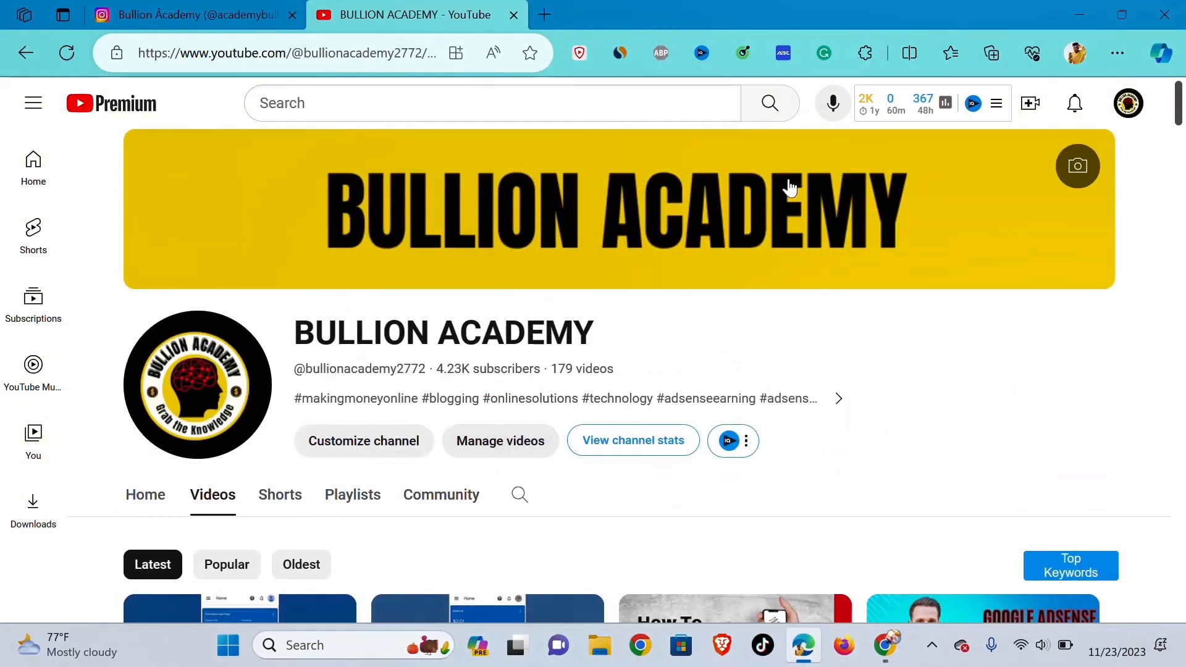
click(932, 645)
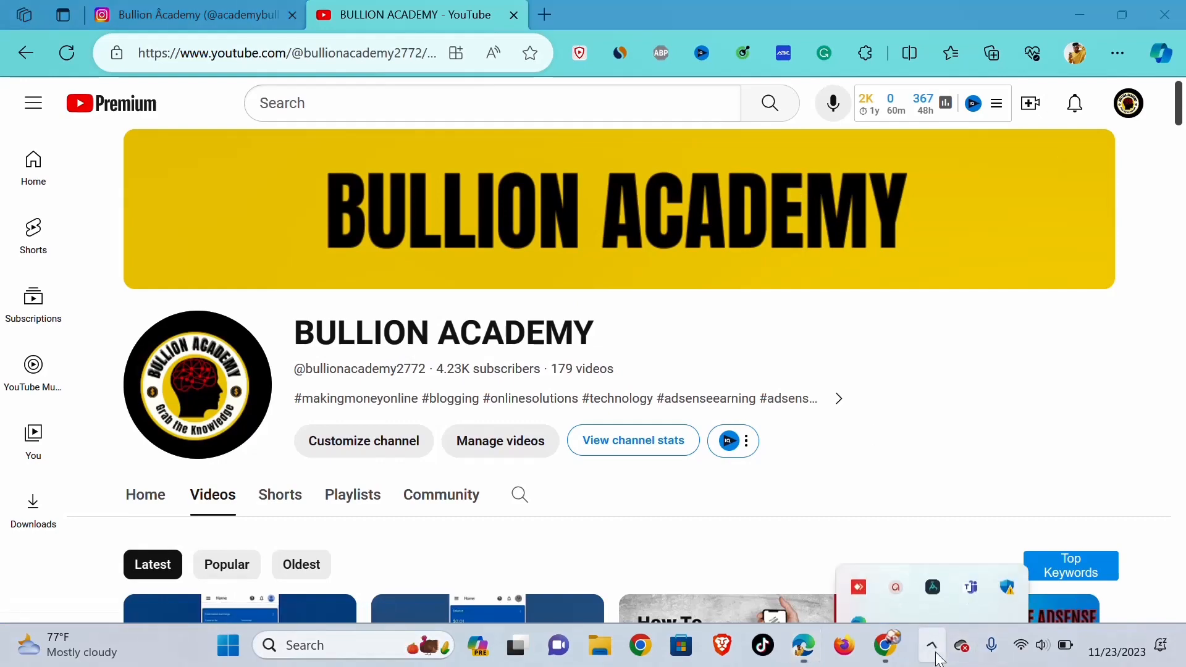